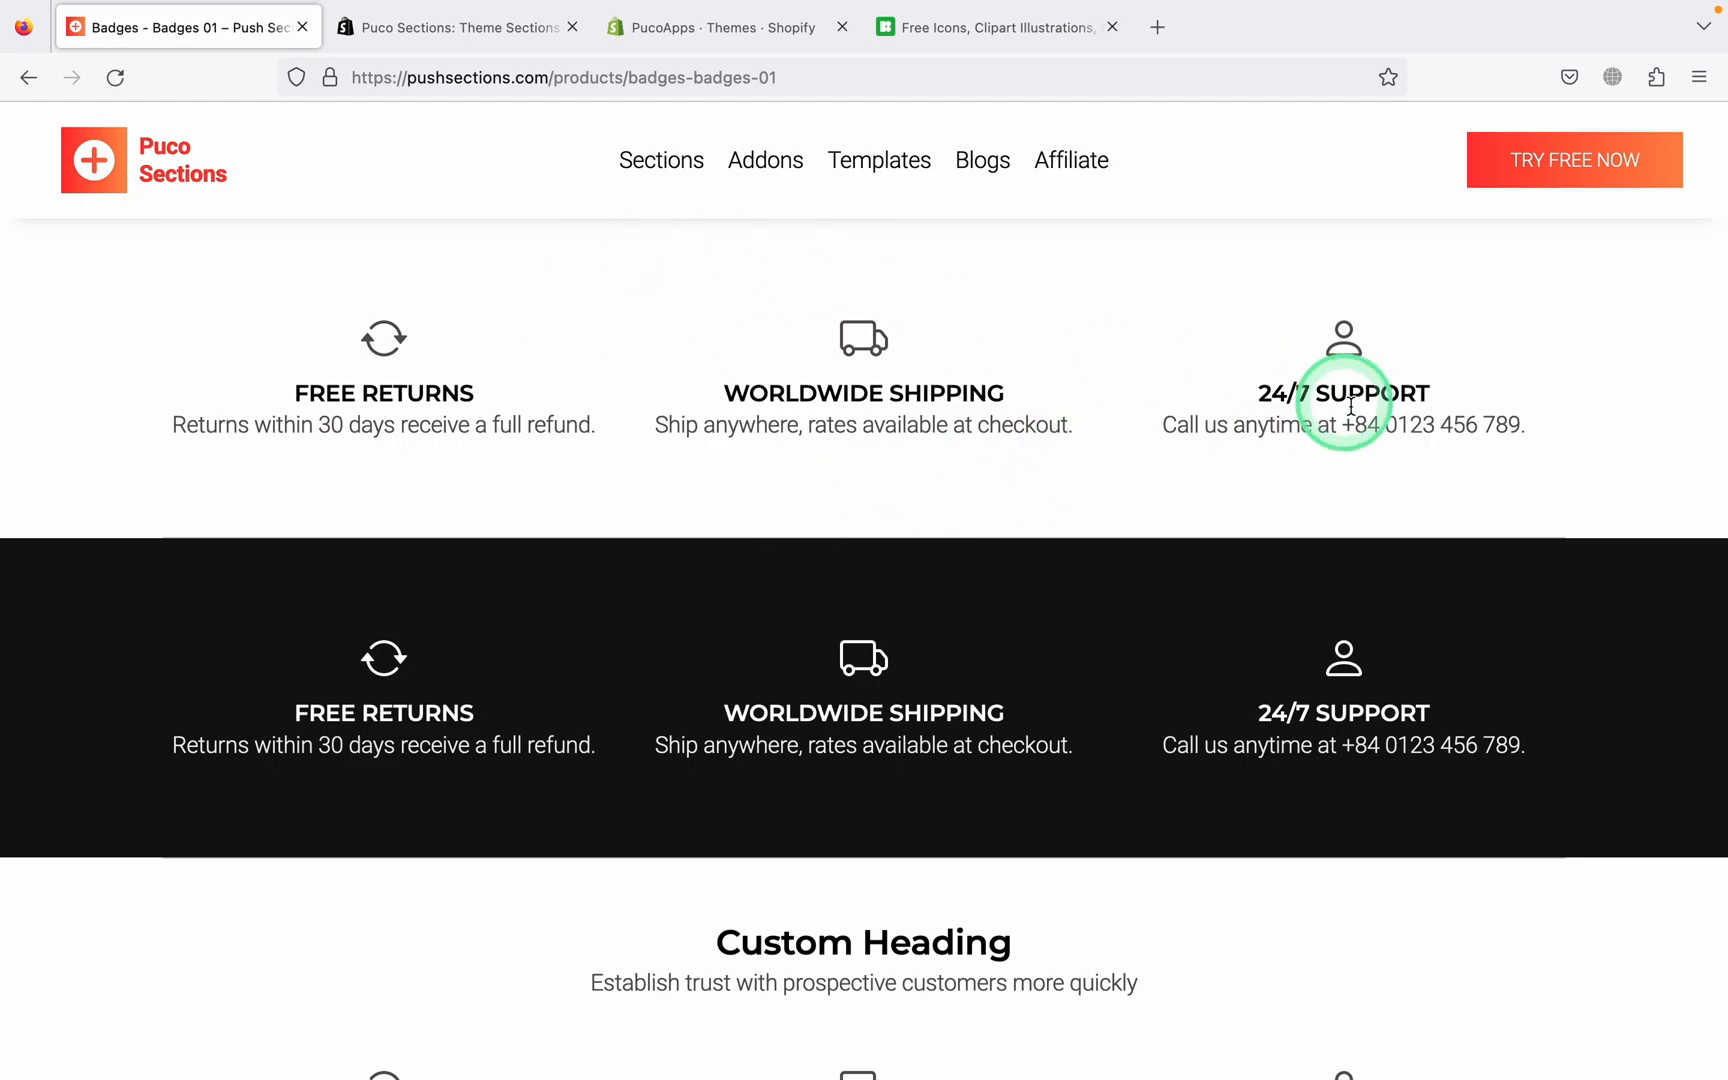
Scroll through the Puco Sections listing in the Shopify App Store
scroll("down", 3)
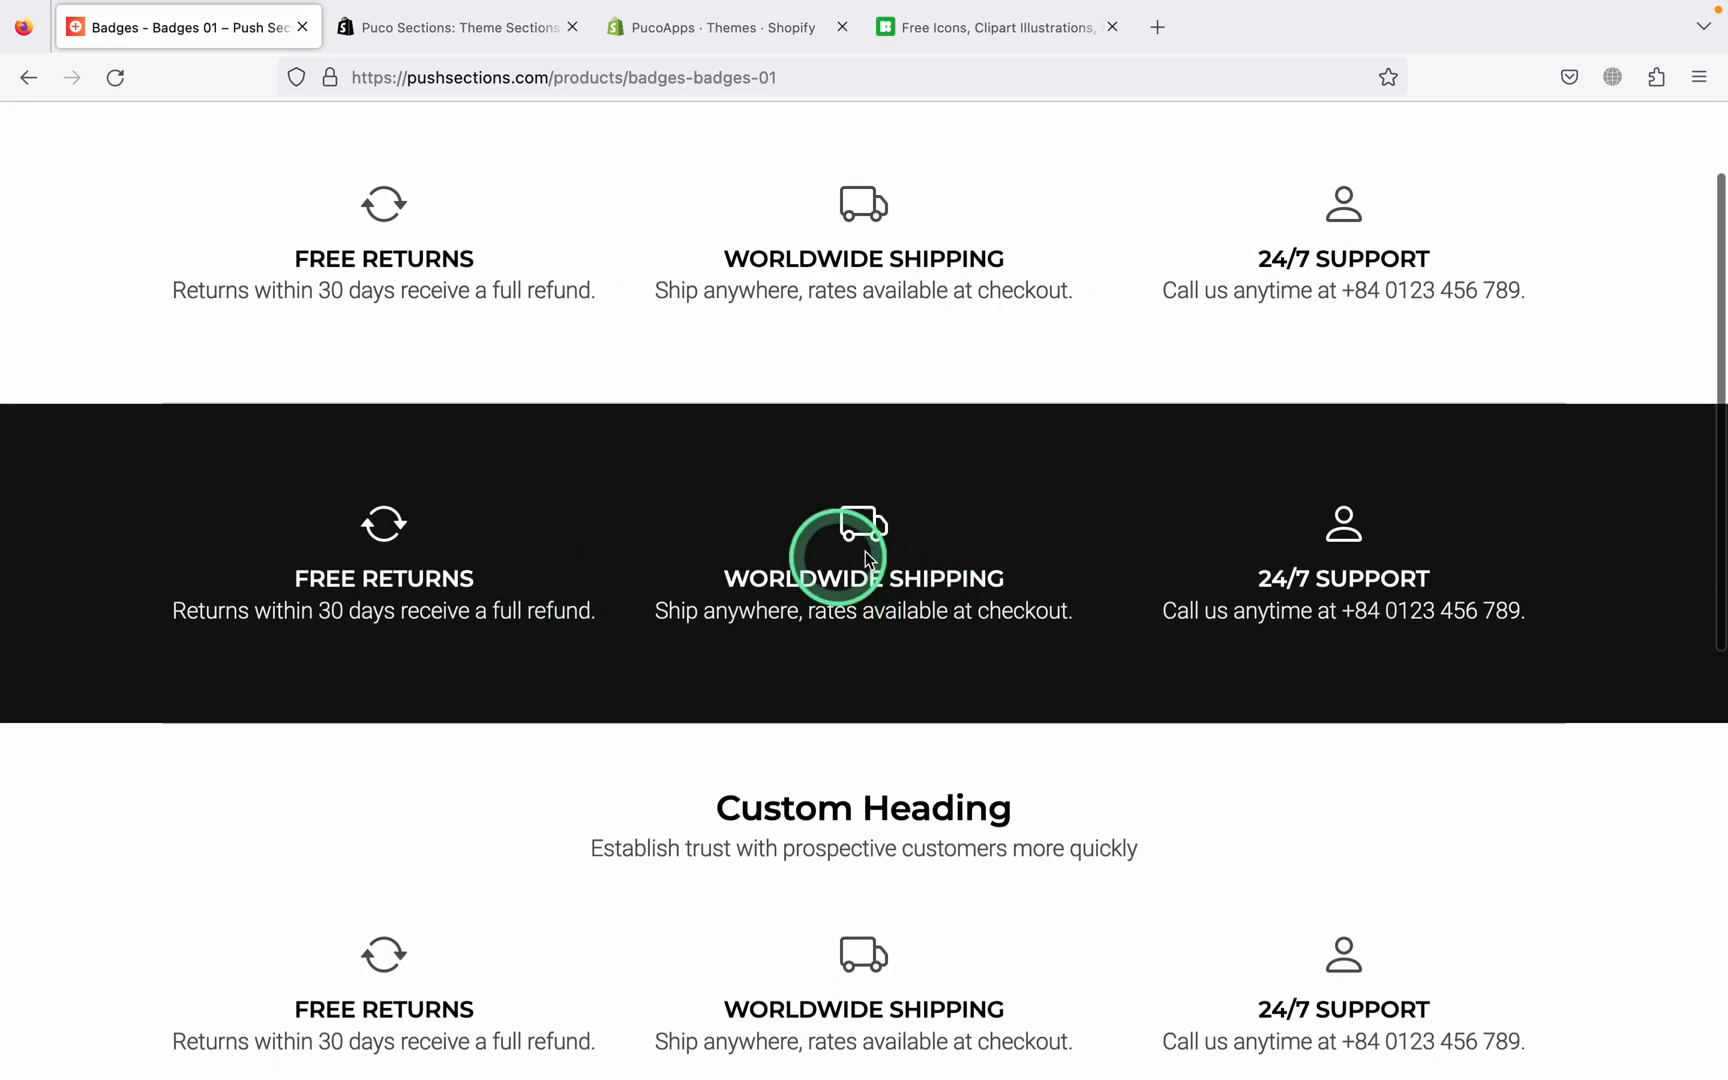
scroll("down", 3)
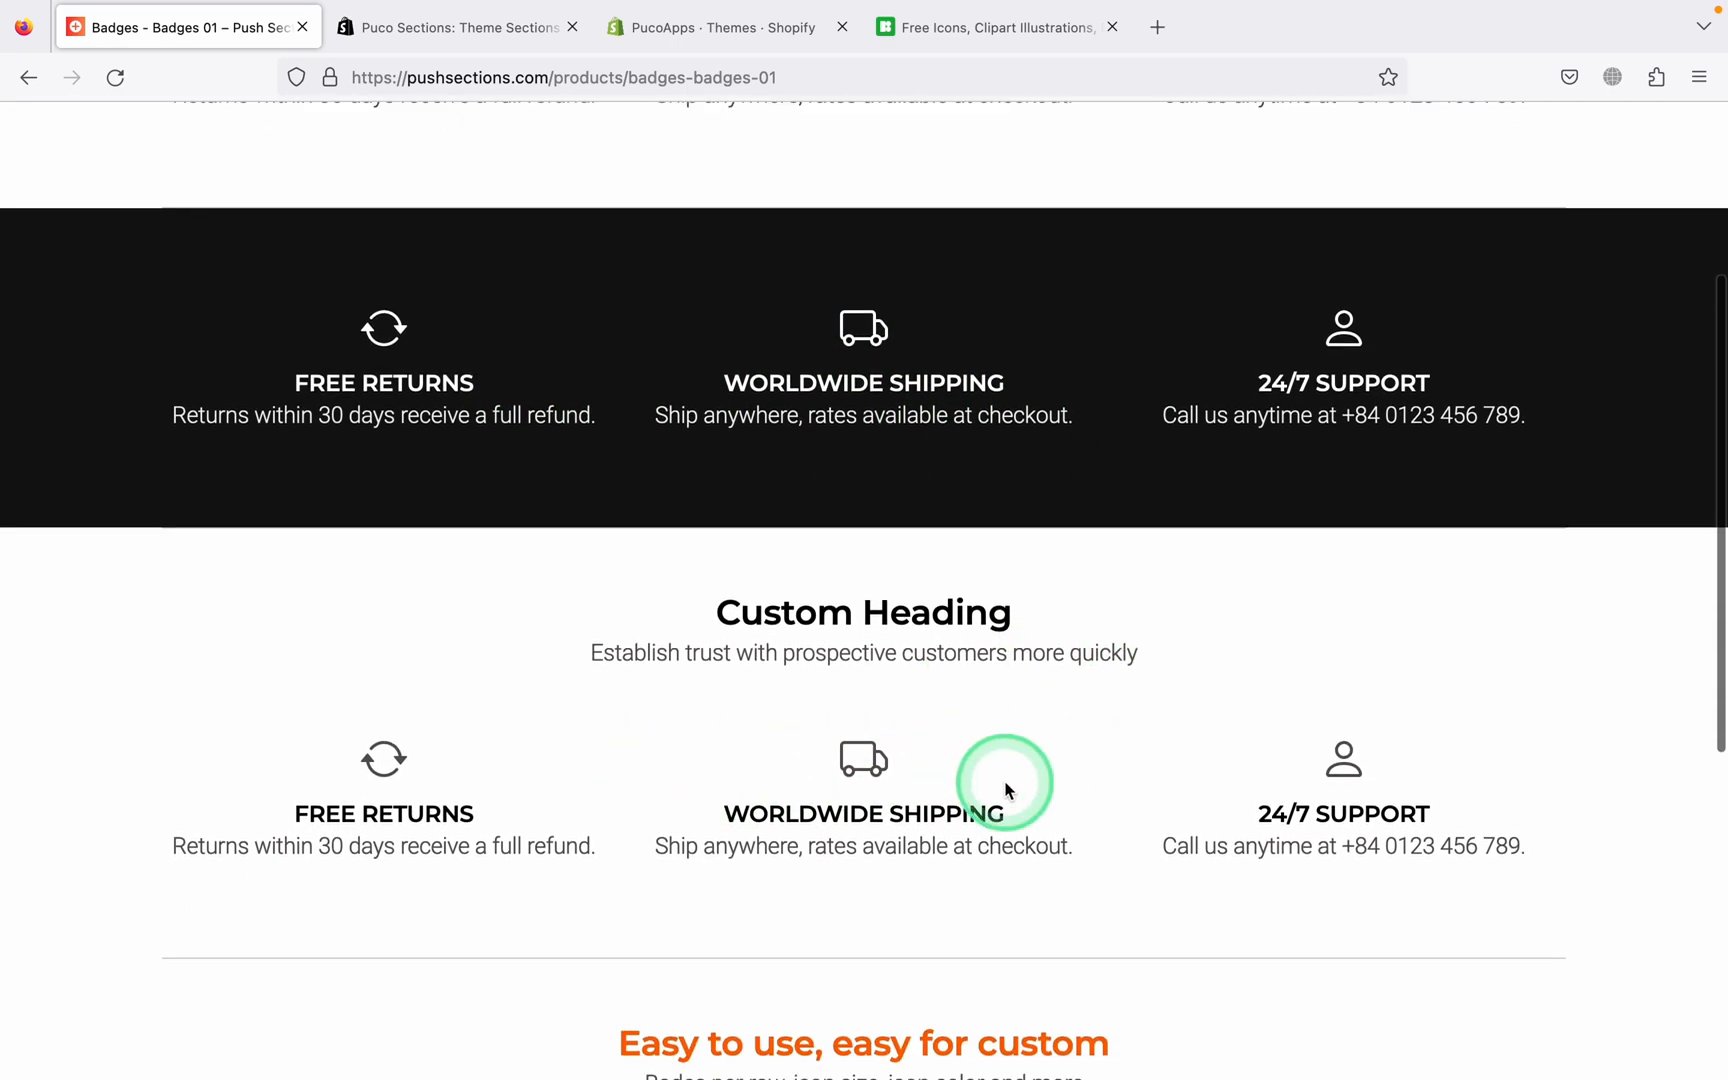
scroll("down", 3)
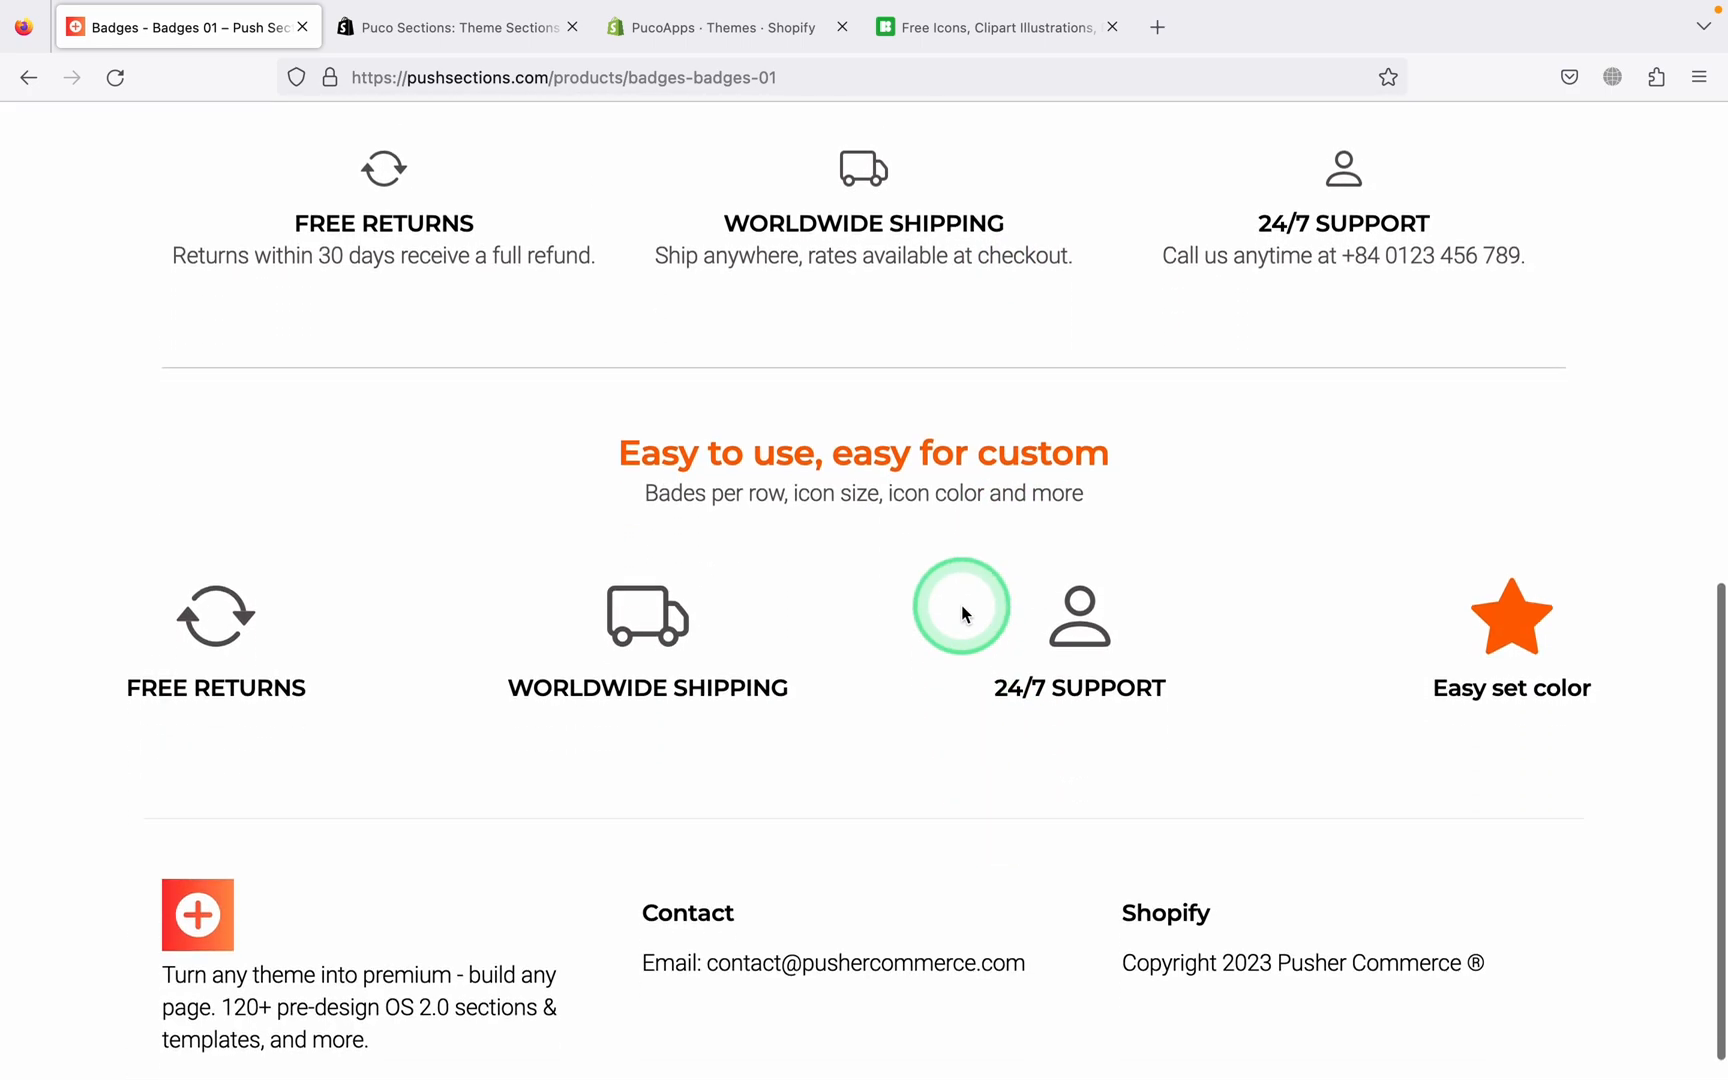
Open the installed Puco Sections app from the PucoApps store admin
left_click(452, 26)
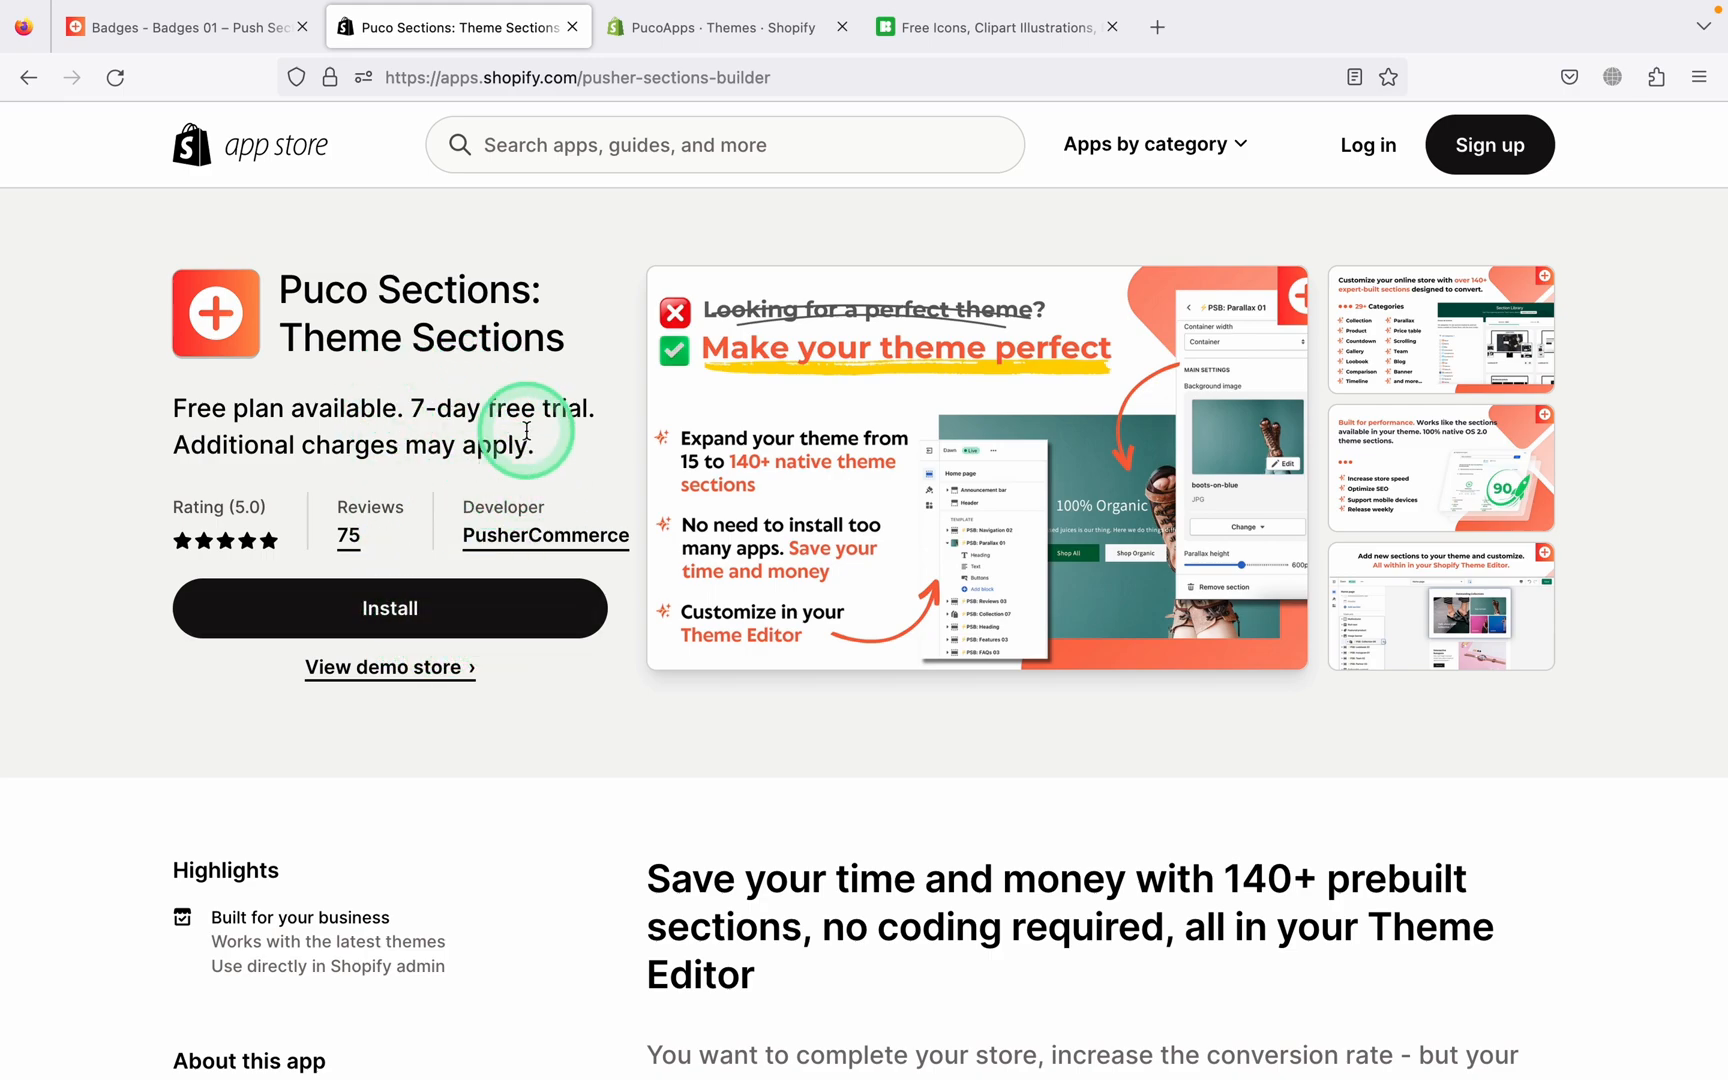
left_click(716, 26)
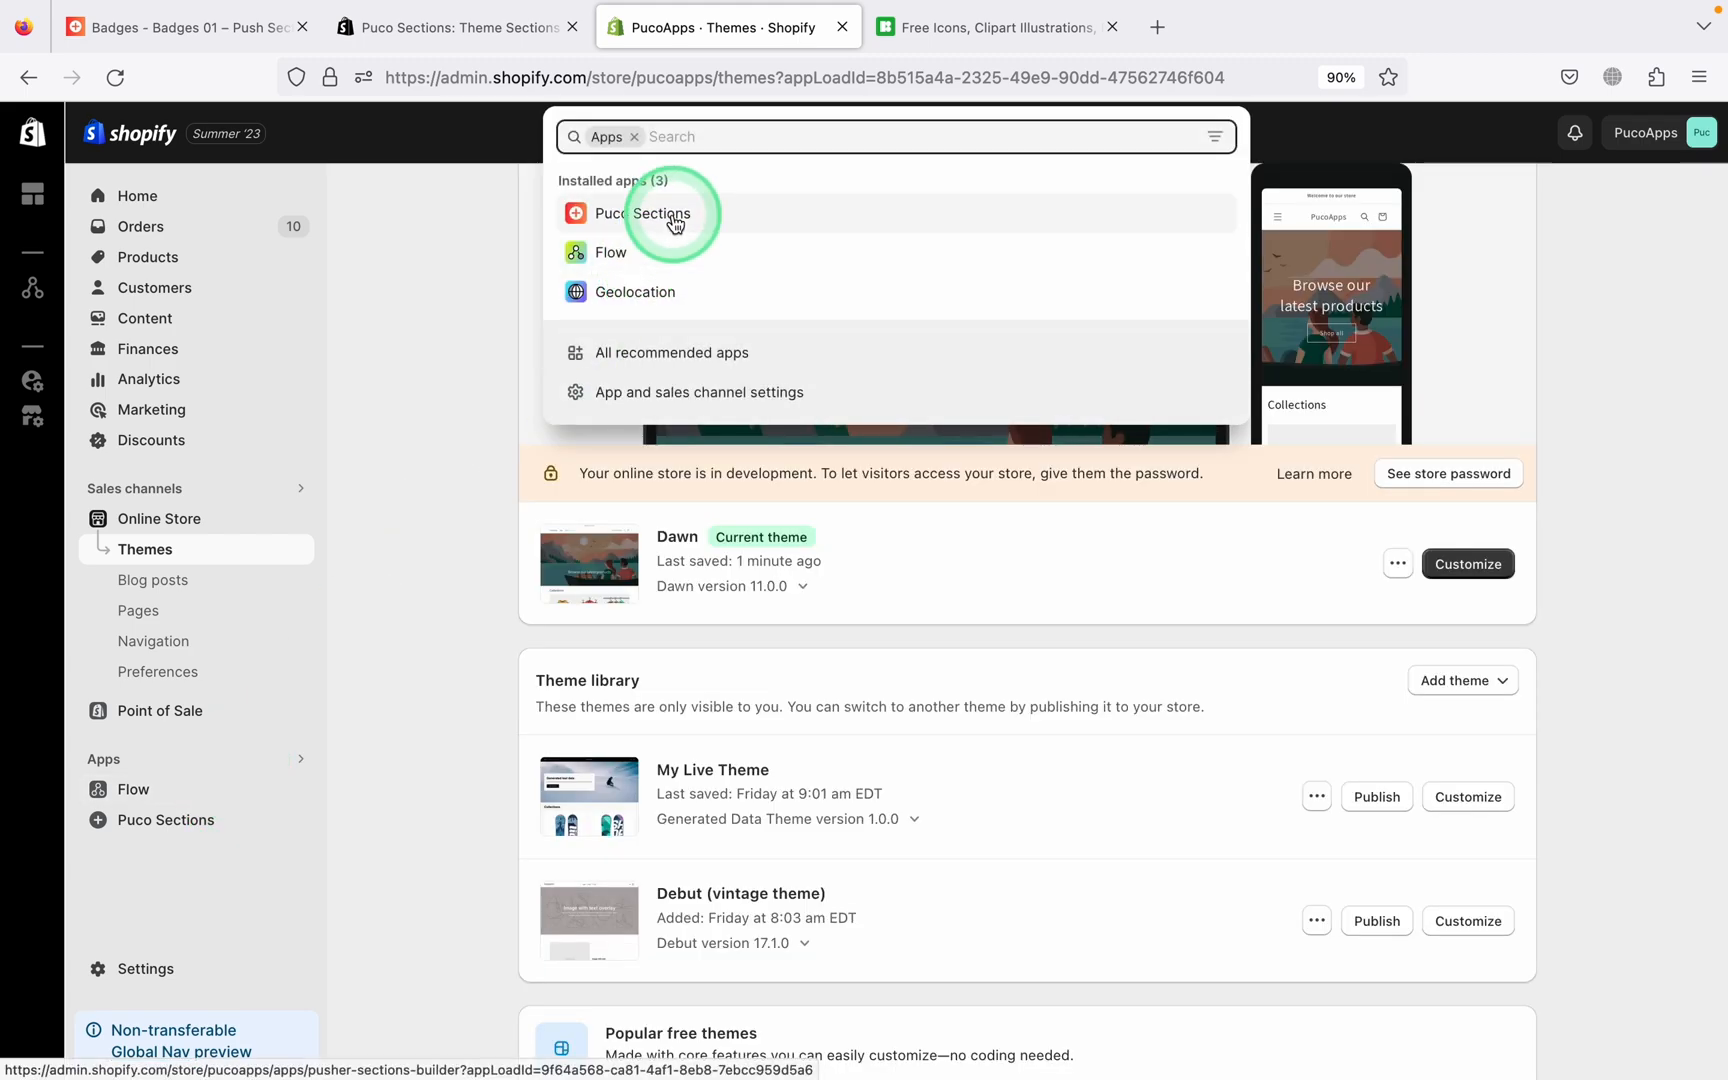
left_click(644, 213)
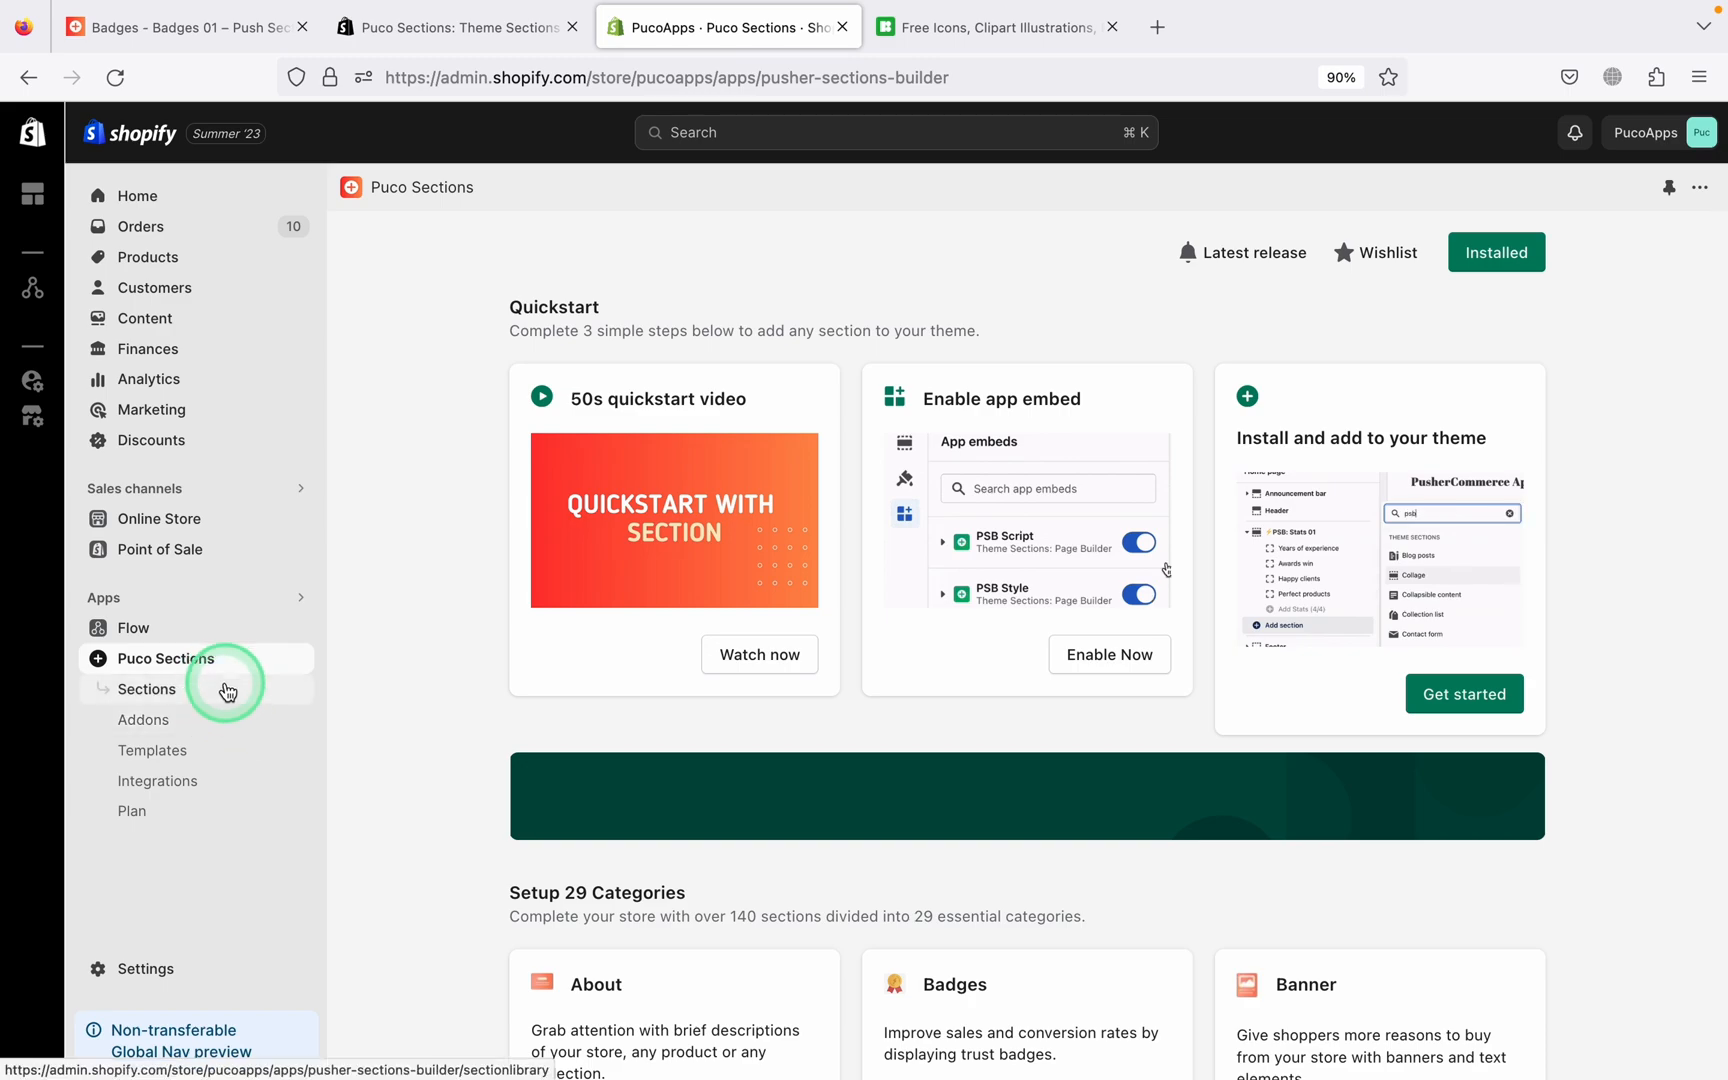
Search the Sections library for 'Bad' and browse the Badges results
left_click(147, 689)
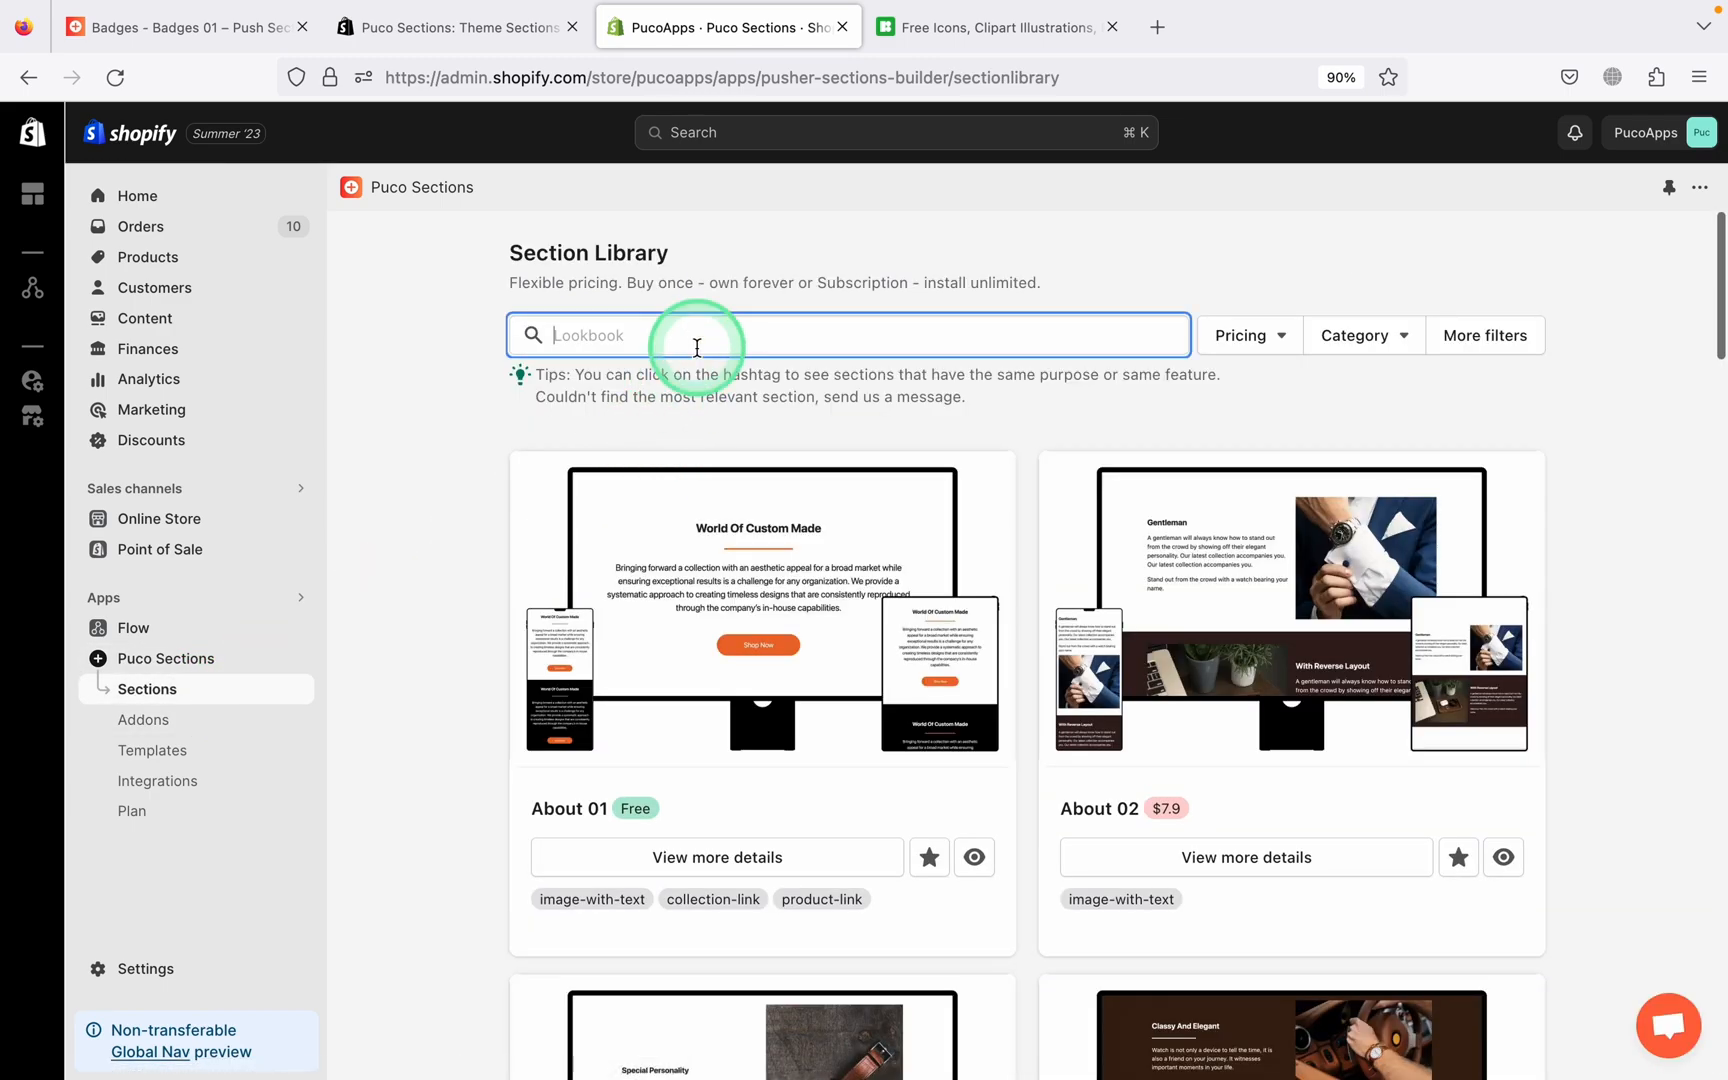
type("Badge")
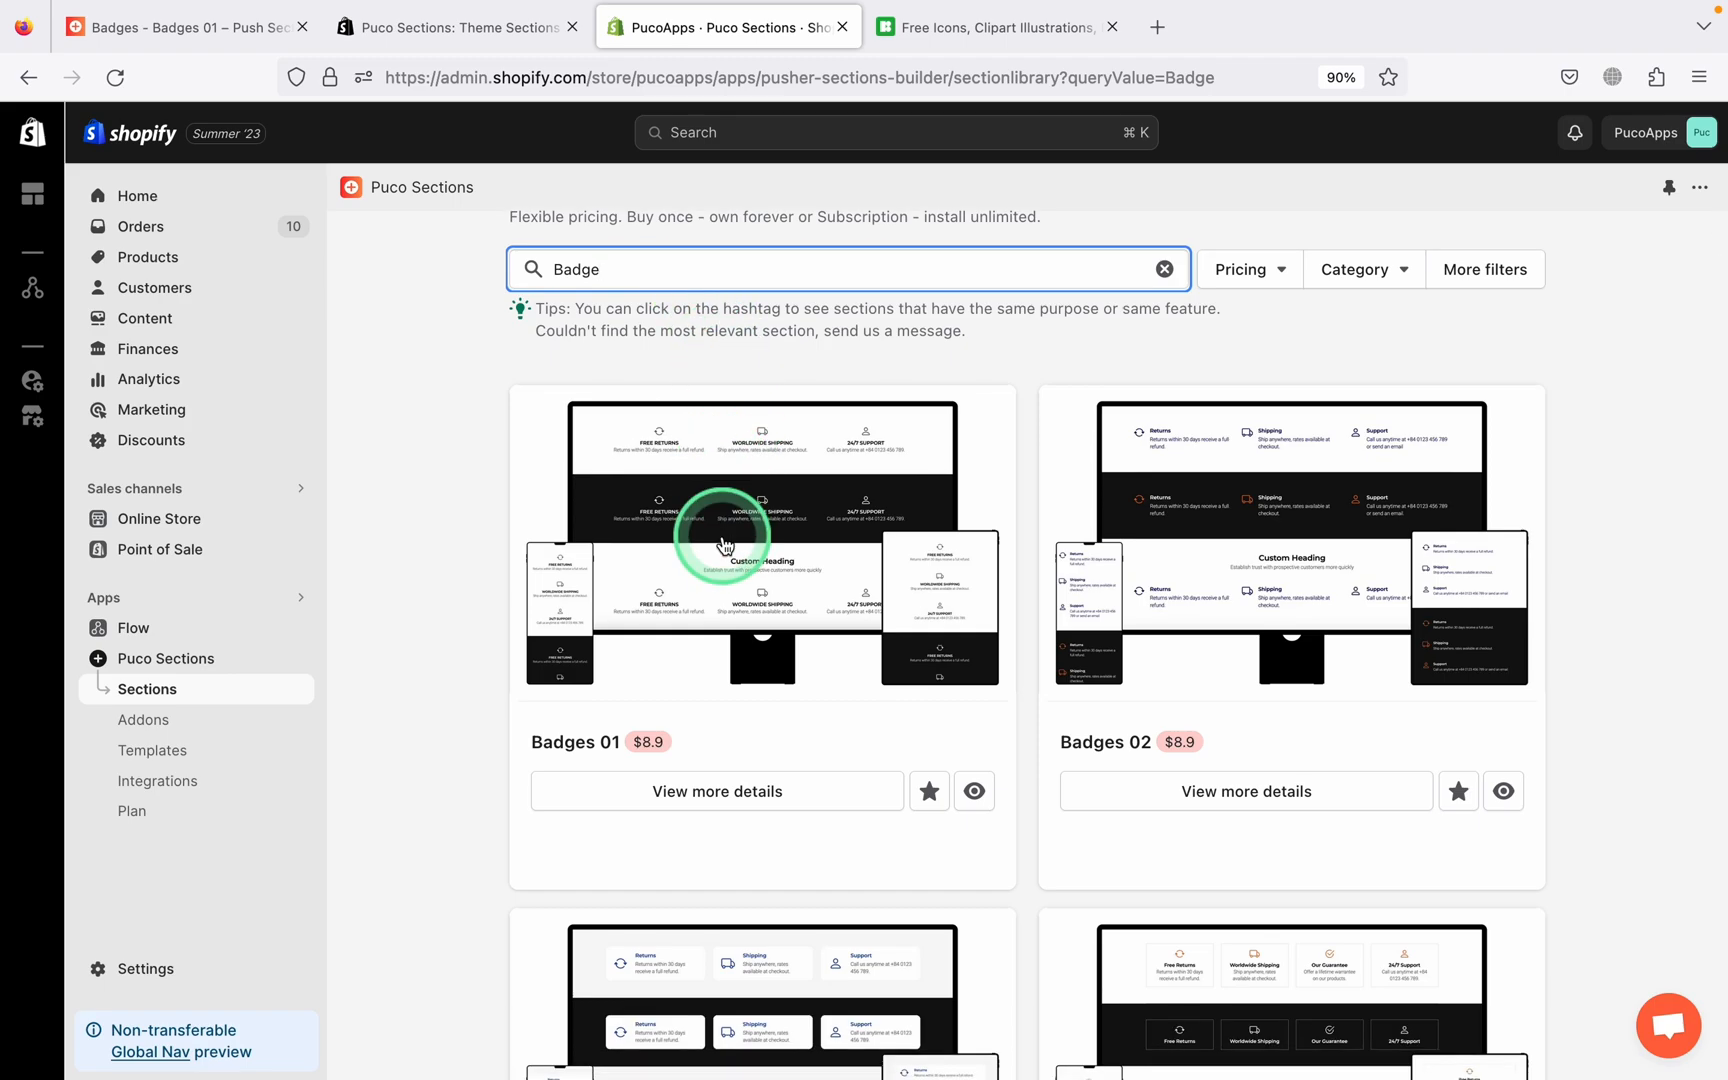
scroll("down", 3)
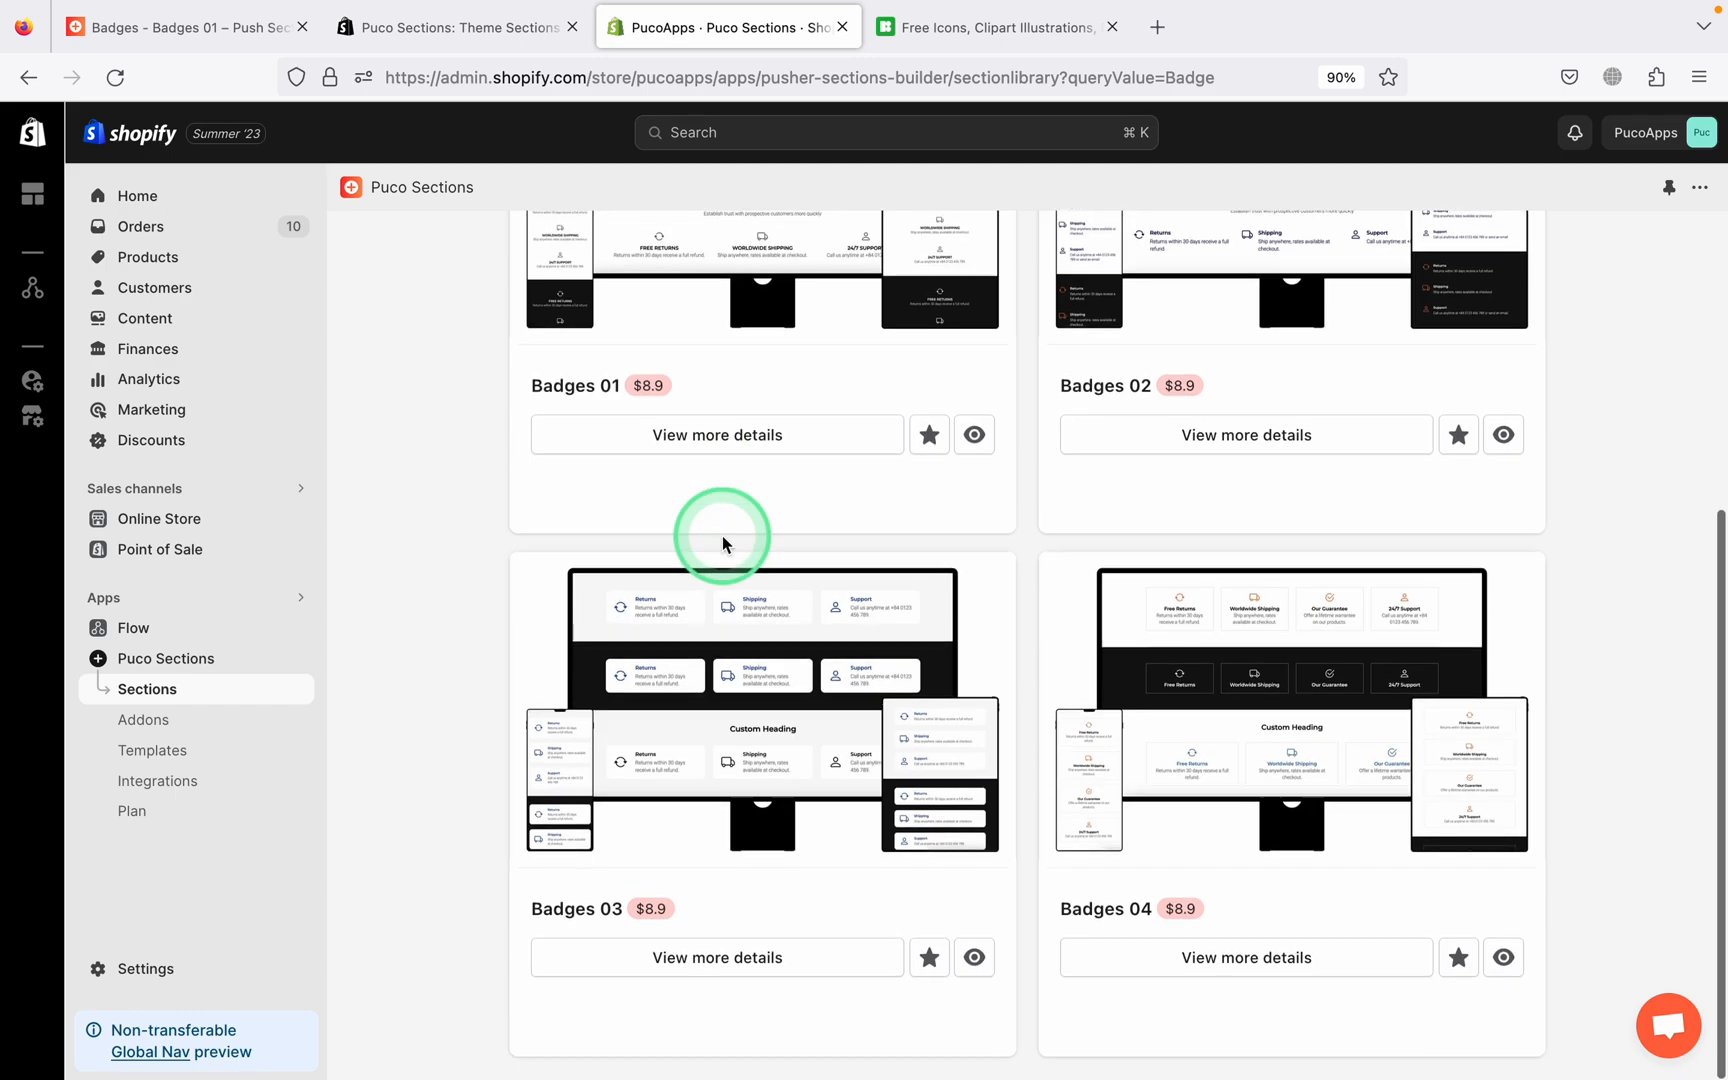
scroll("down", 3)
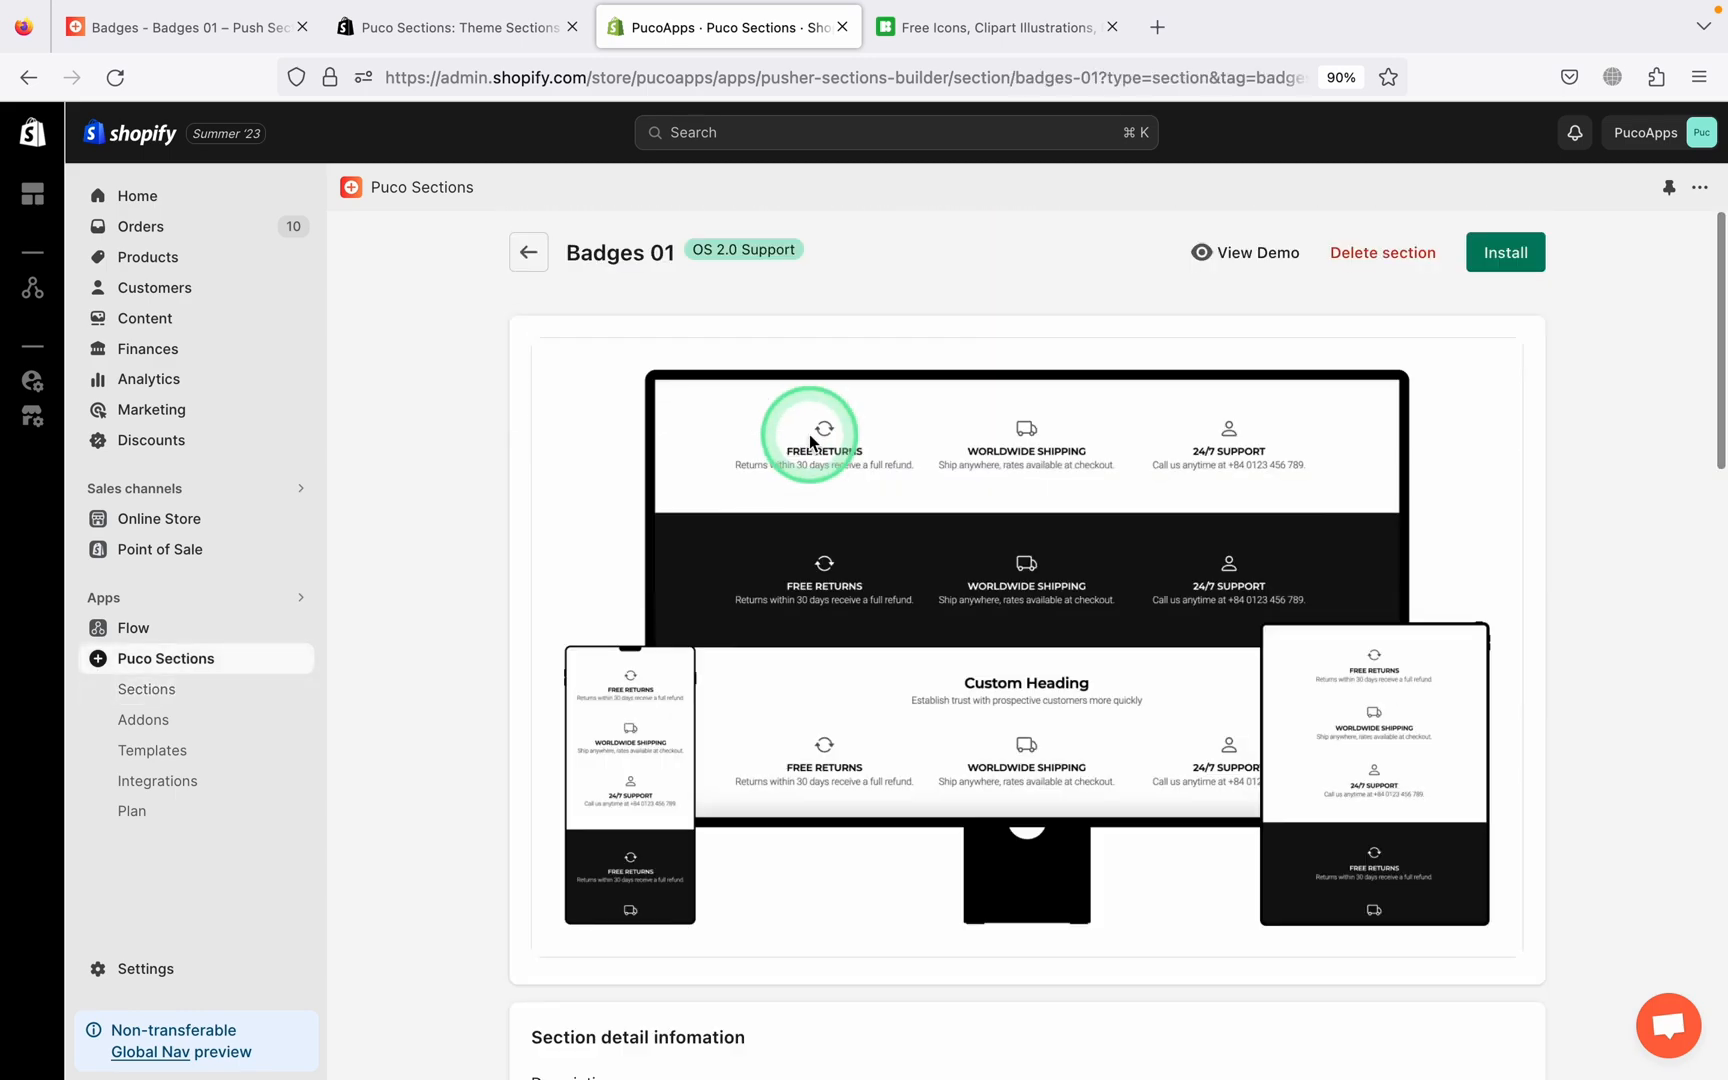
mouse_move(1681, 295)
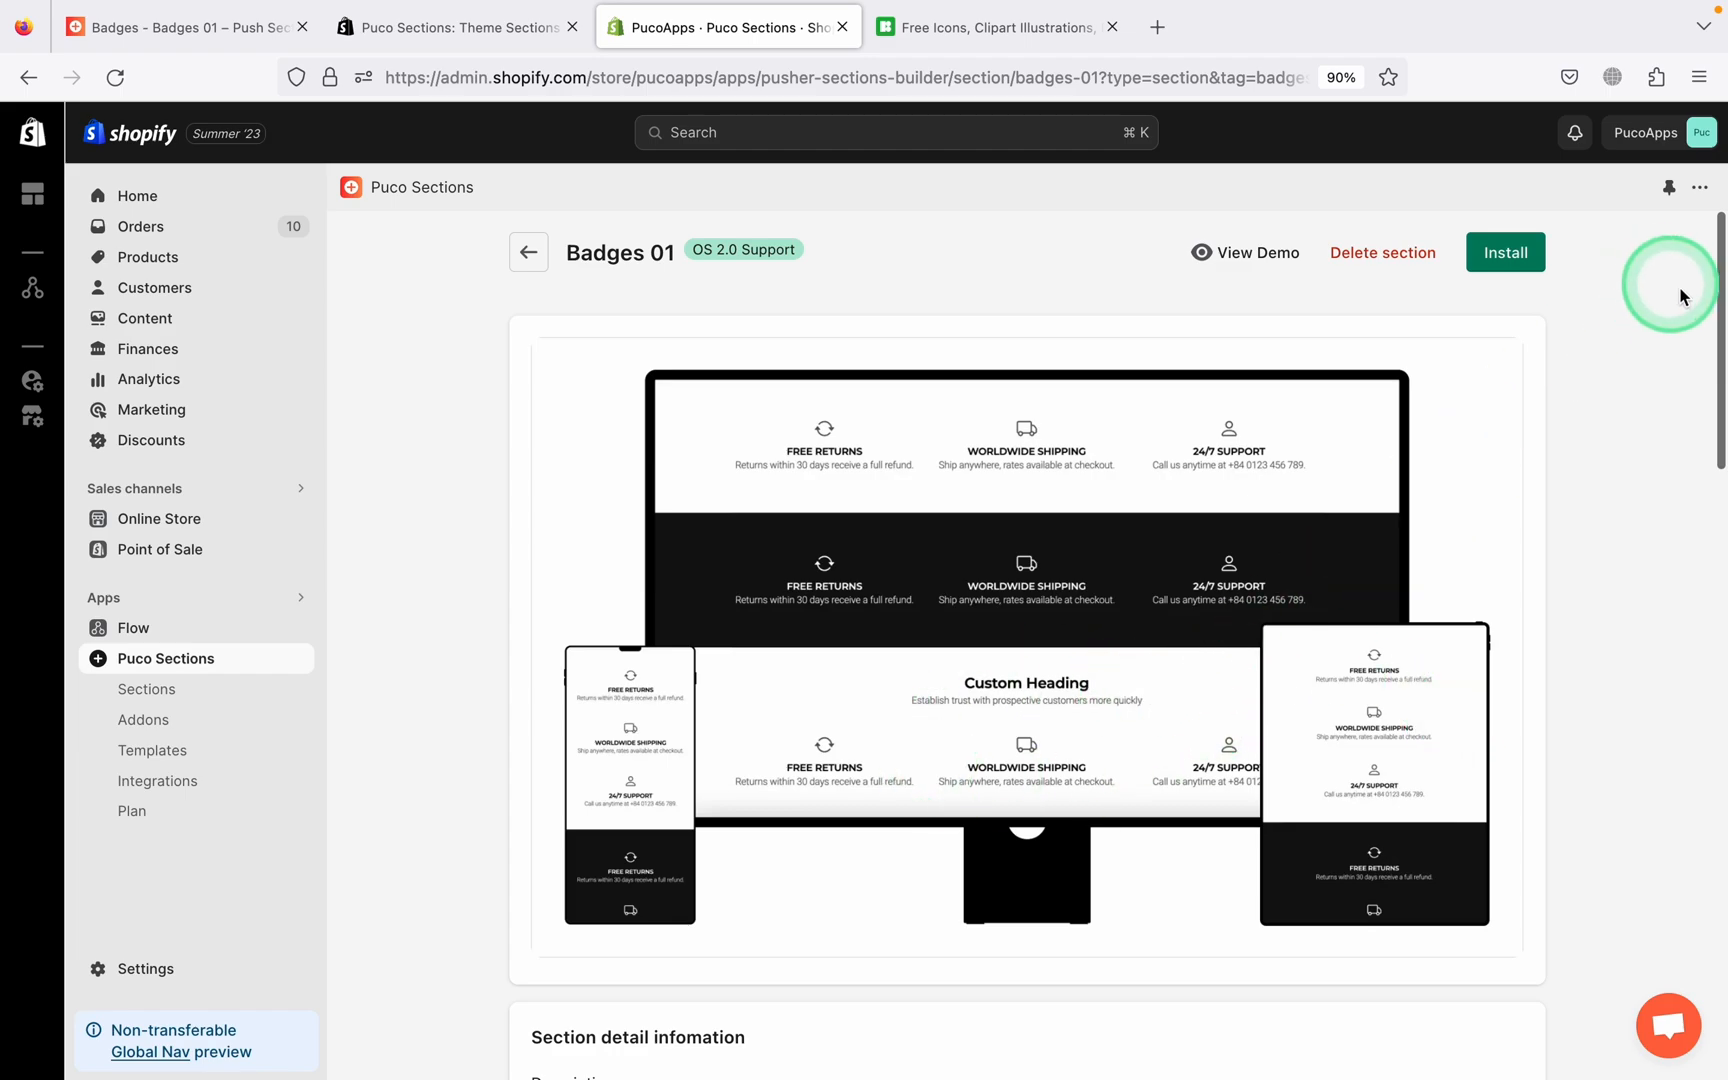
Install Badges 01 into the Dawn – LIVE theme and launch its customizer
left_click(1505, 252)
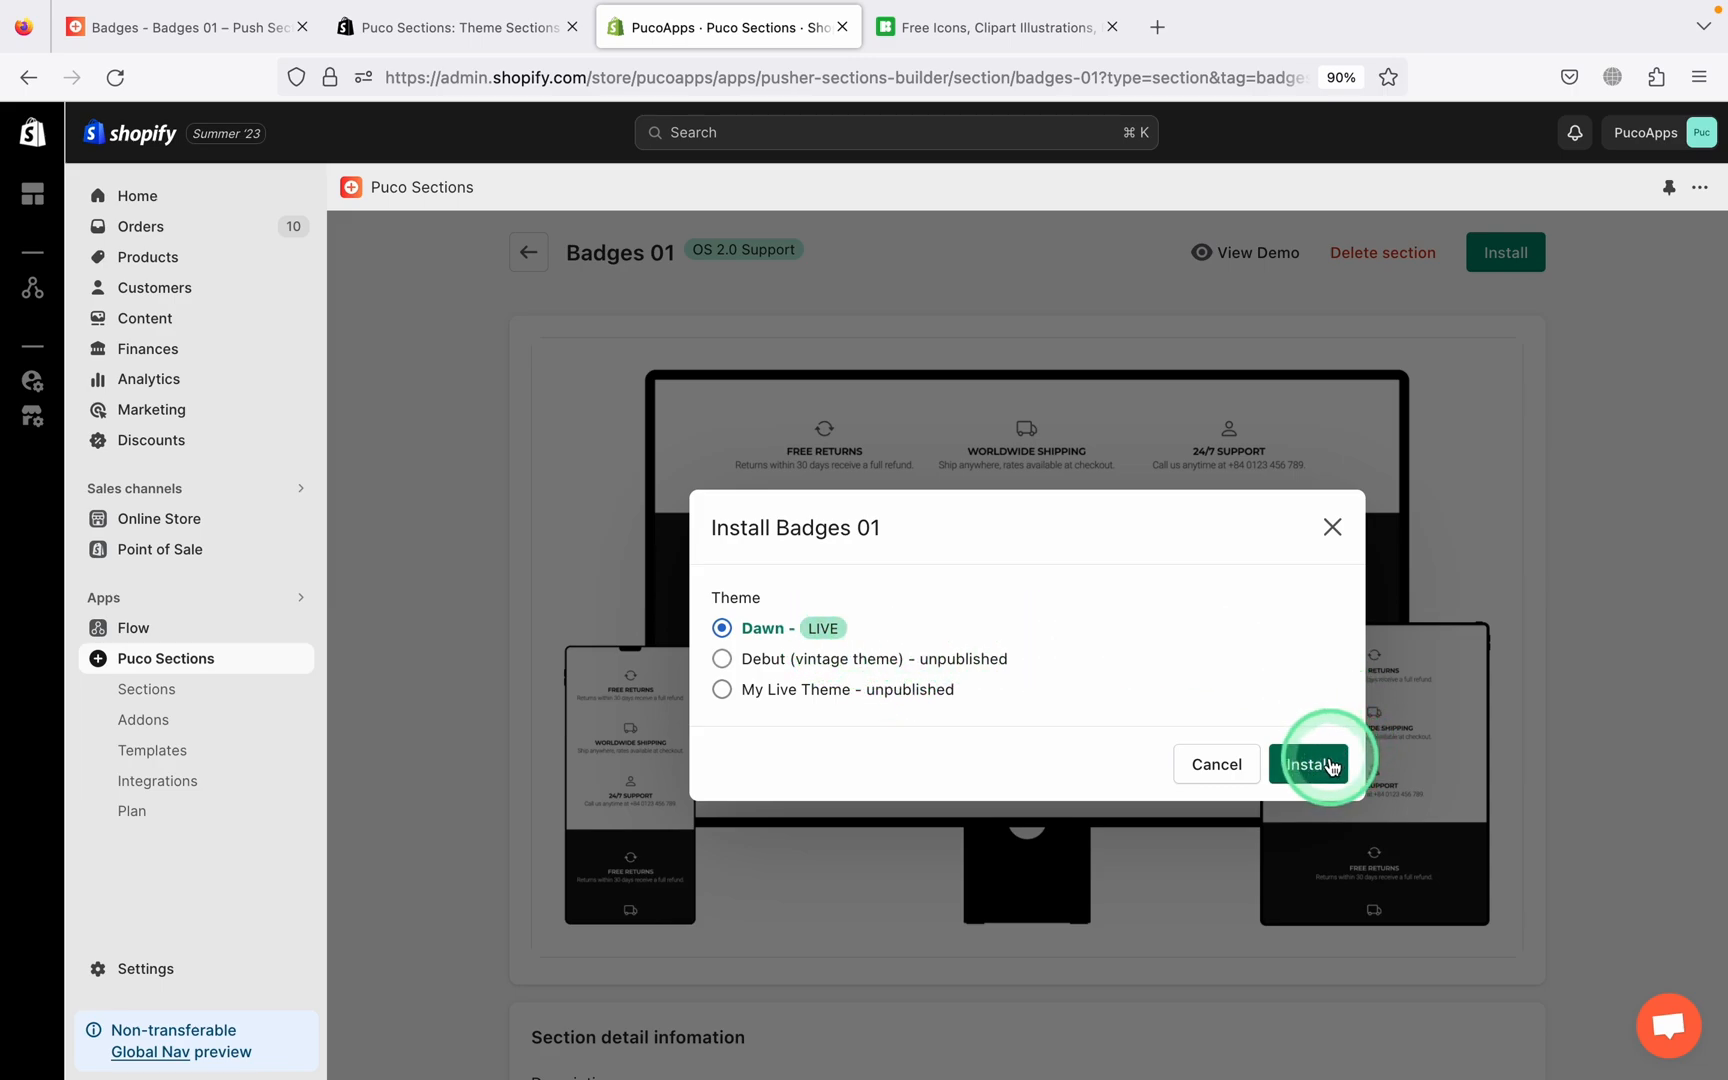
left_click(1309, 765)
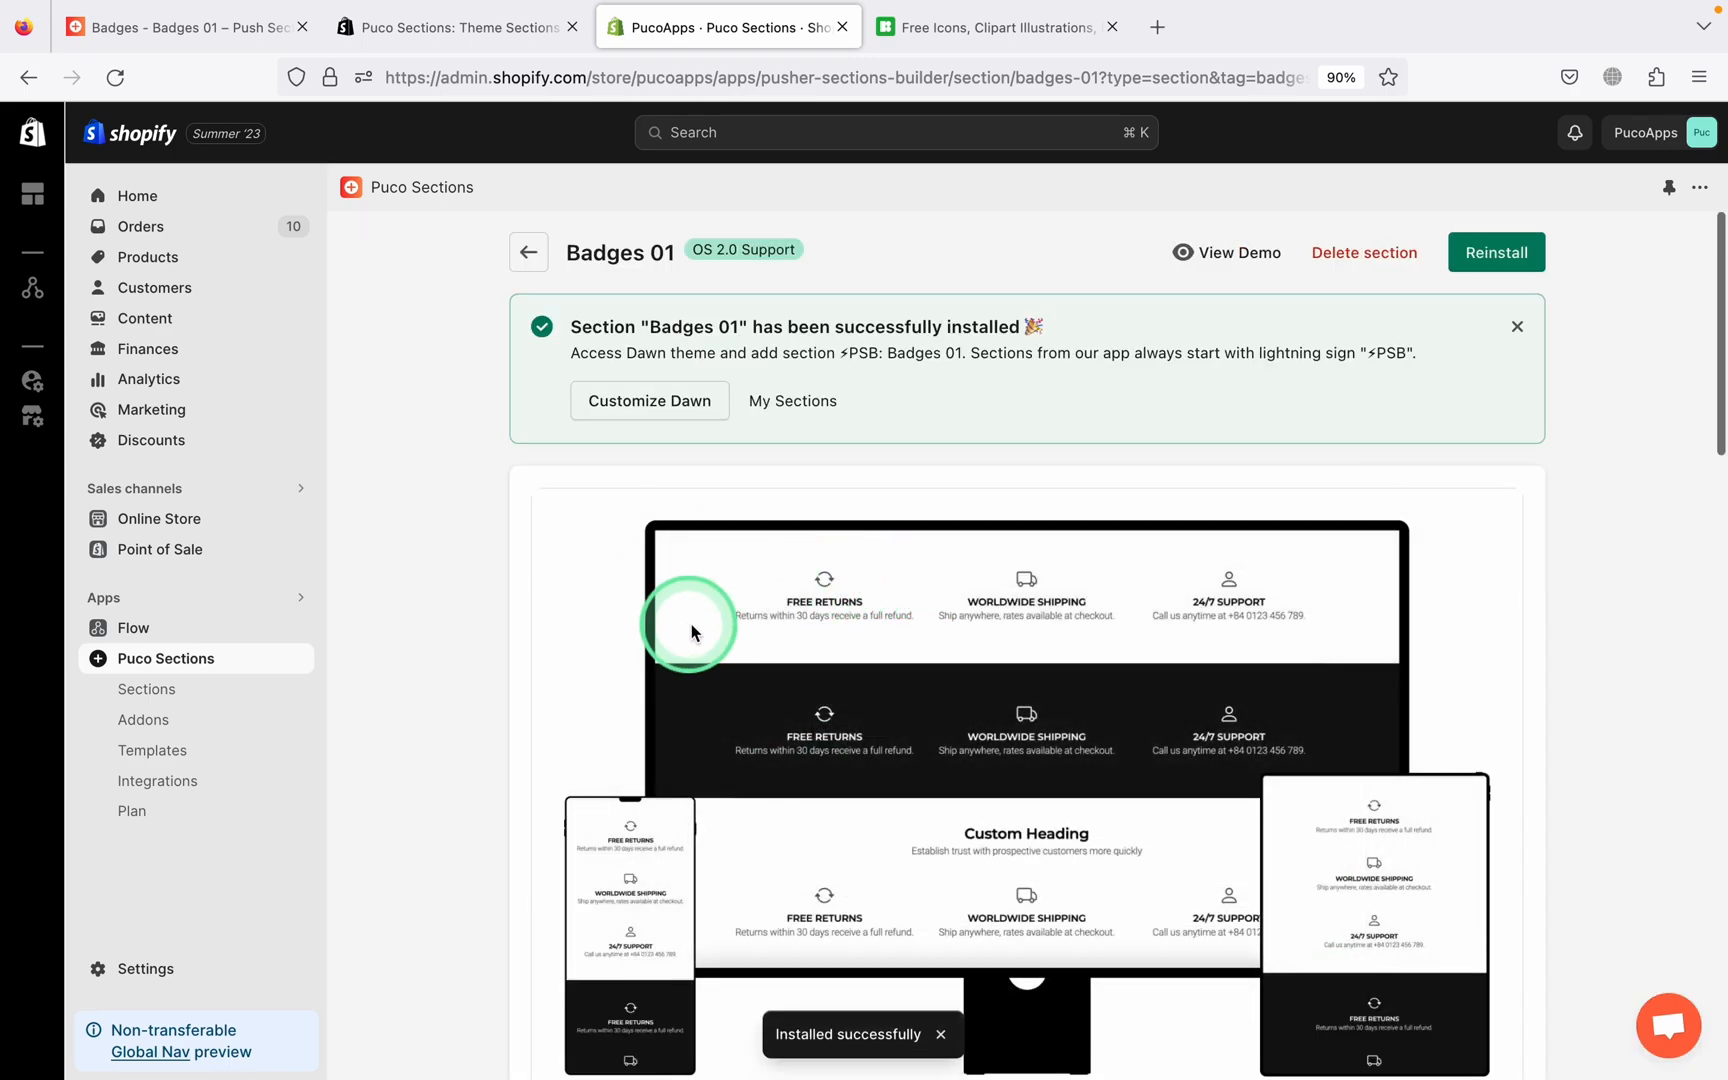
left_click(649, 400)
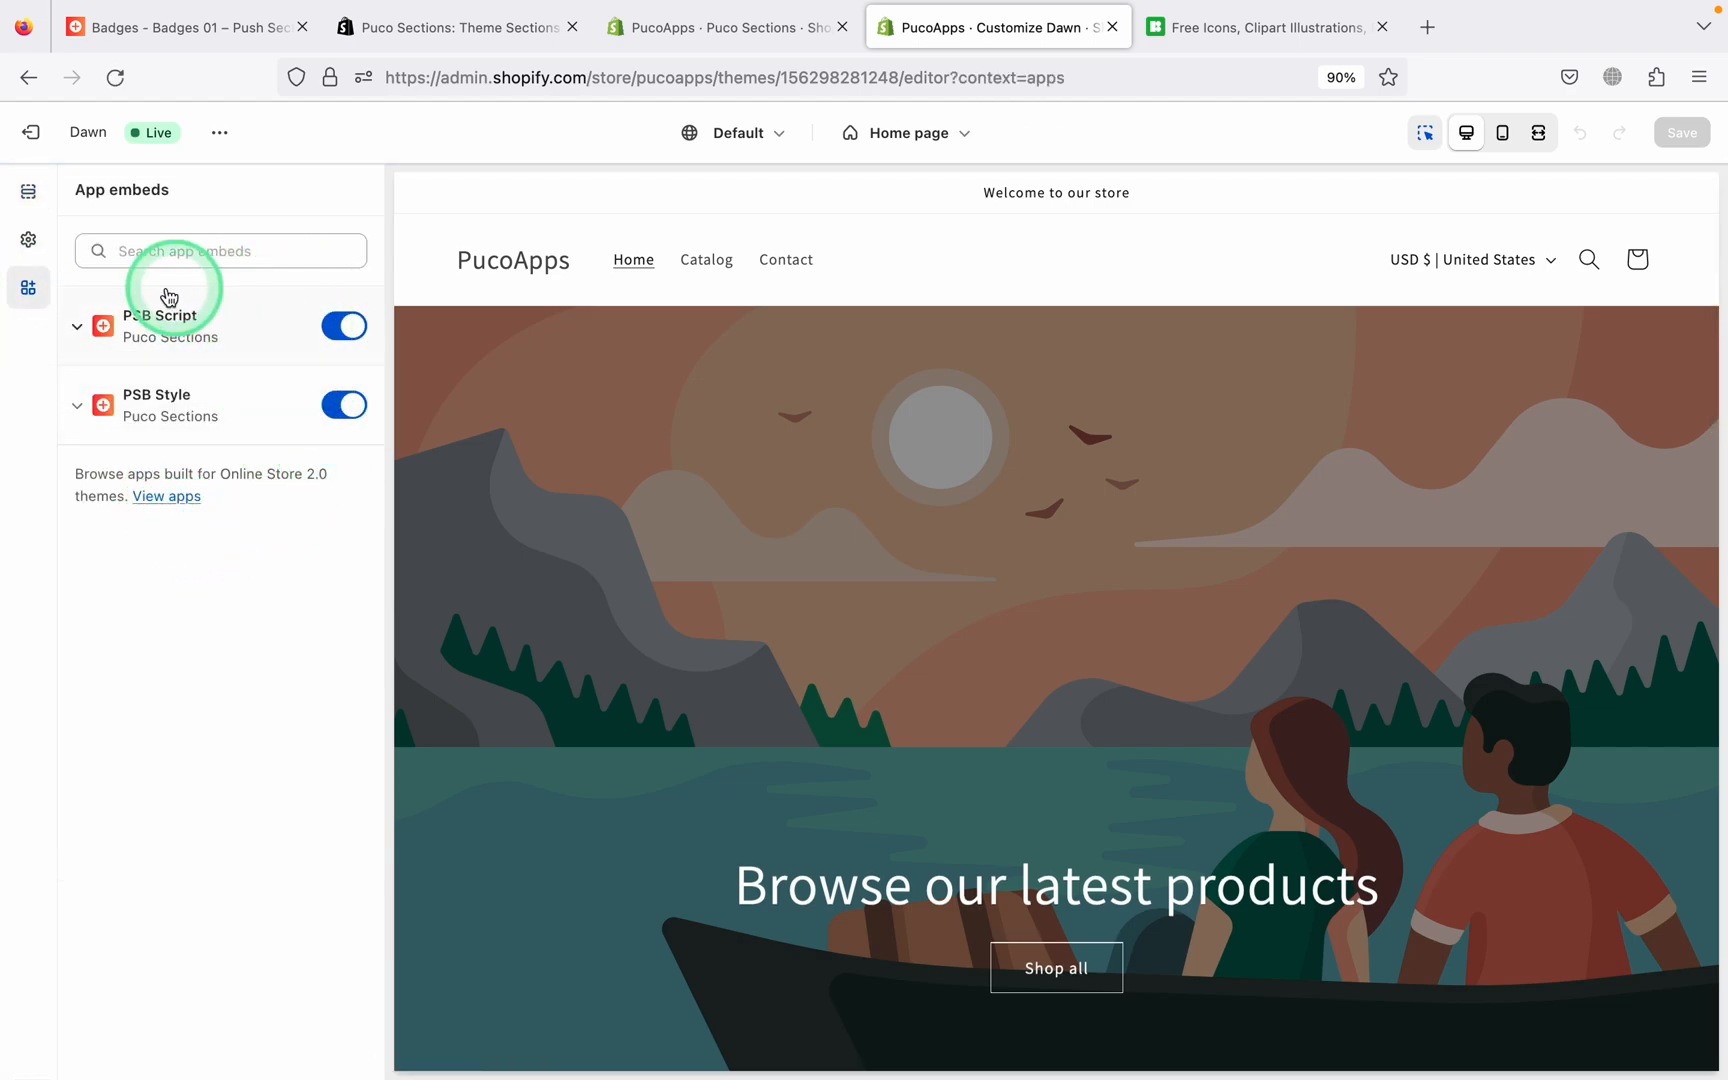
Switch the theme editor to the Default product template (14k Bloom Earrings)
left_click(28, 192)
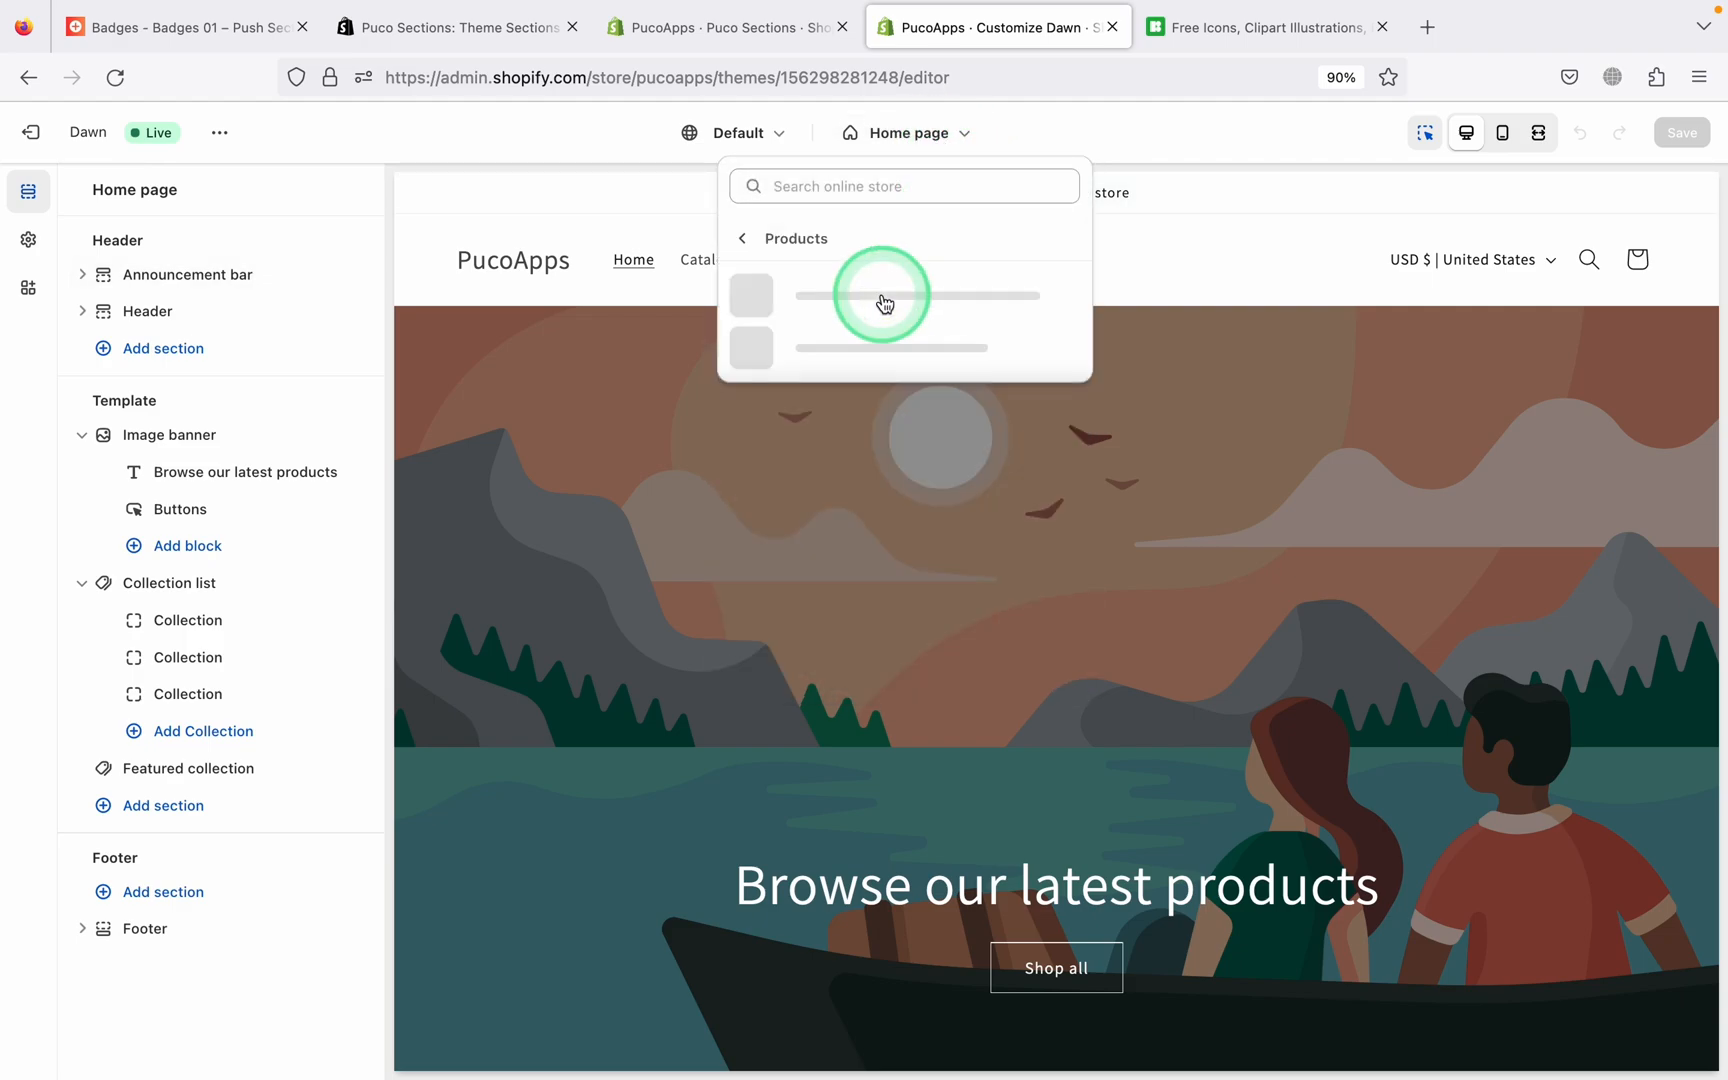
left_click(888, 295)
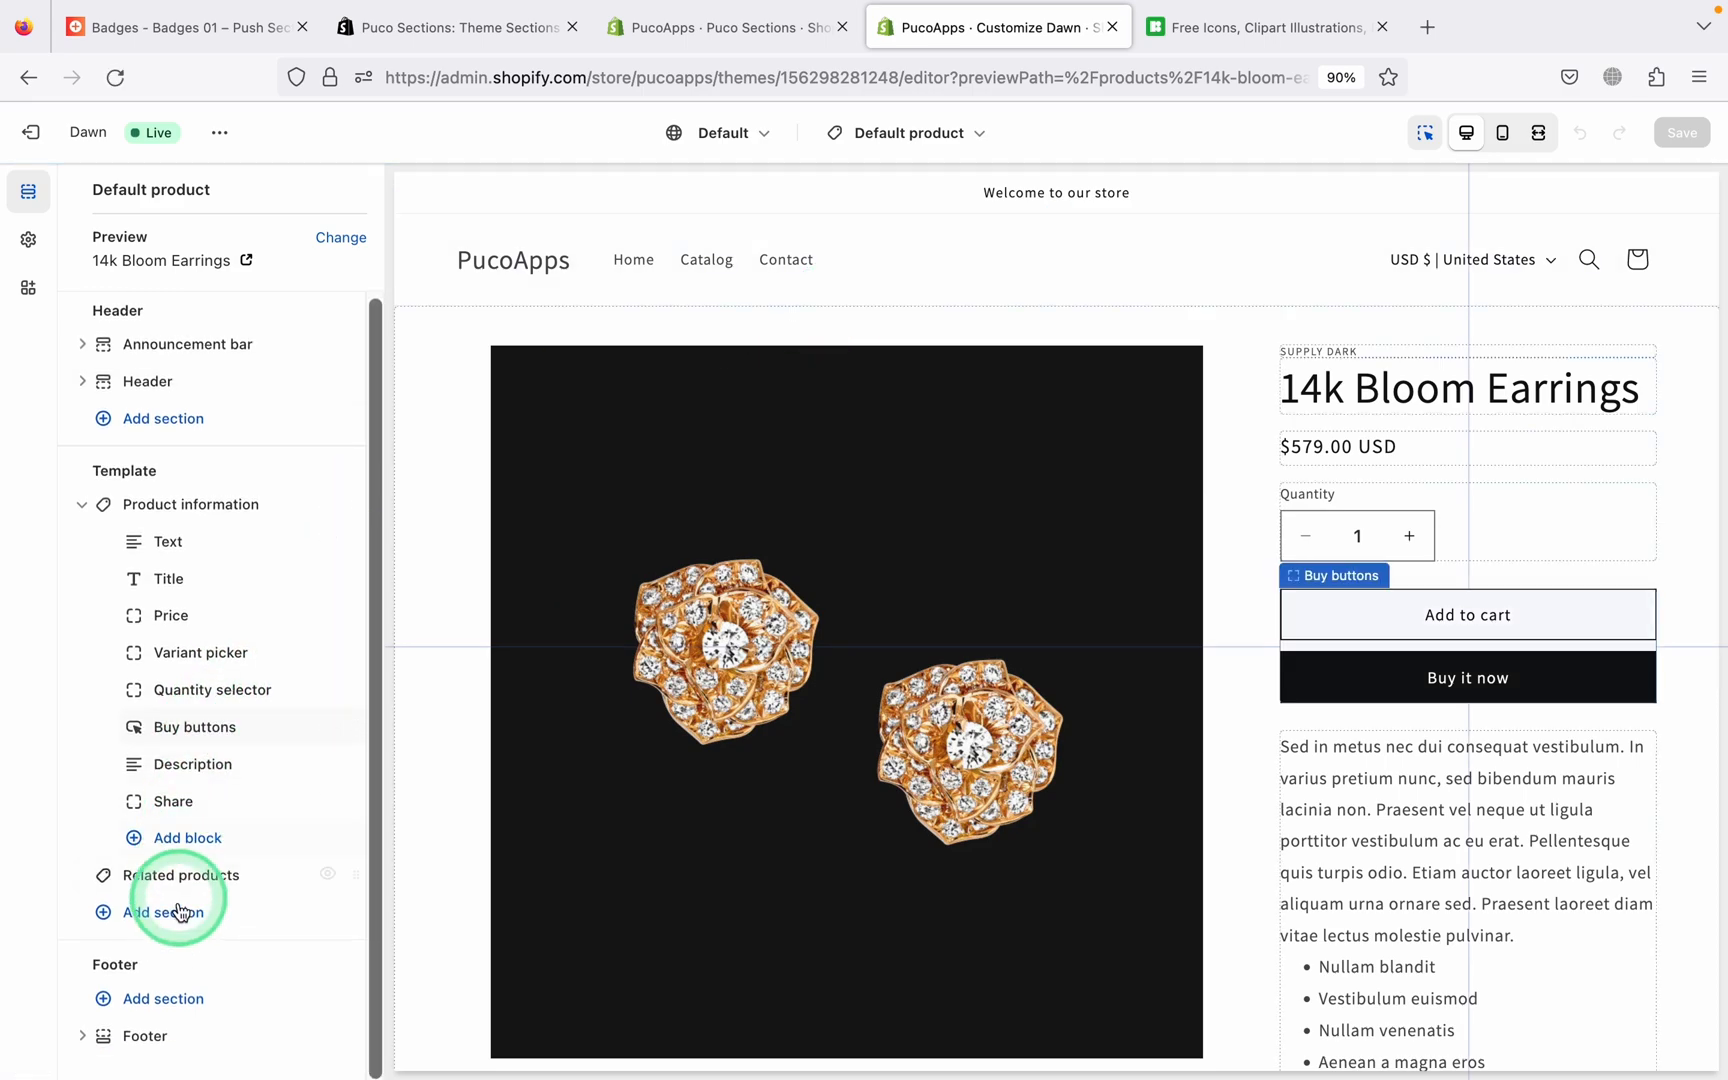
Search 'Badge' in Add section and add ⚡PSB: Badges 01 to the template
left_click(163, 912)
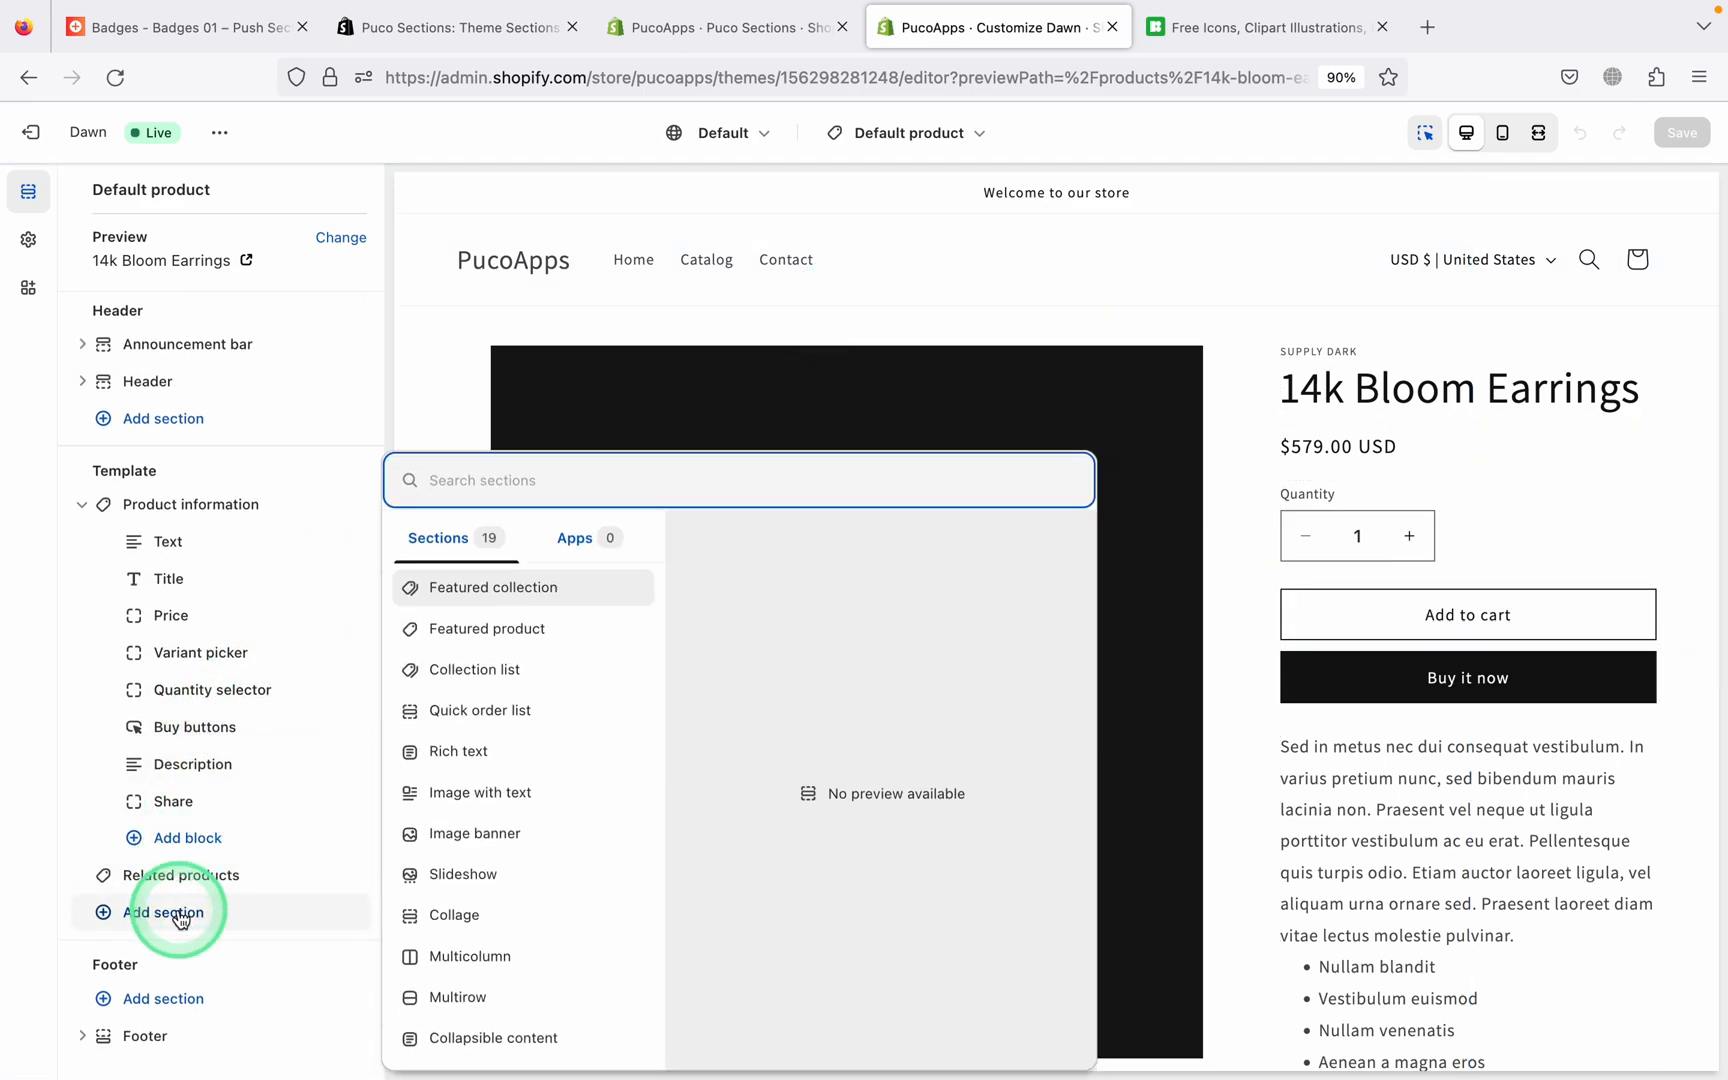
type("B")
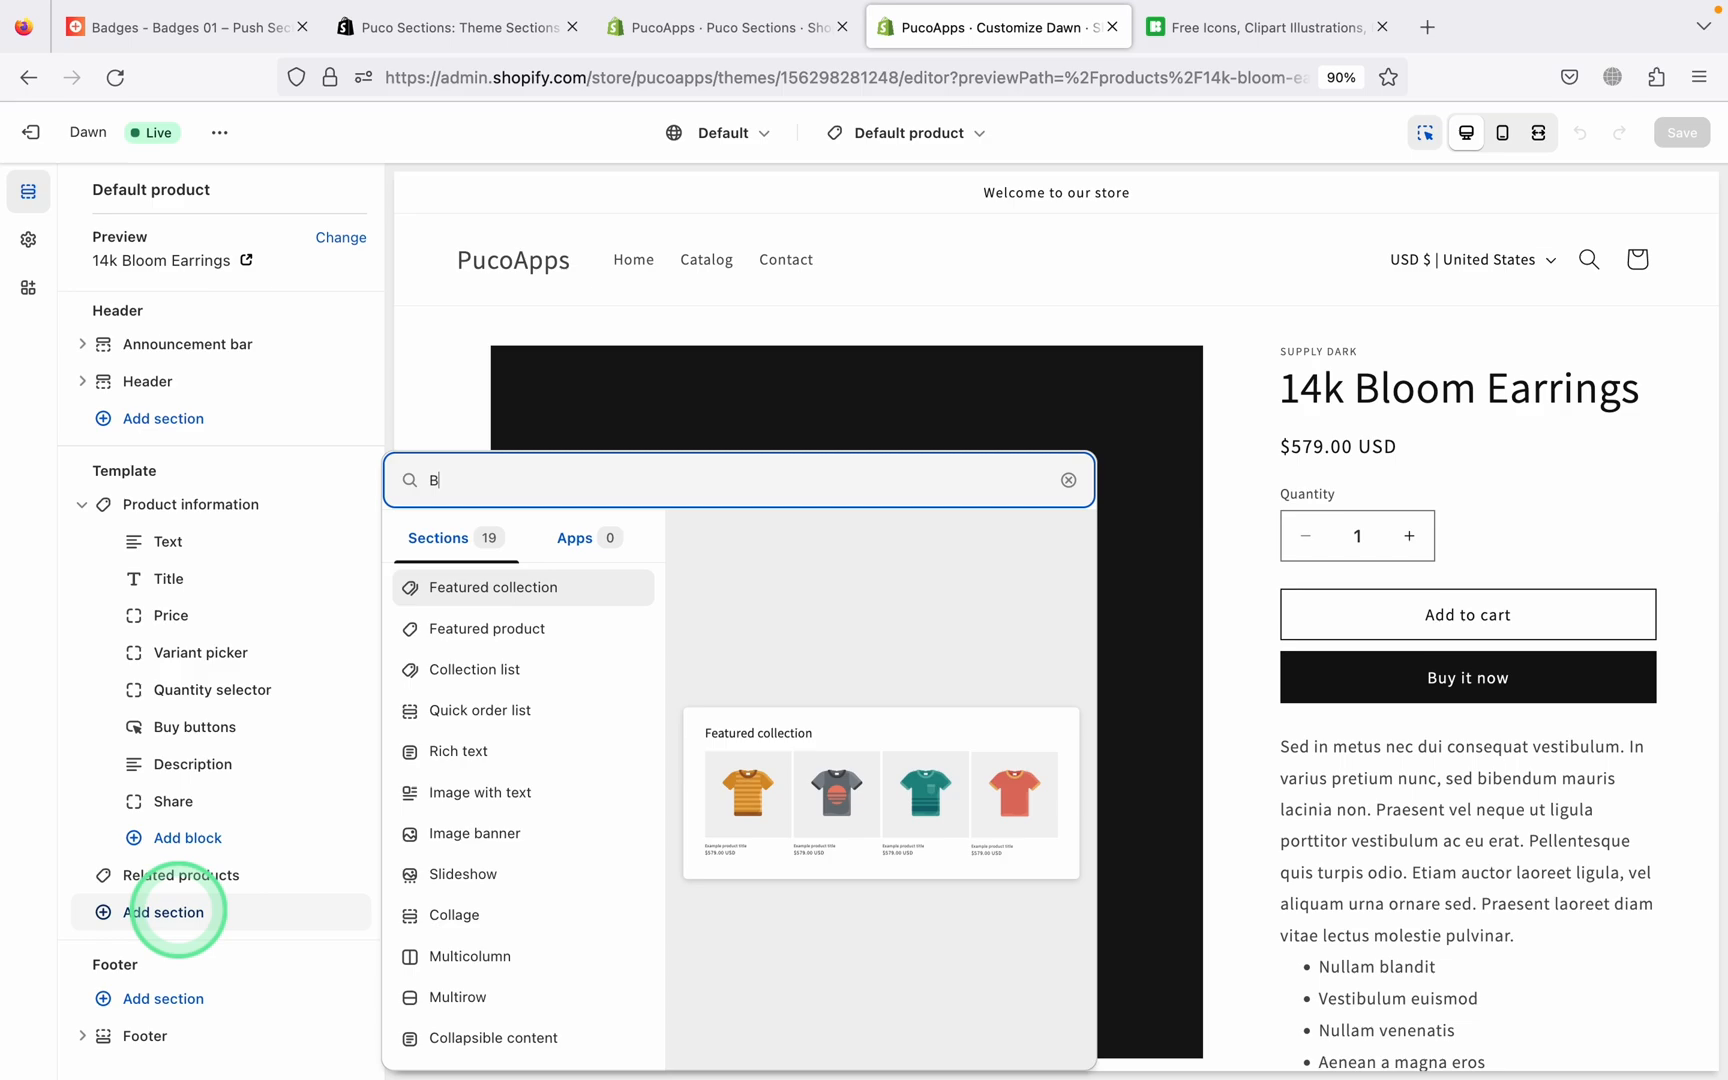
type("adge")
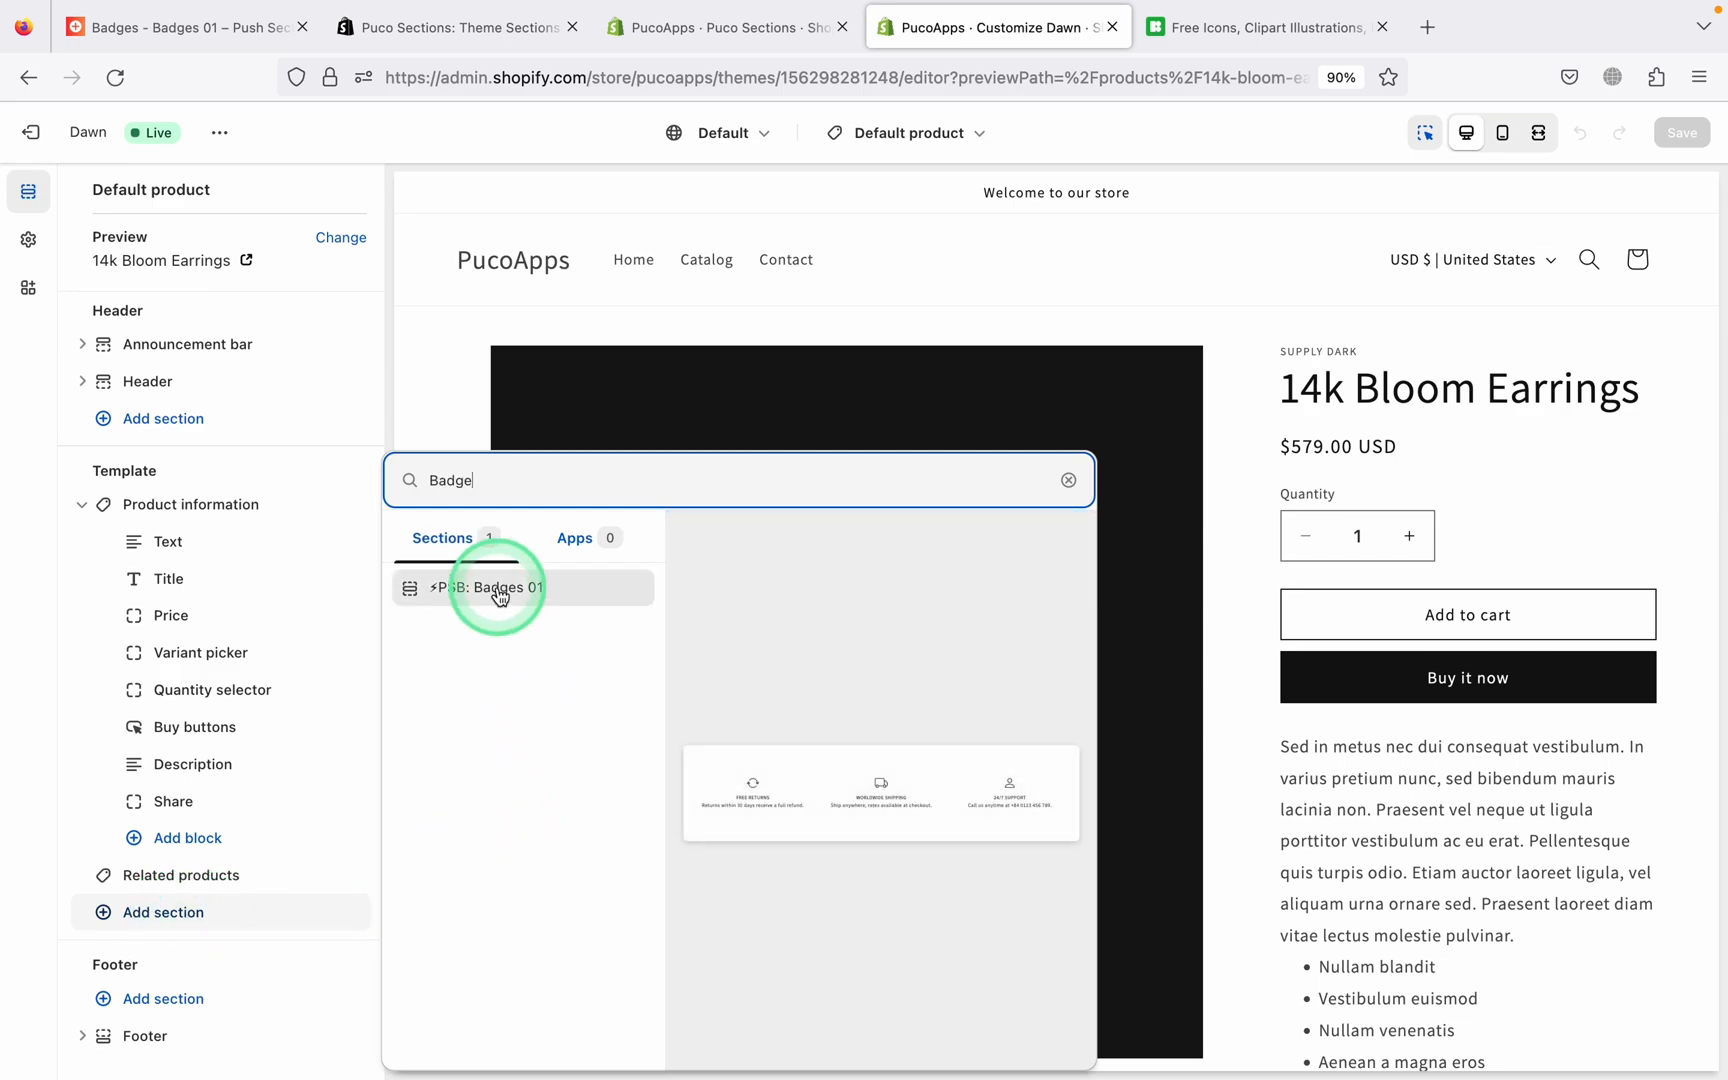
left_click(497, 587)
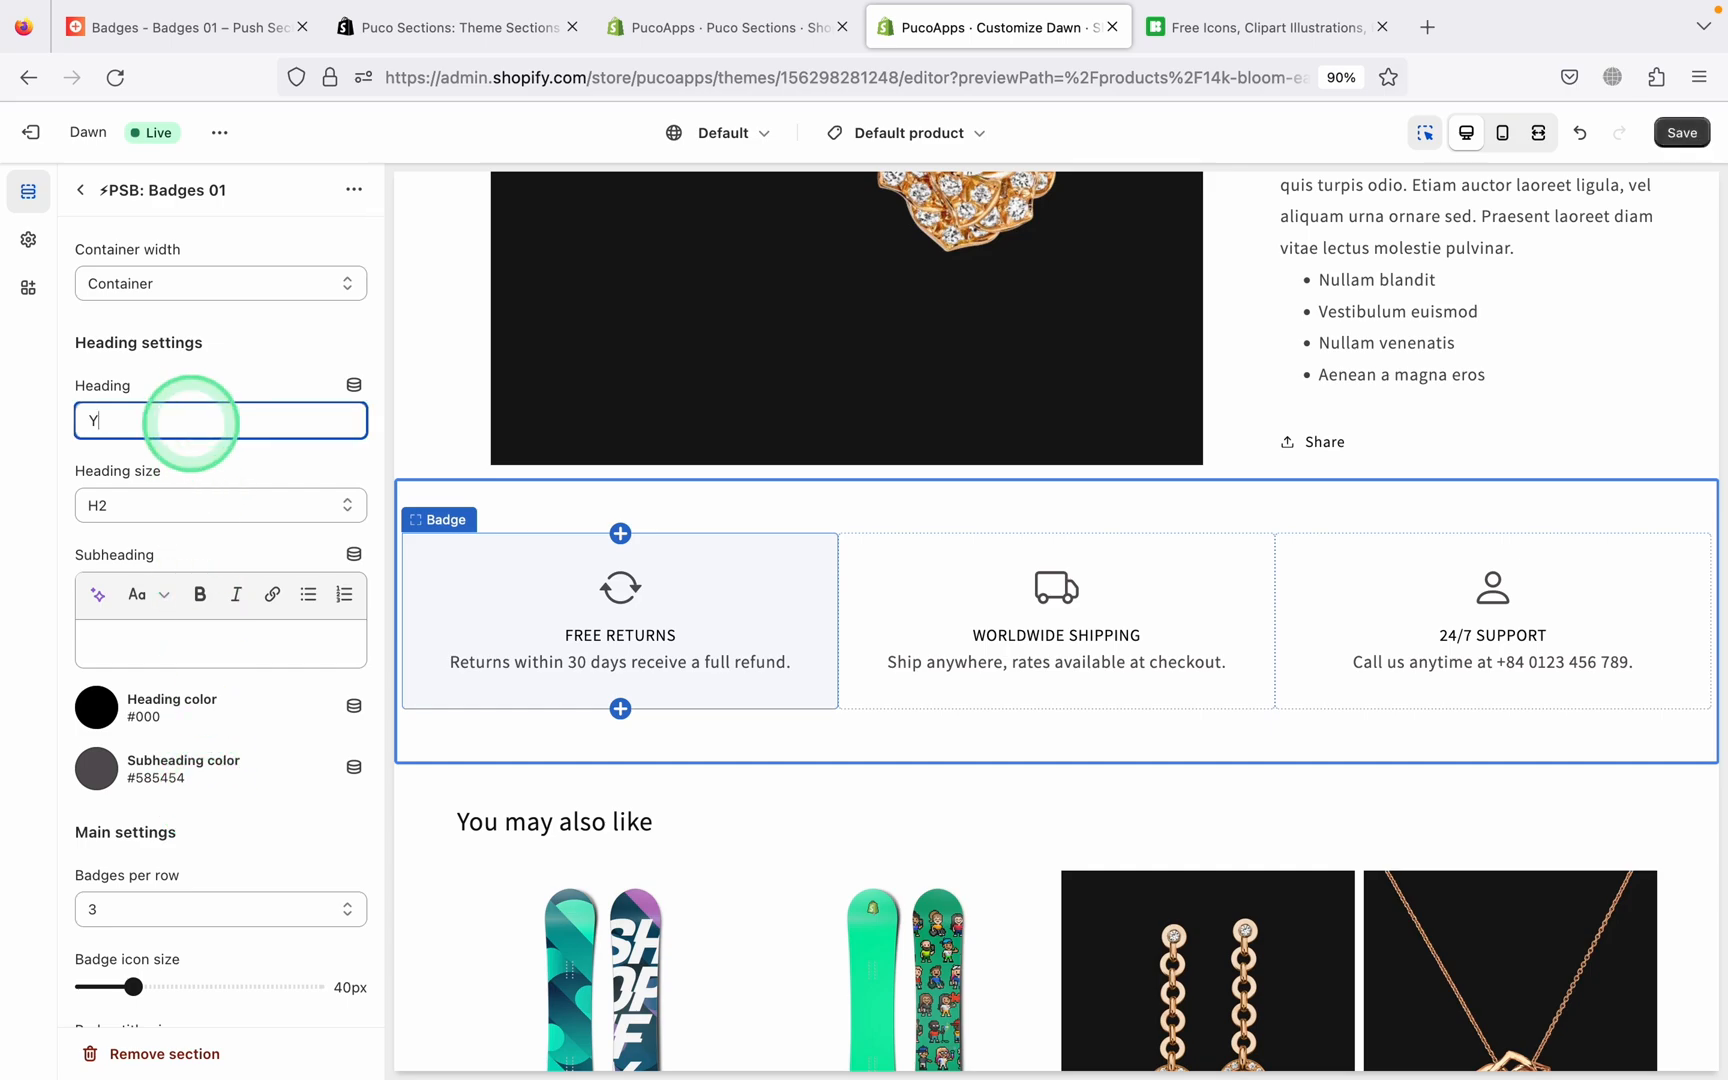
Enter heading 'Your heading here' and start the subheading with 'Your'
type("Your heading")
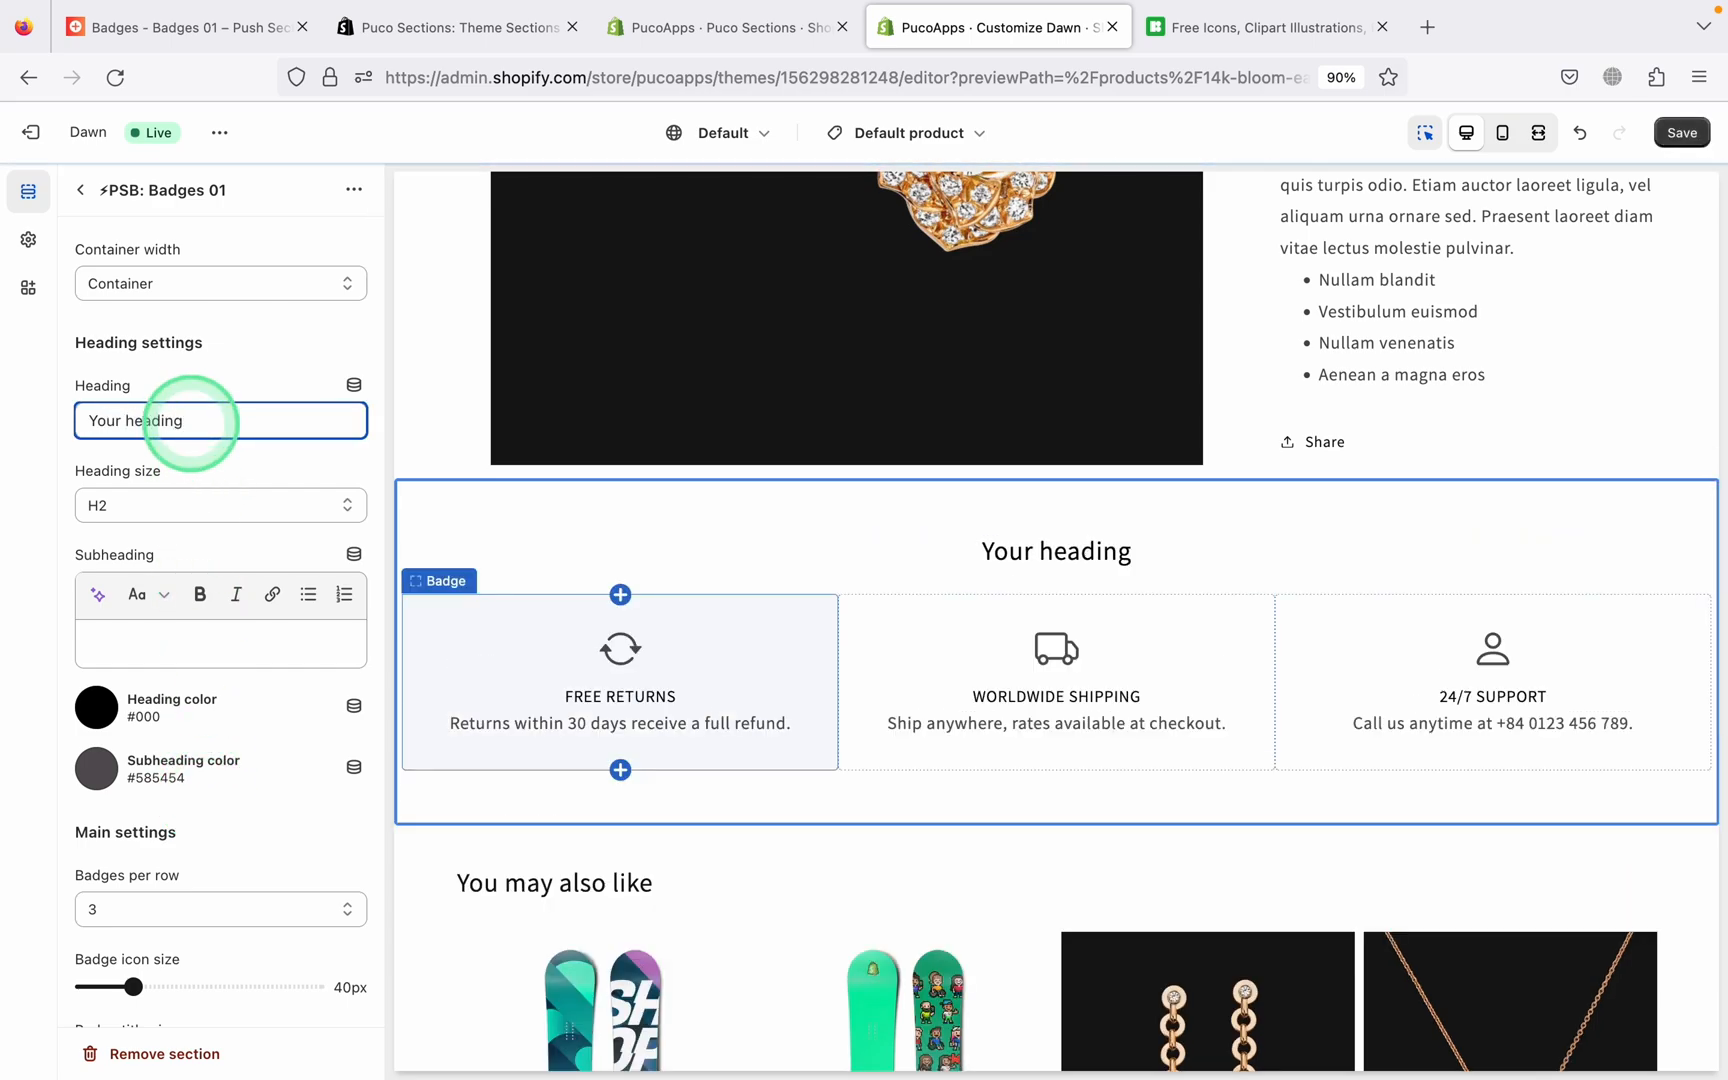
type("here")
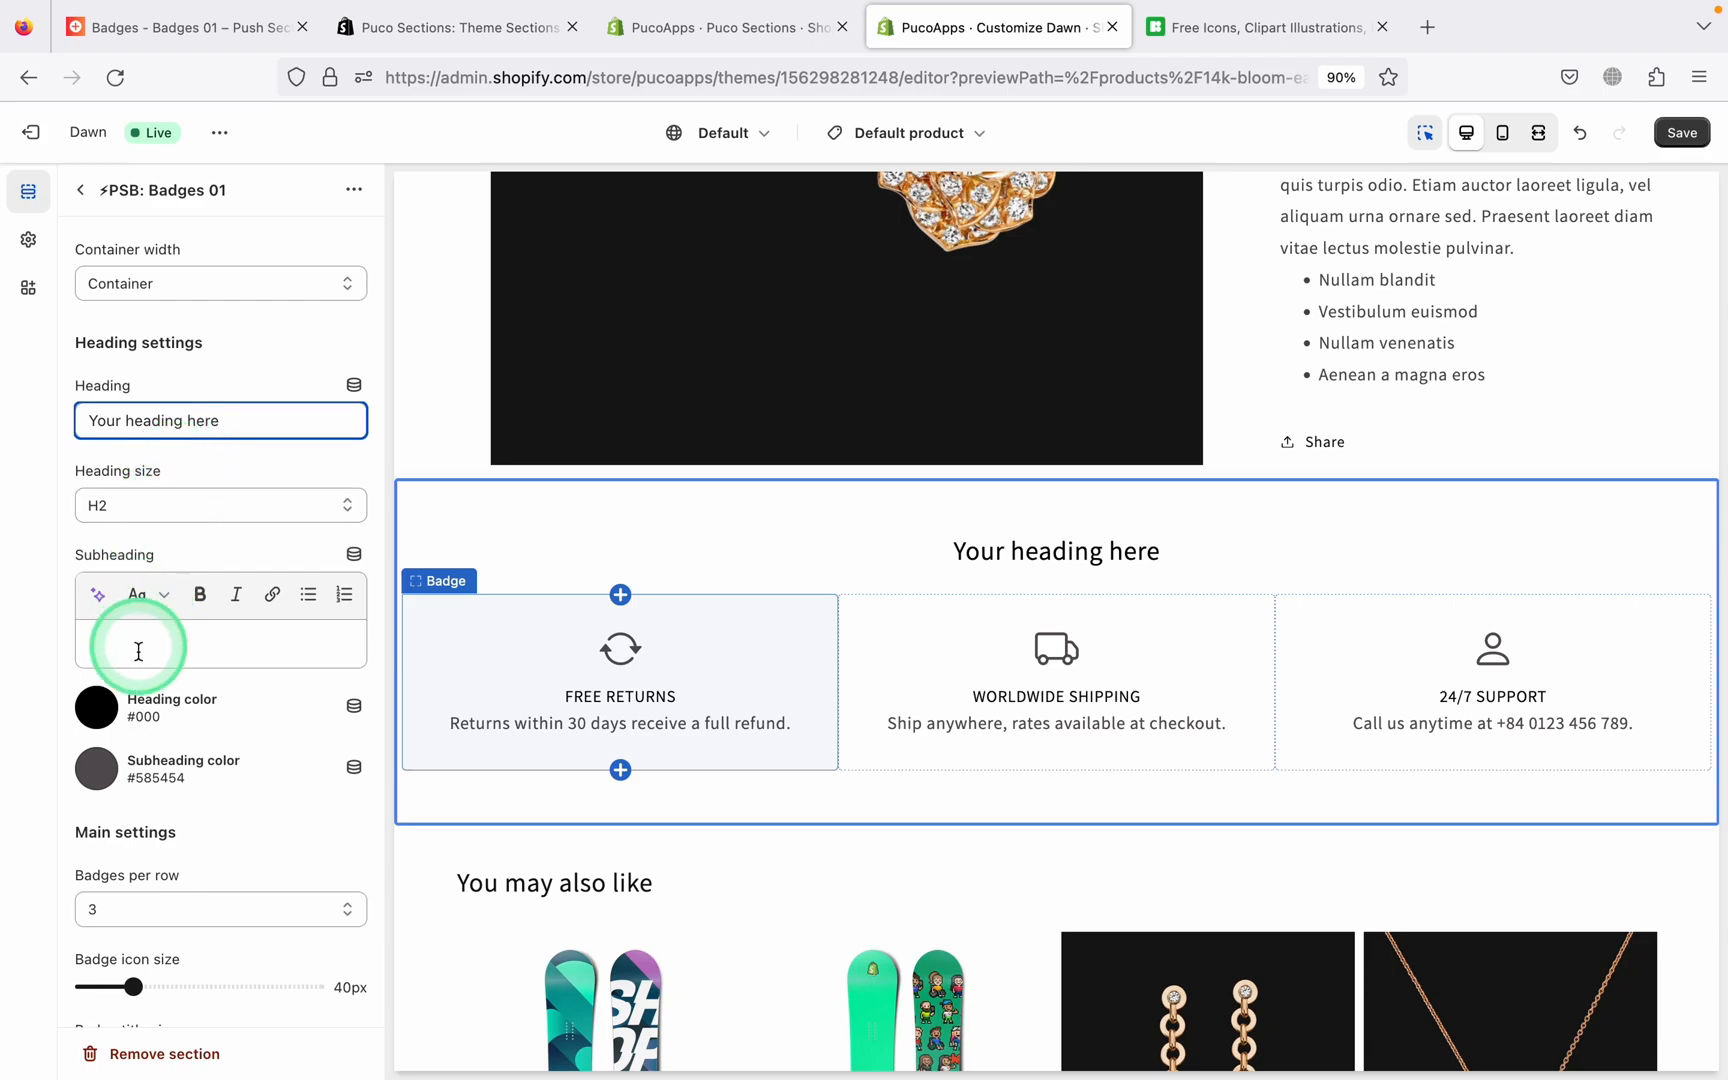
type("Your subheading....")
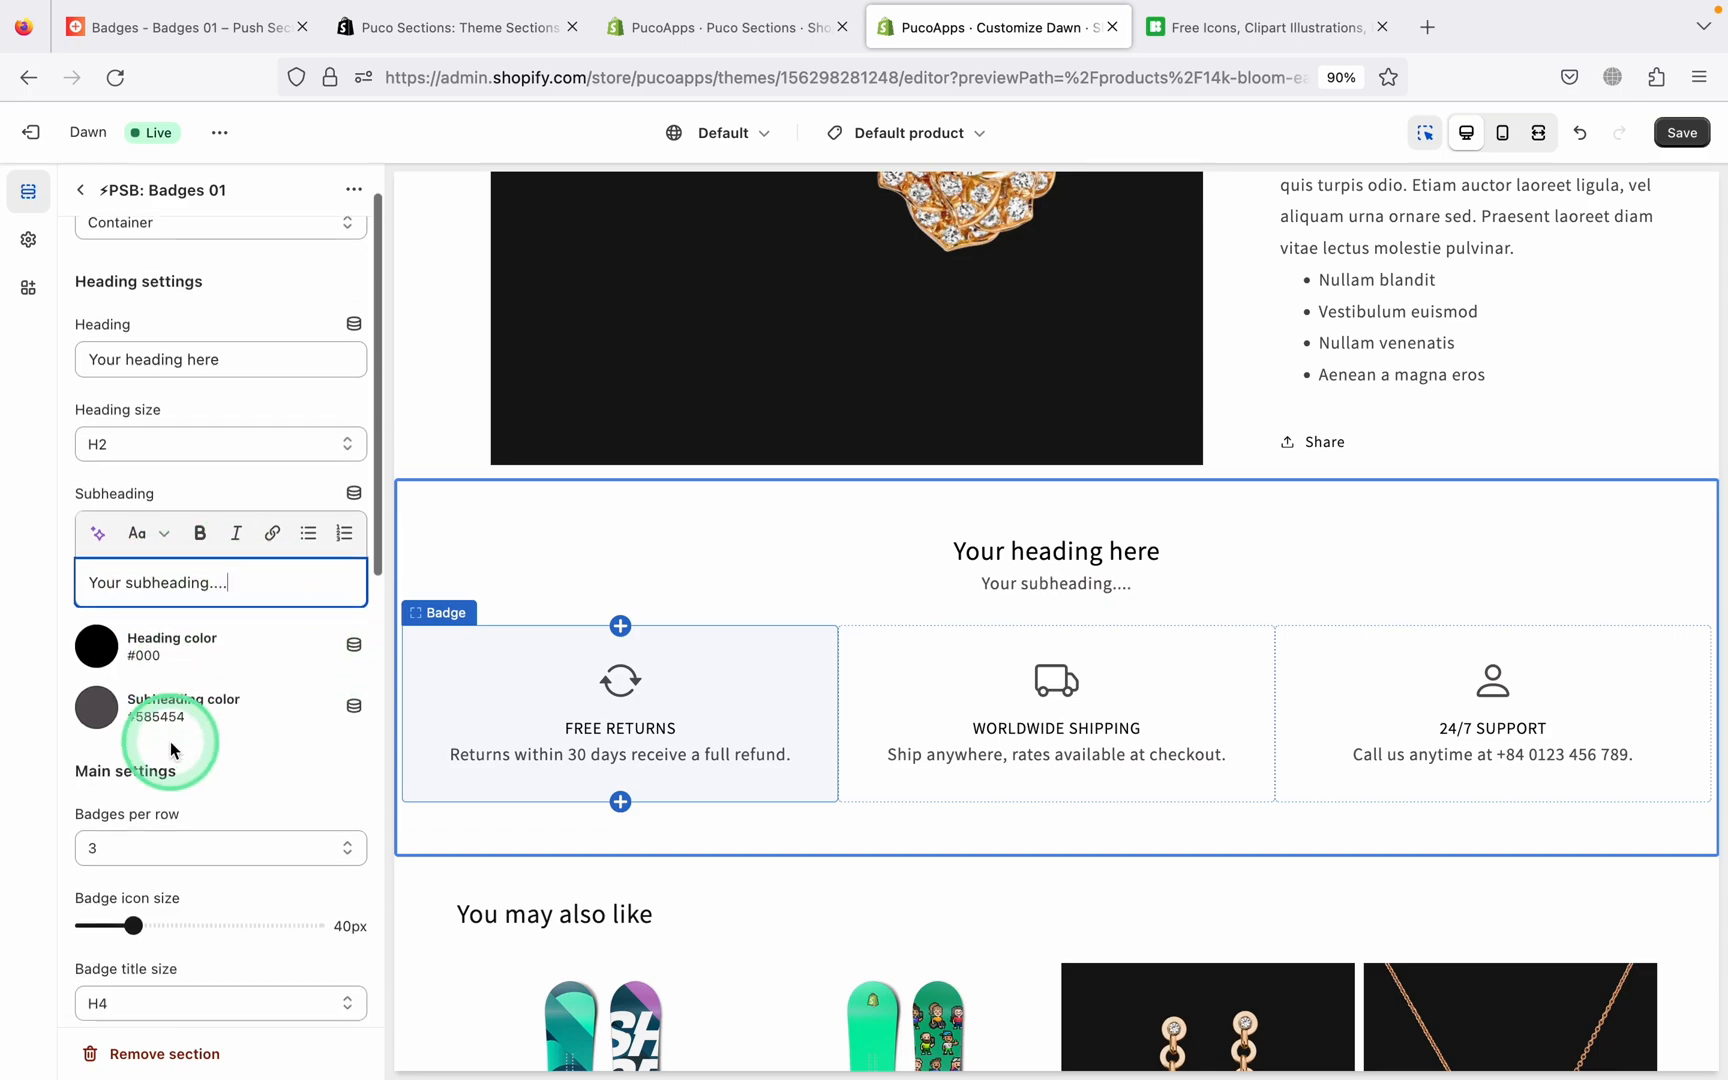
scroll("down", 3)
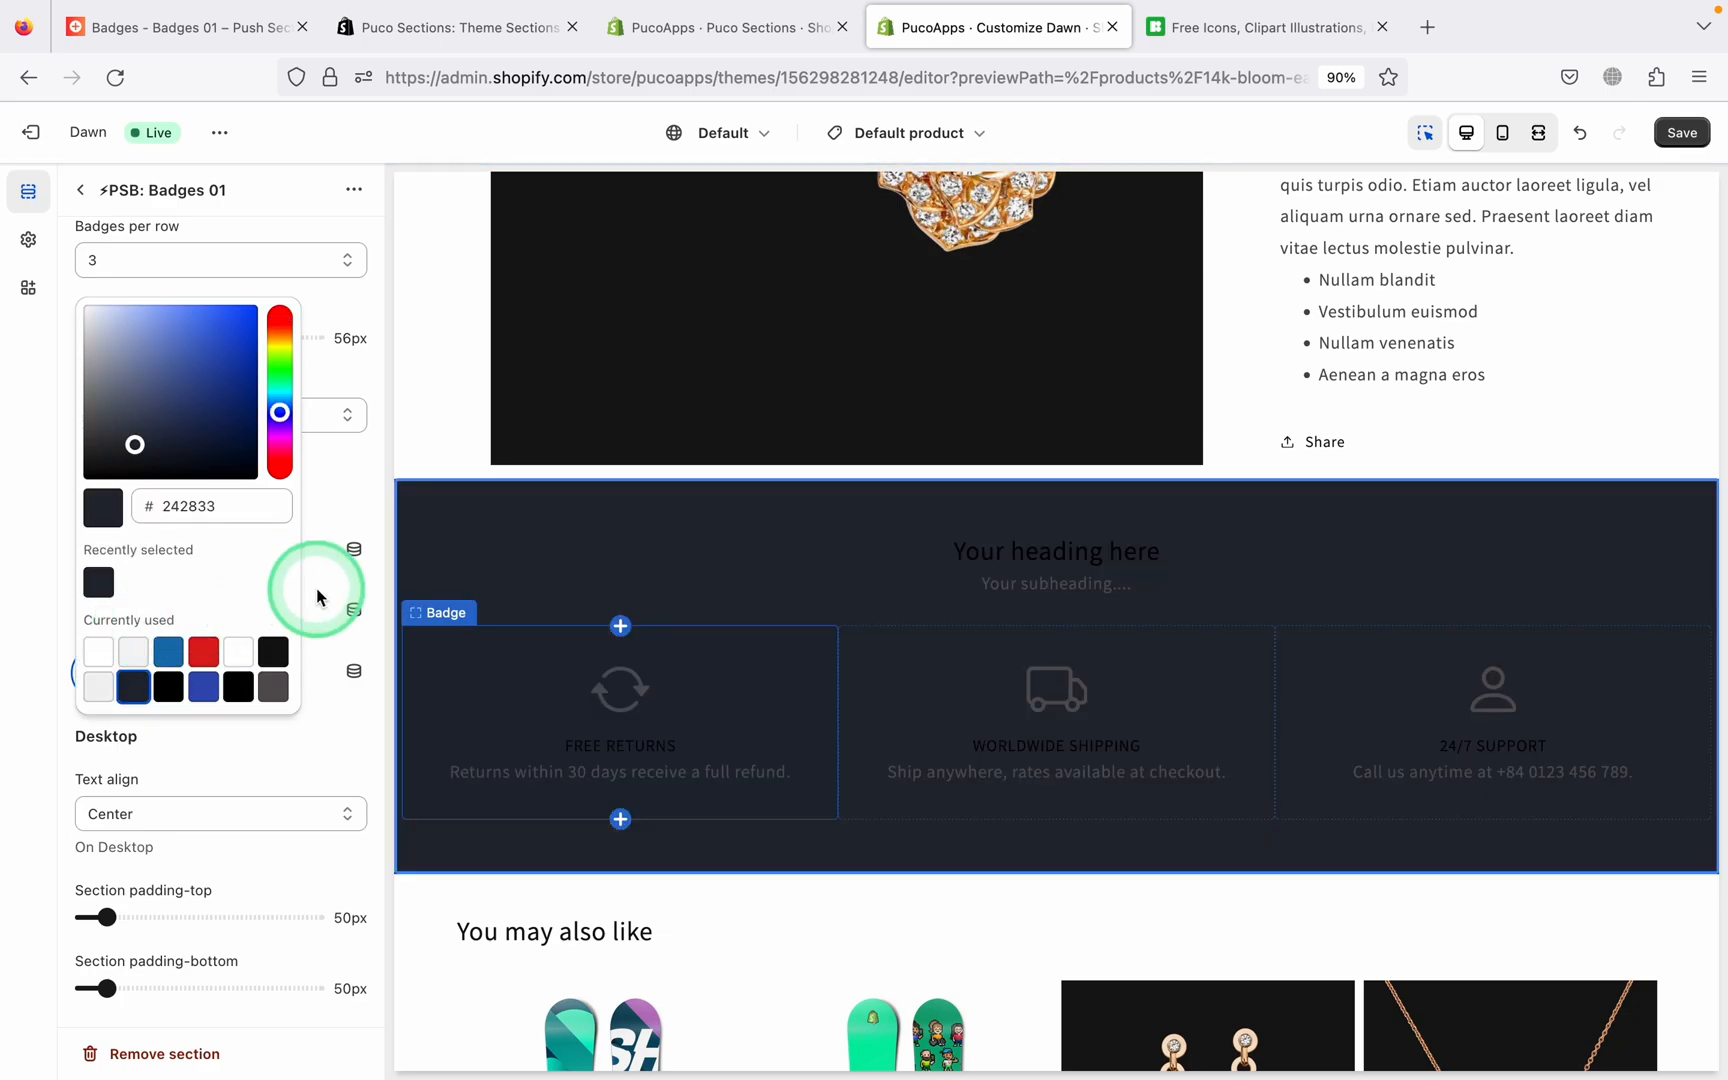
Set badge description and title colors to white against the #242833 background
left_click(166, 522)
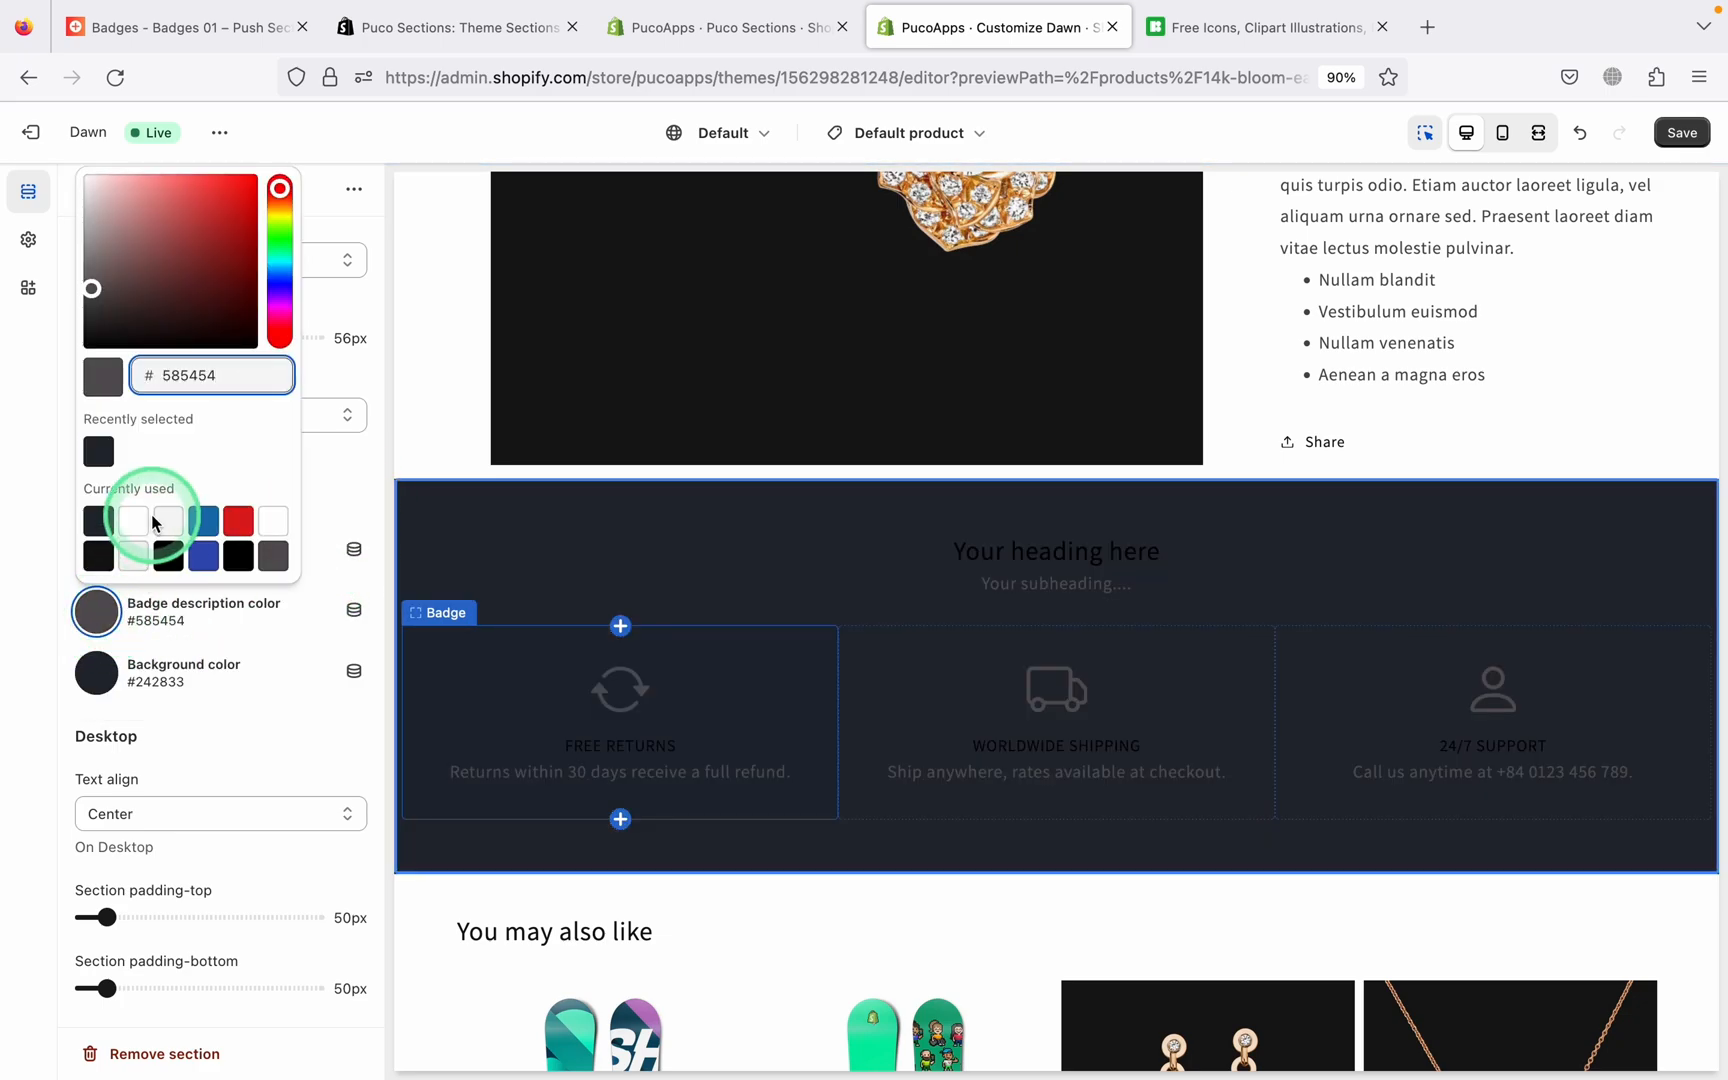
left_click(130, 520)
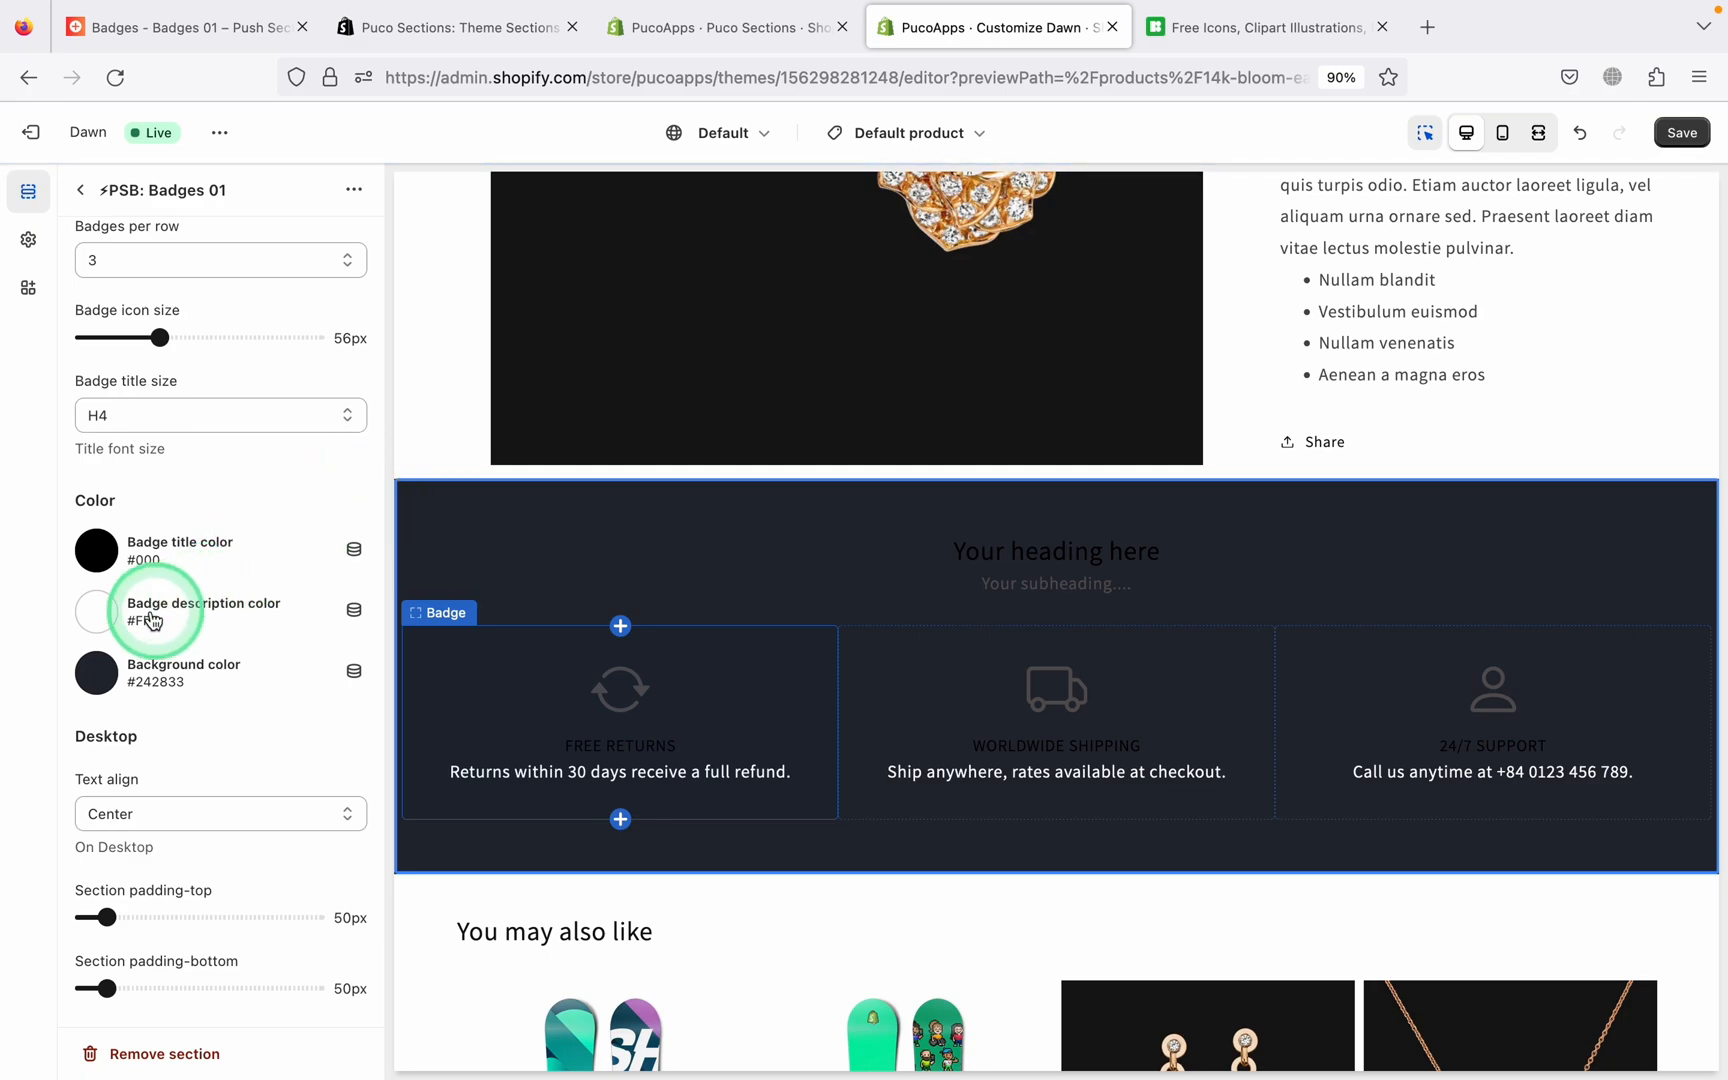
left_click(96, 550)
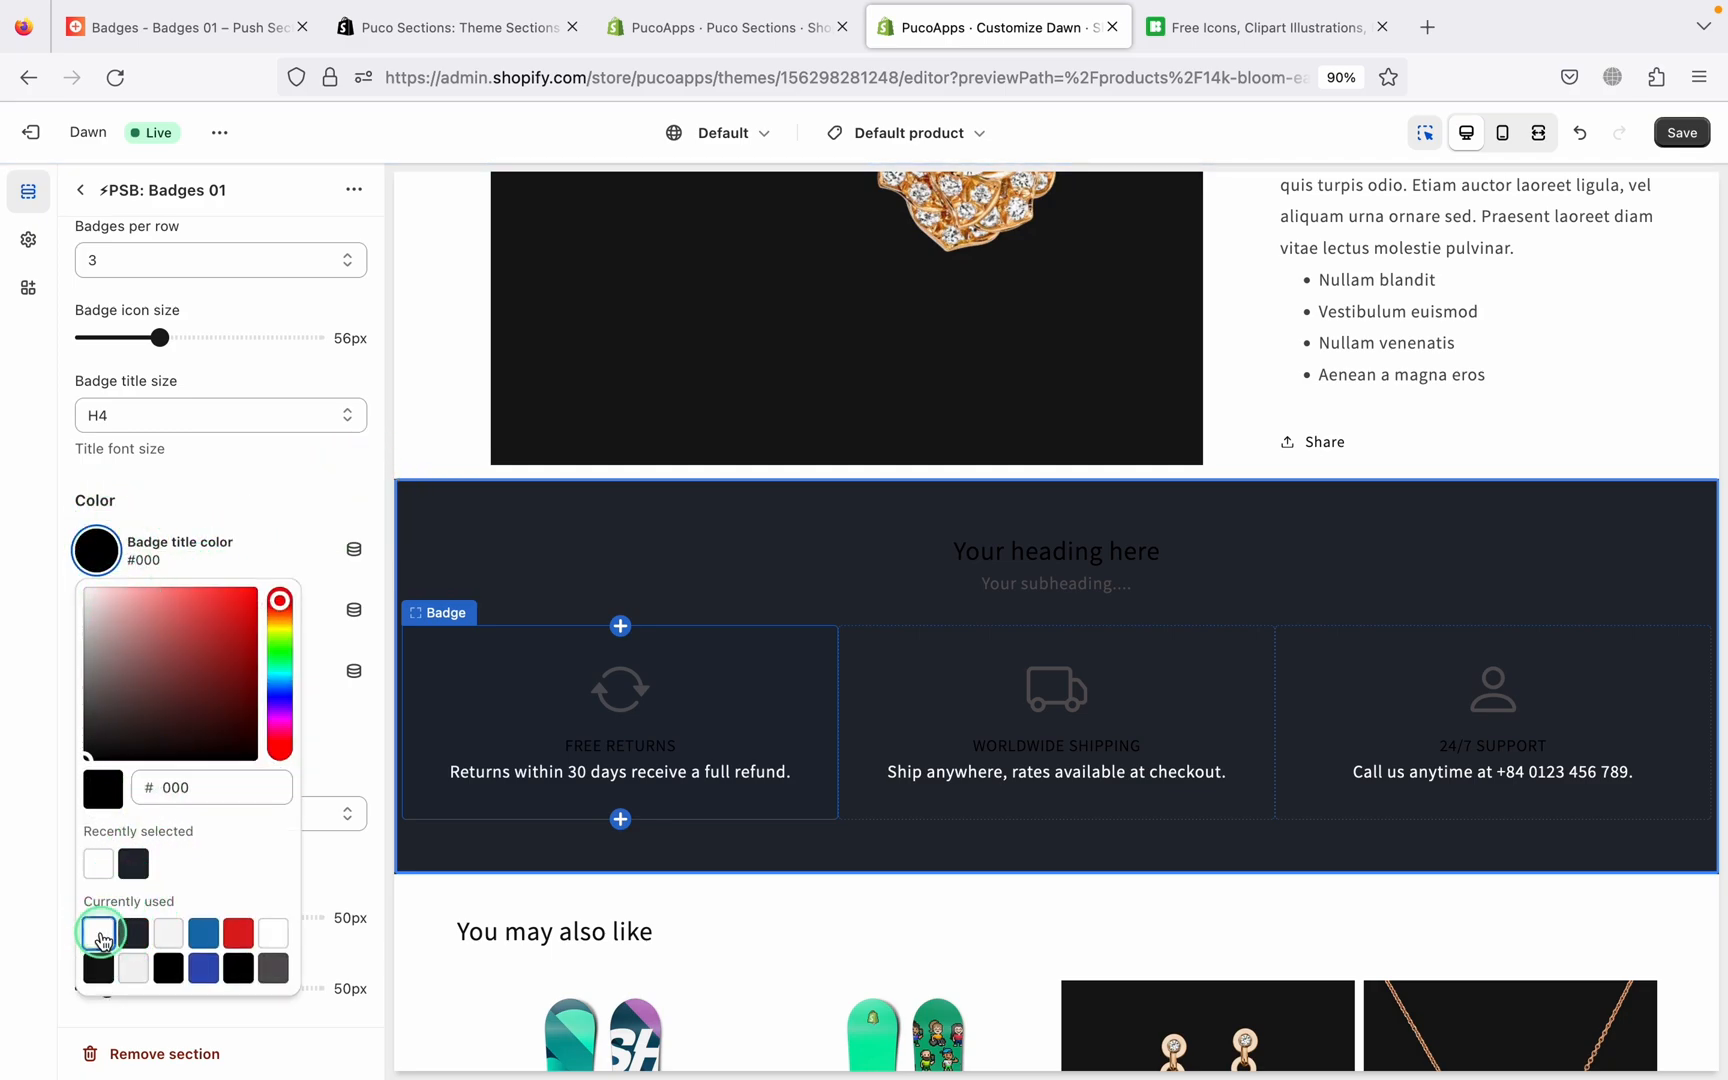
left_click(97, 931)
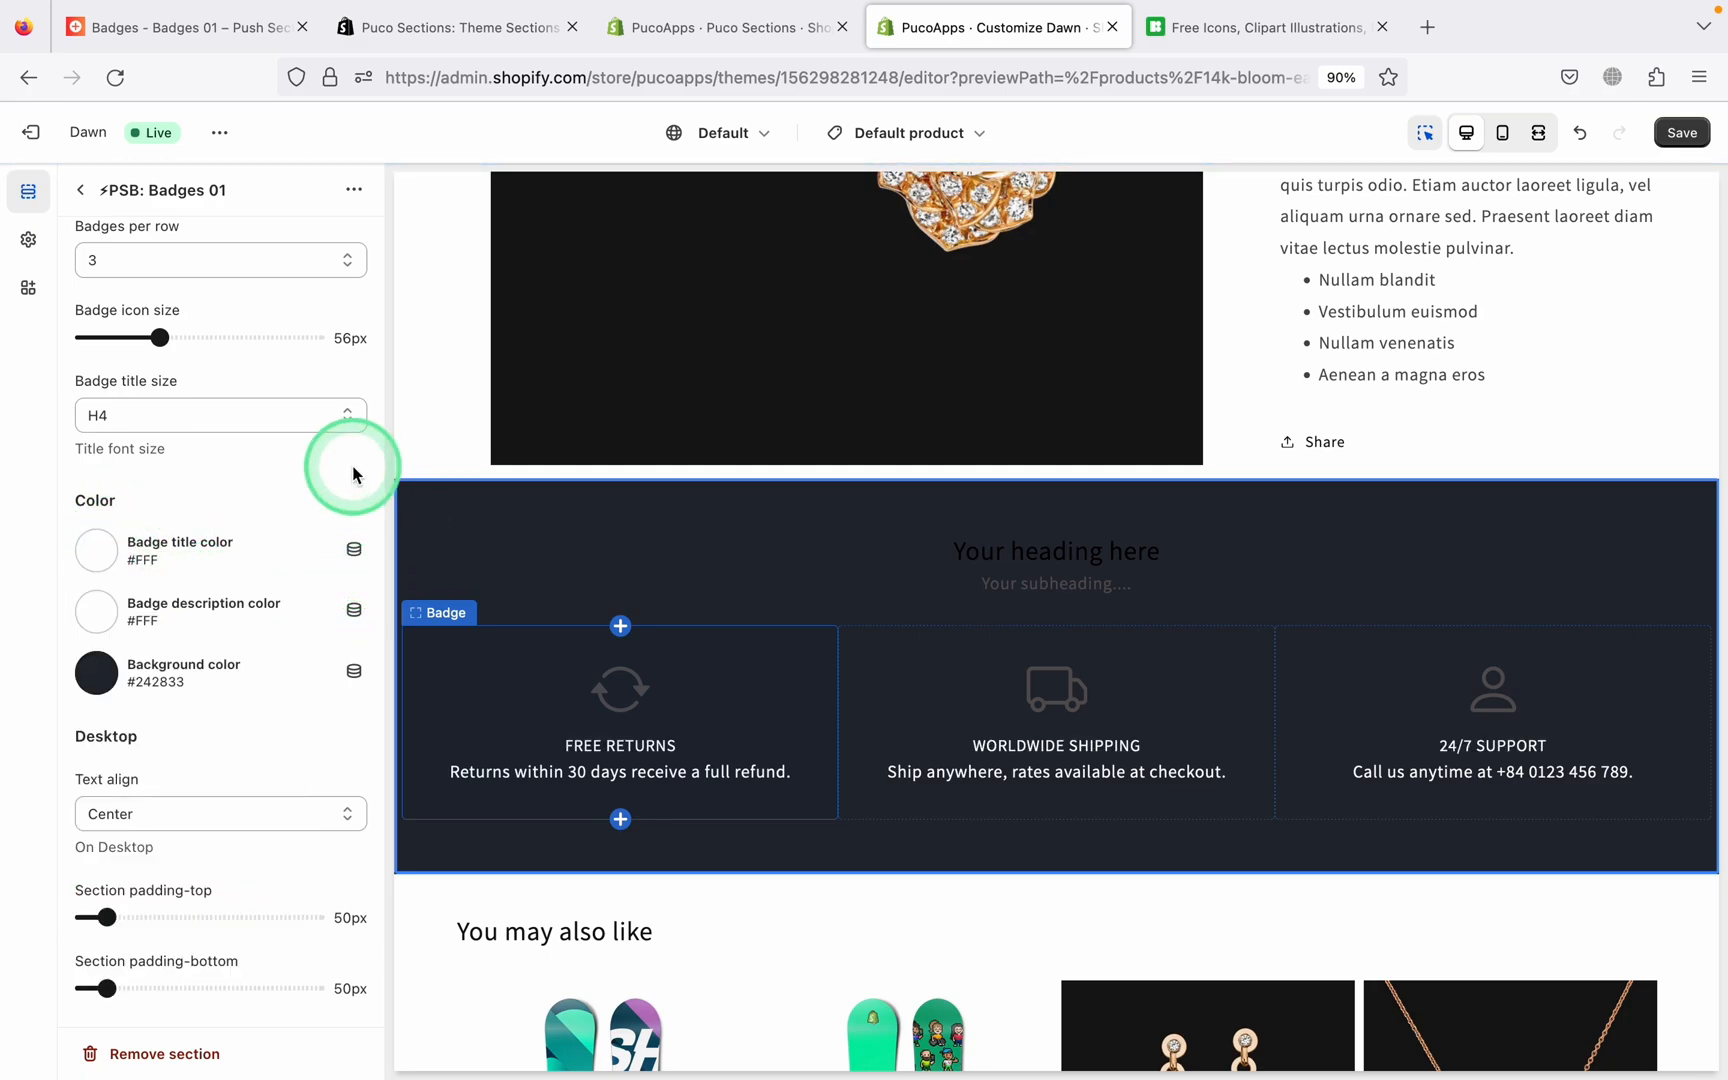
Select the WORLDWIDE SHIPPING, then FREE RETURNS badge to reach its SVG code
left_click(1055, 689)
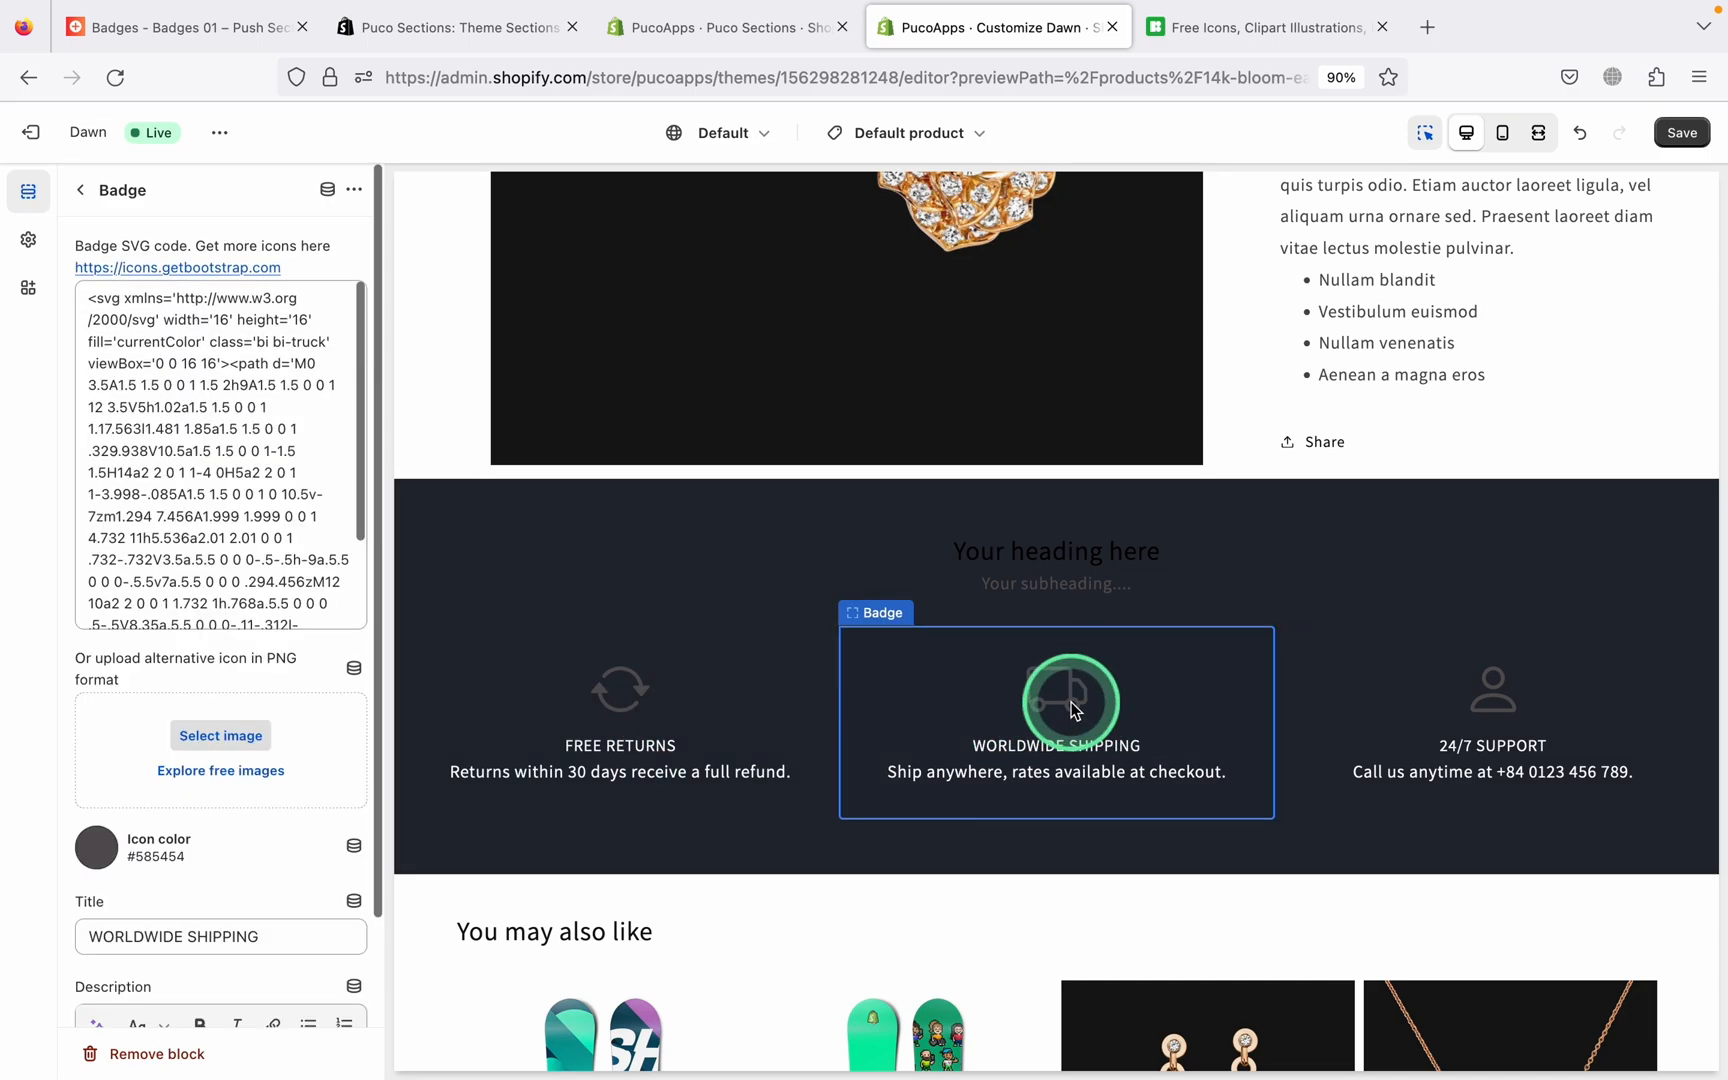
left_click(96, 846)
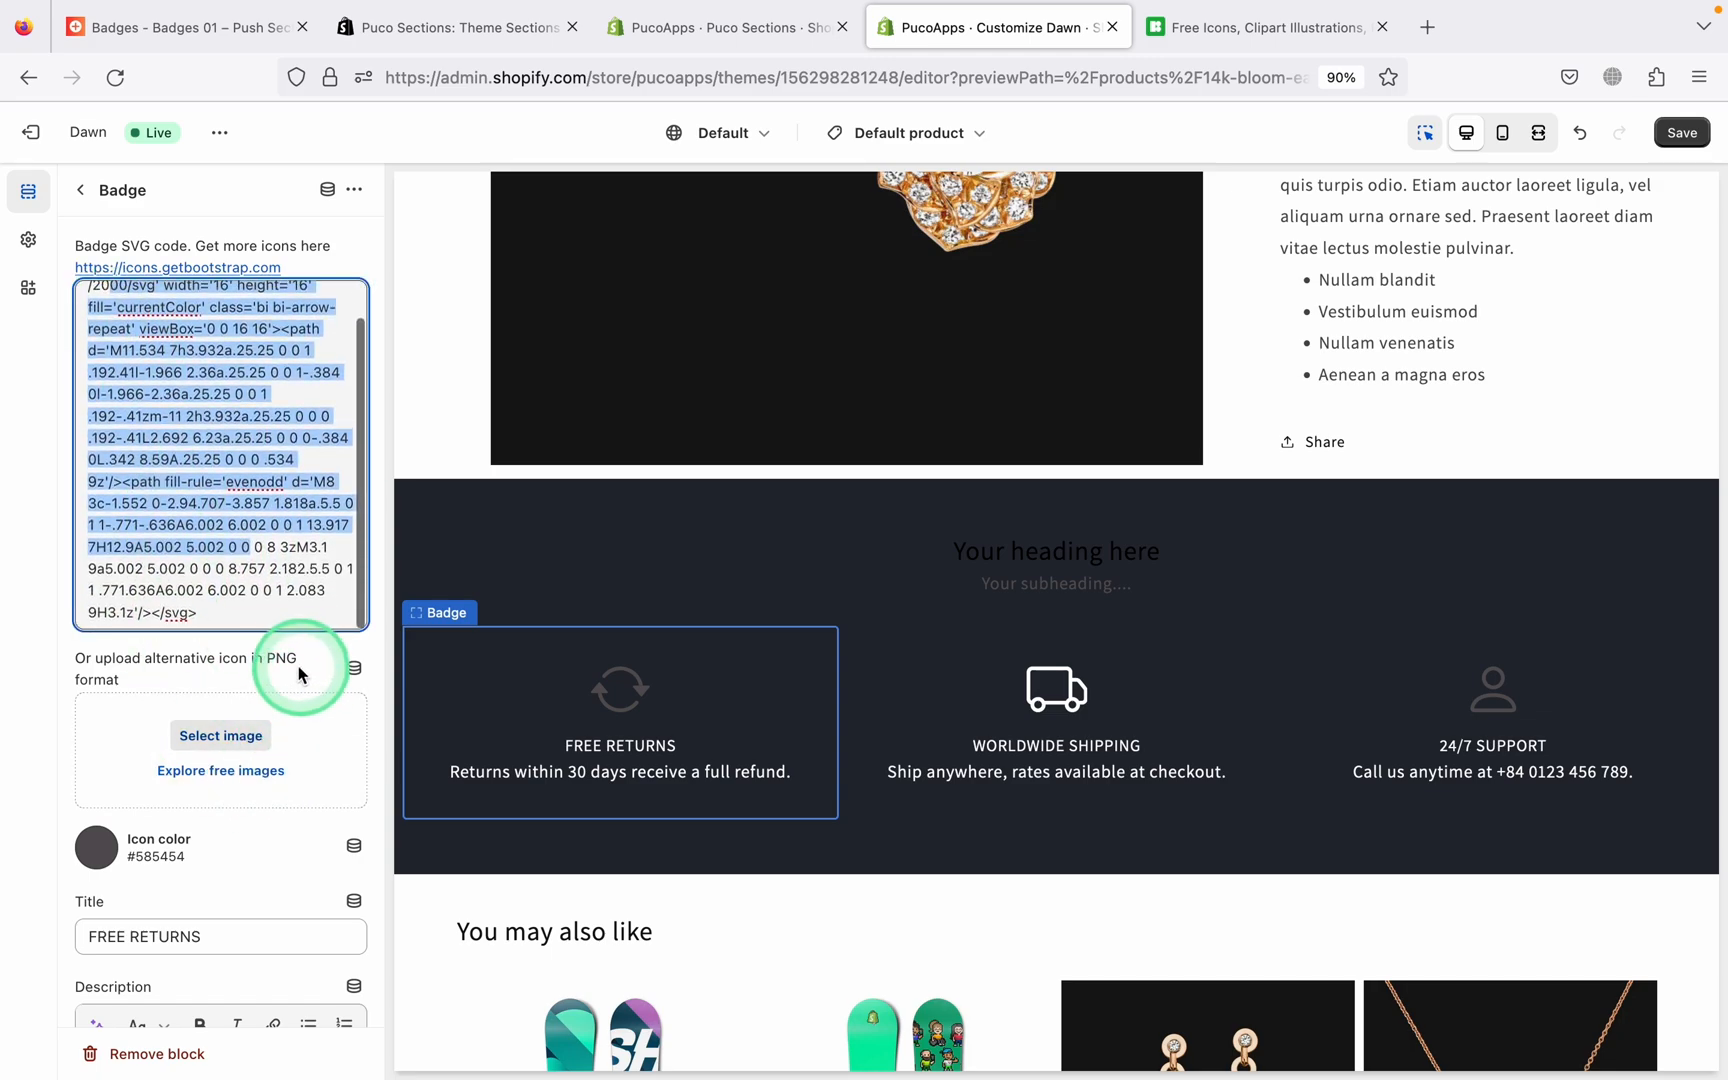
left_click(253, 613)
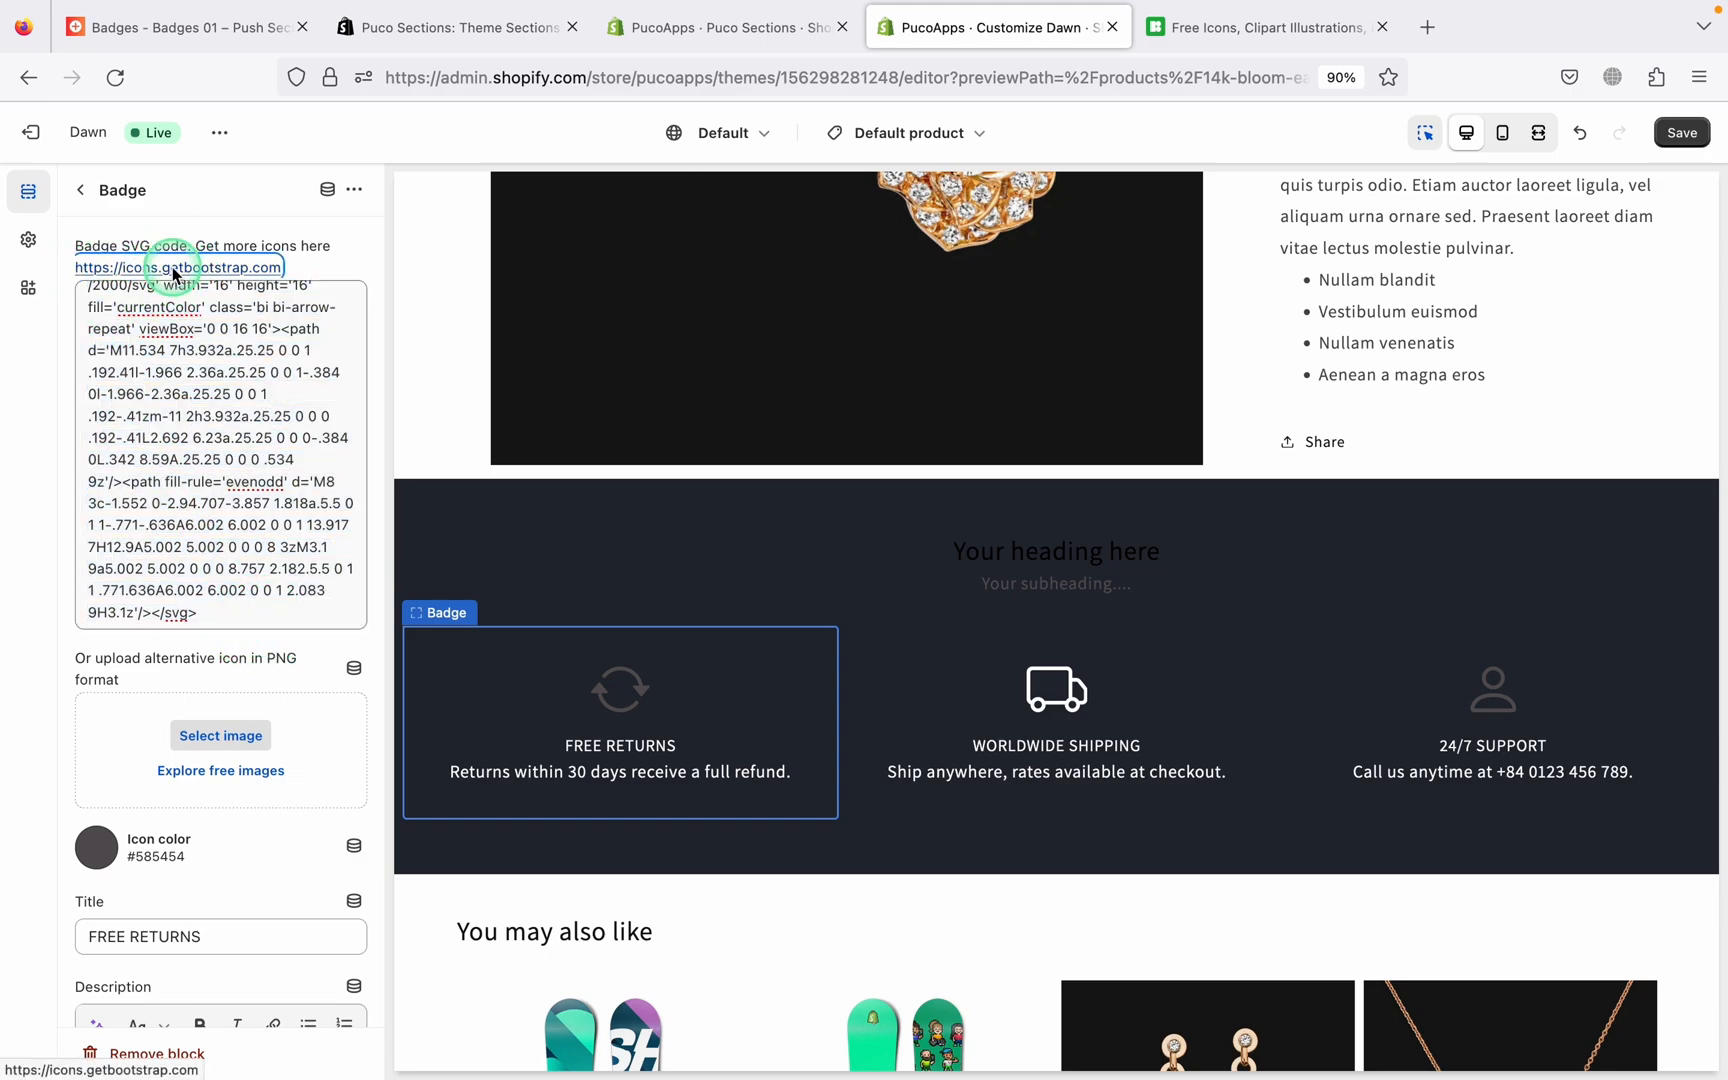
Copy the Apple icon's SVG markup from Bootstrap Icons and return to the editor
left_click(176, 268)
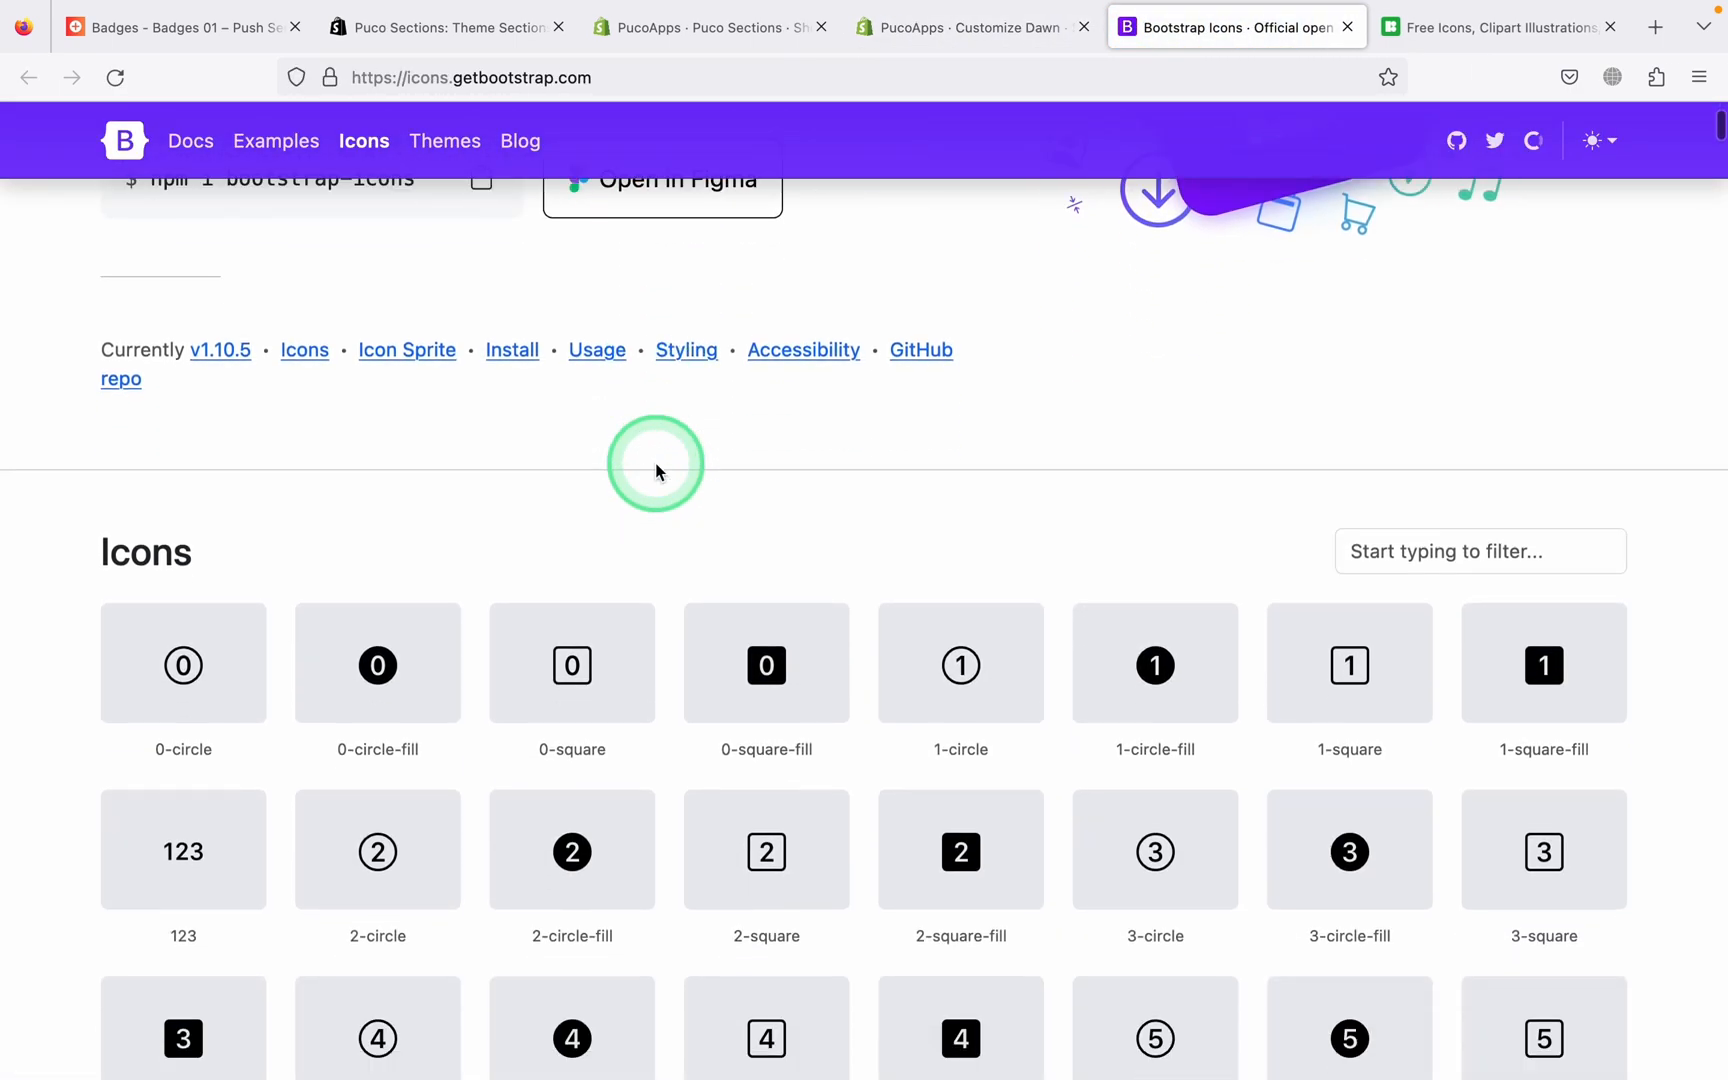
scroll("down", 3)
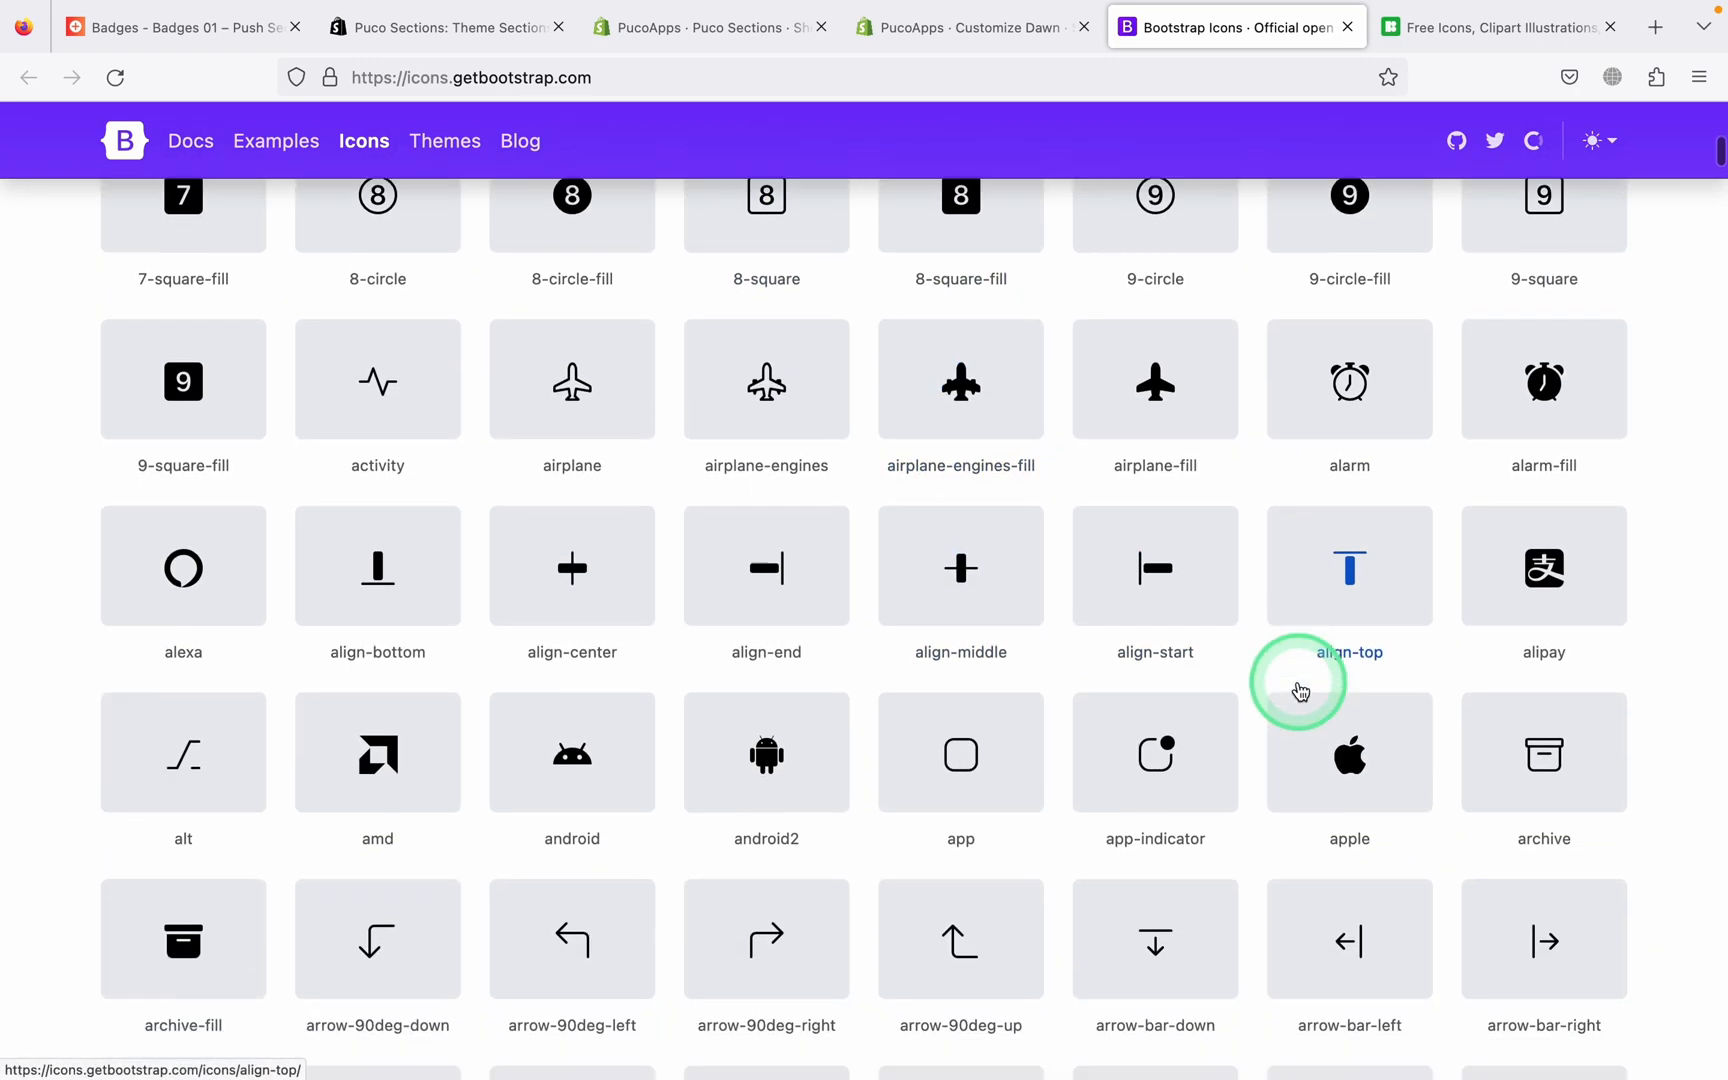
left_click(1348, 753)
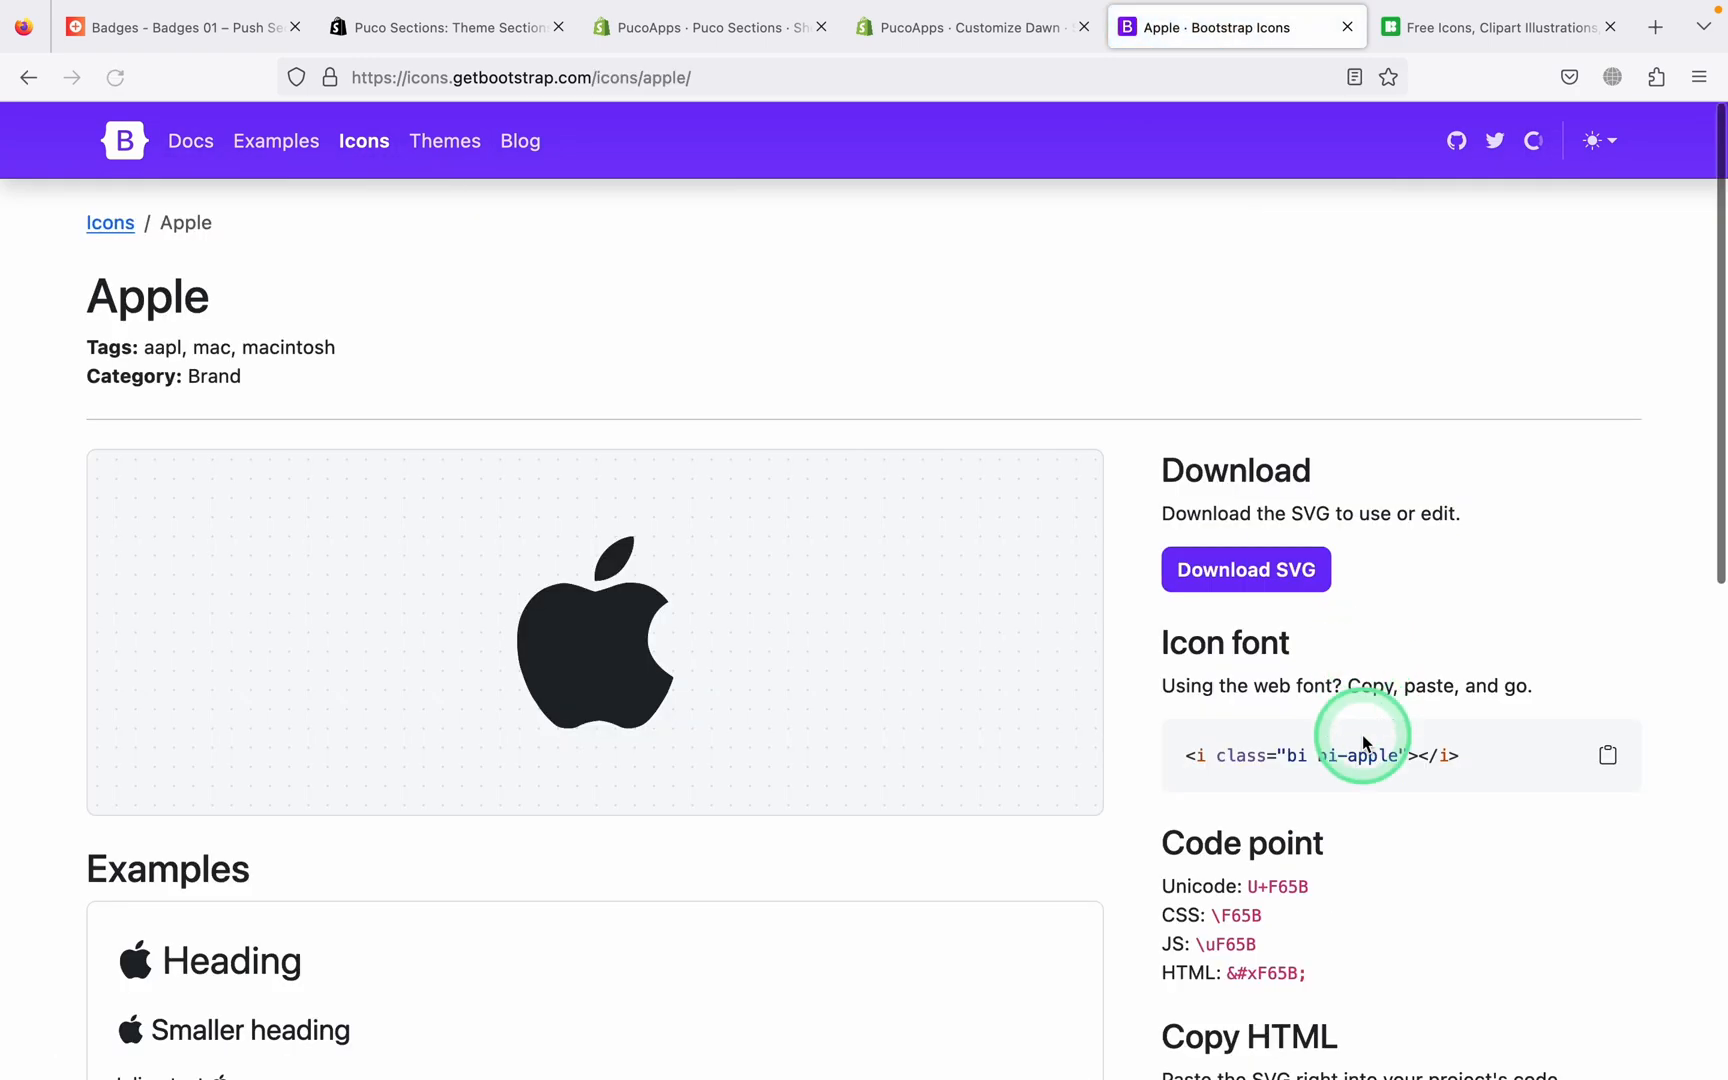
scroll("down", 3)
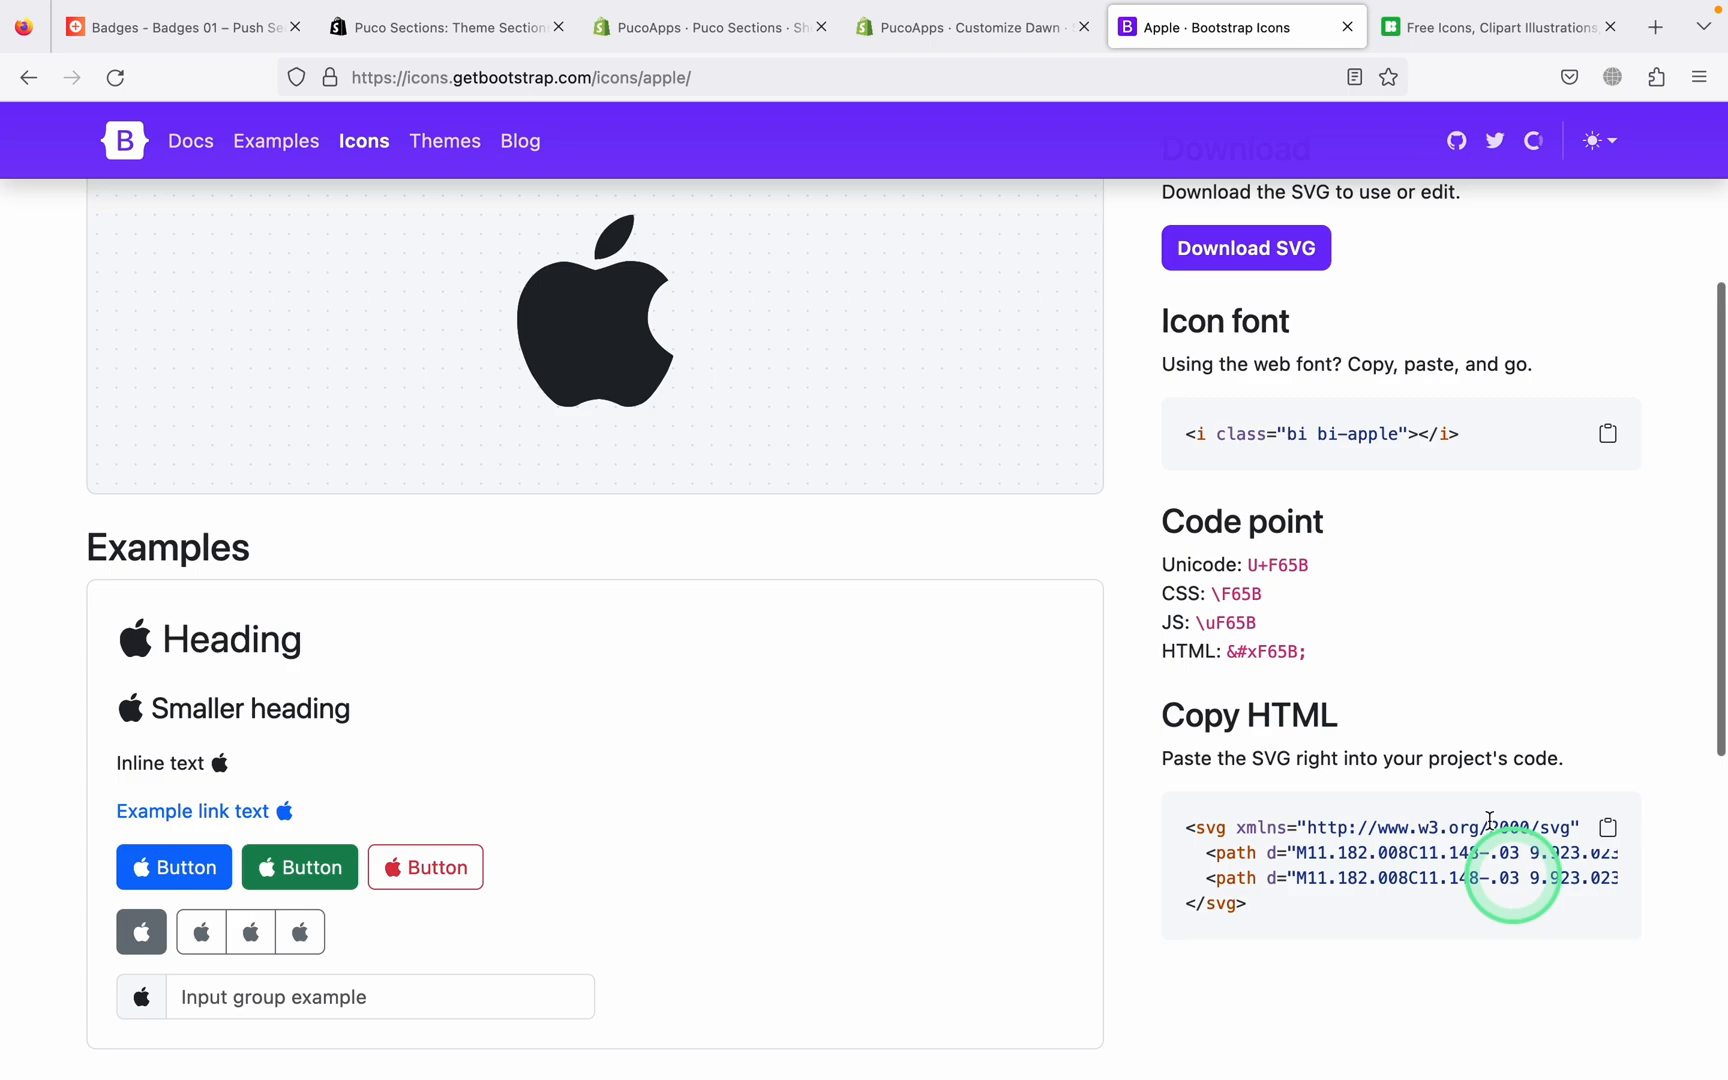
left_click(1608, 828)
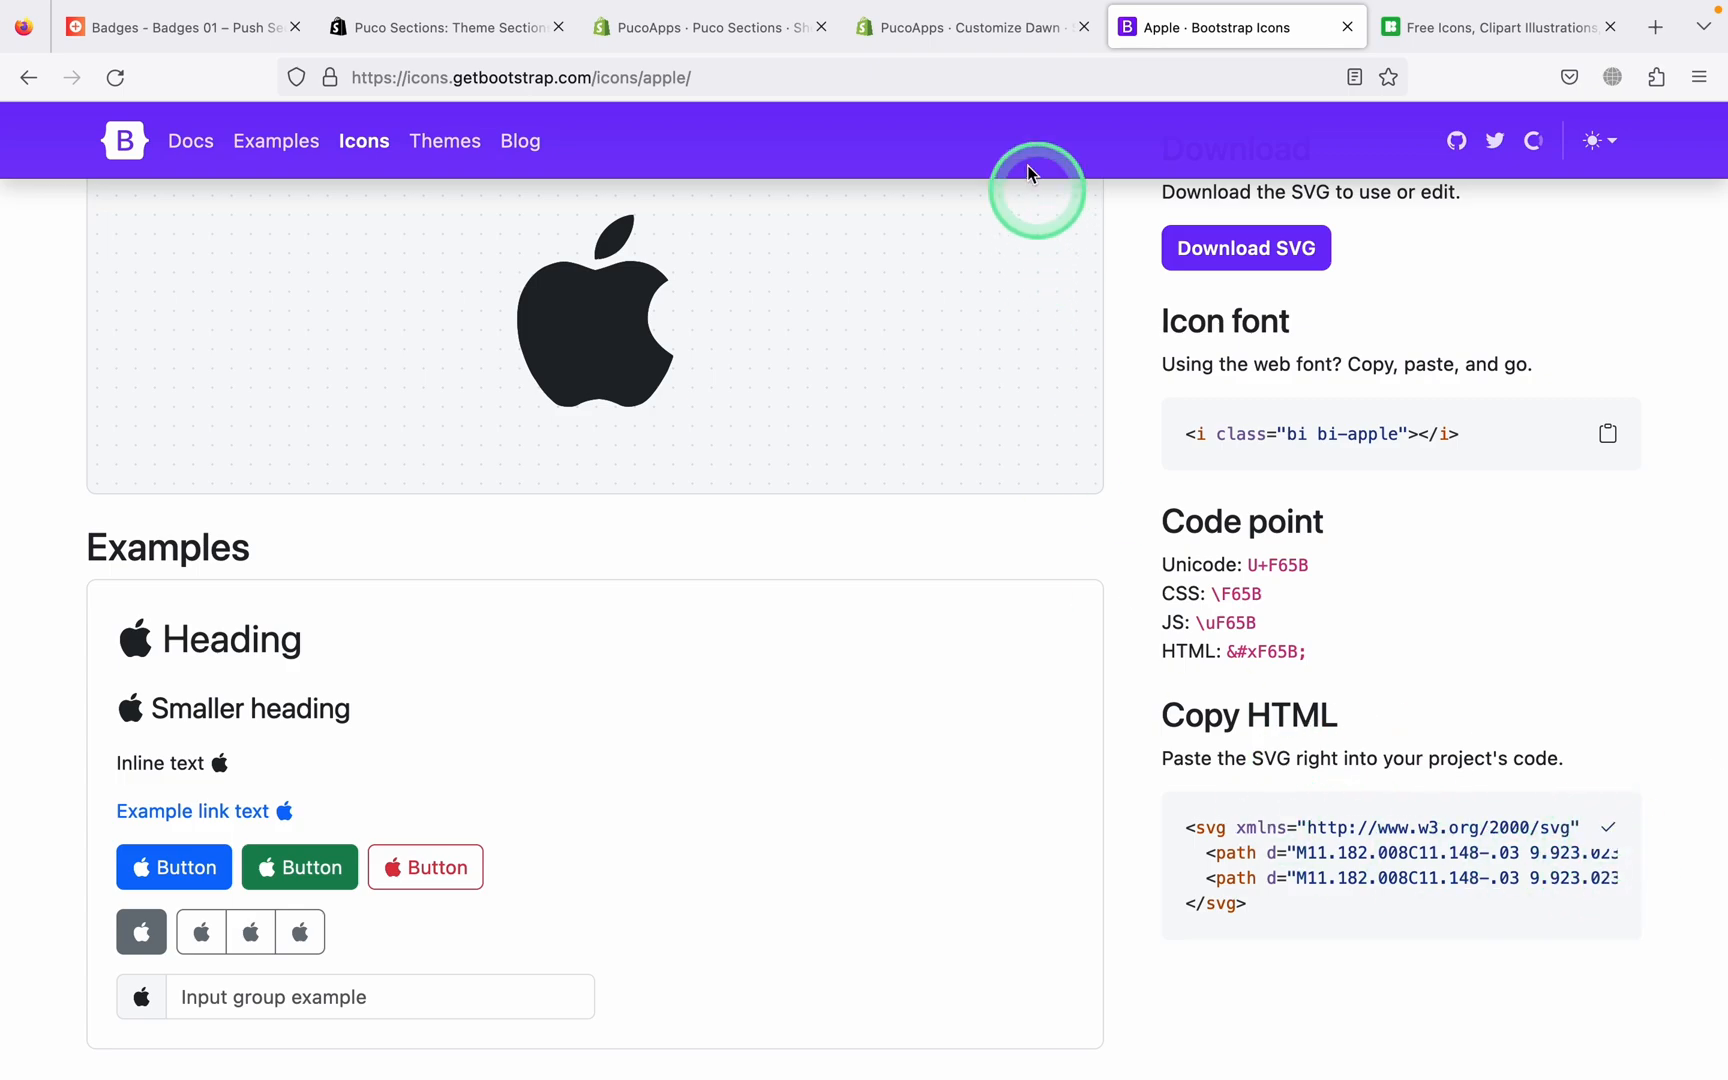
left_click(971, 26)
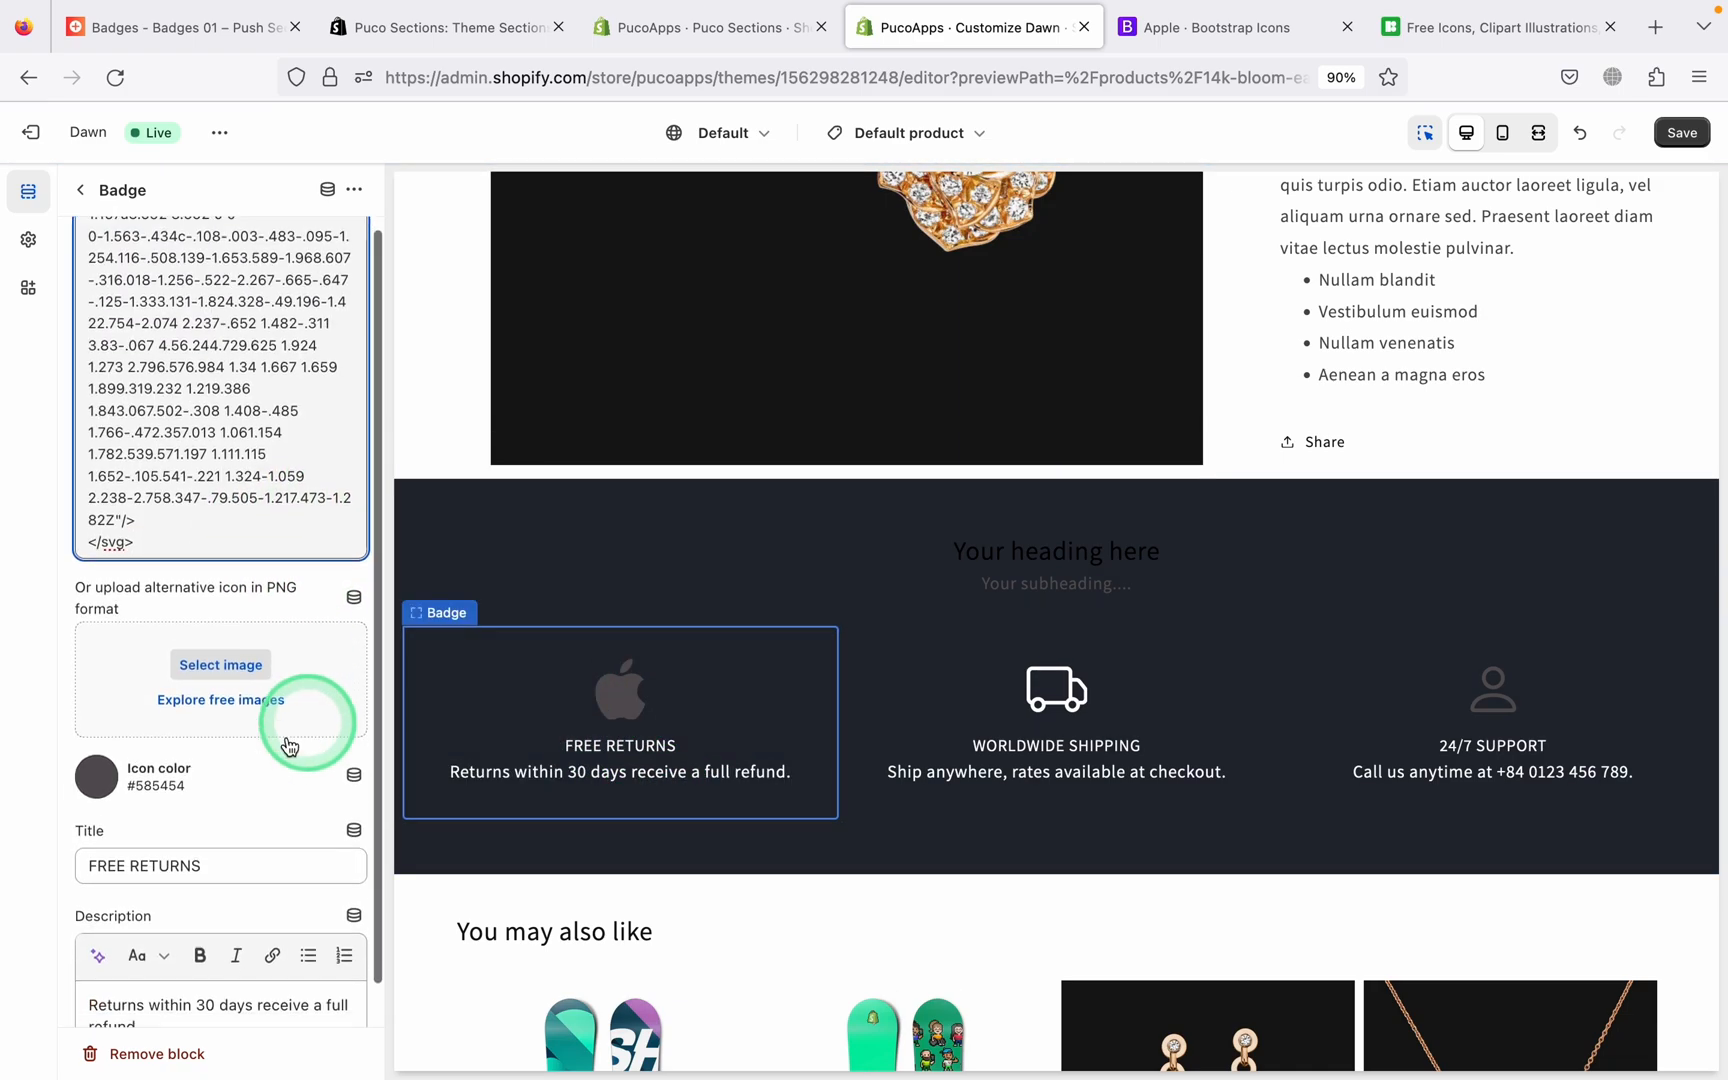
Set the FREE RETURNS Apple icon color to white (#FFF)
left_click(97, 777)
type("FFF")
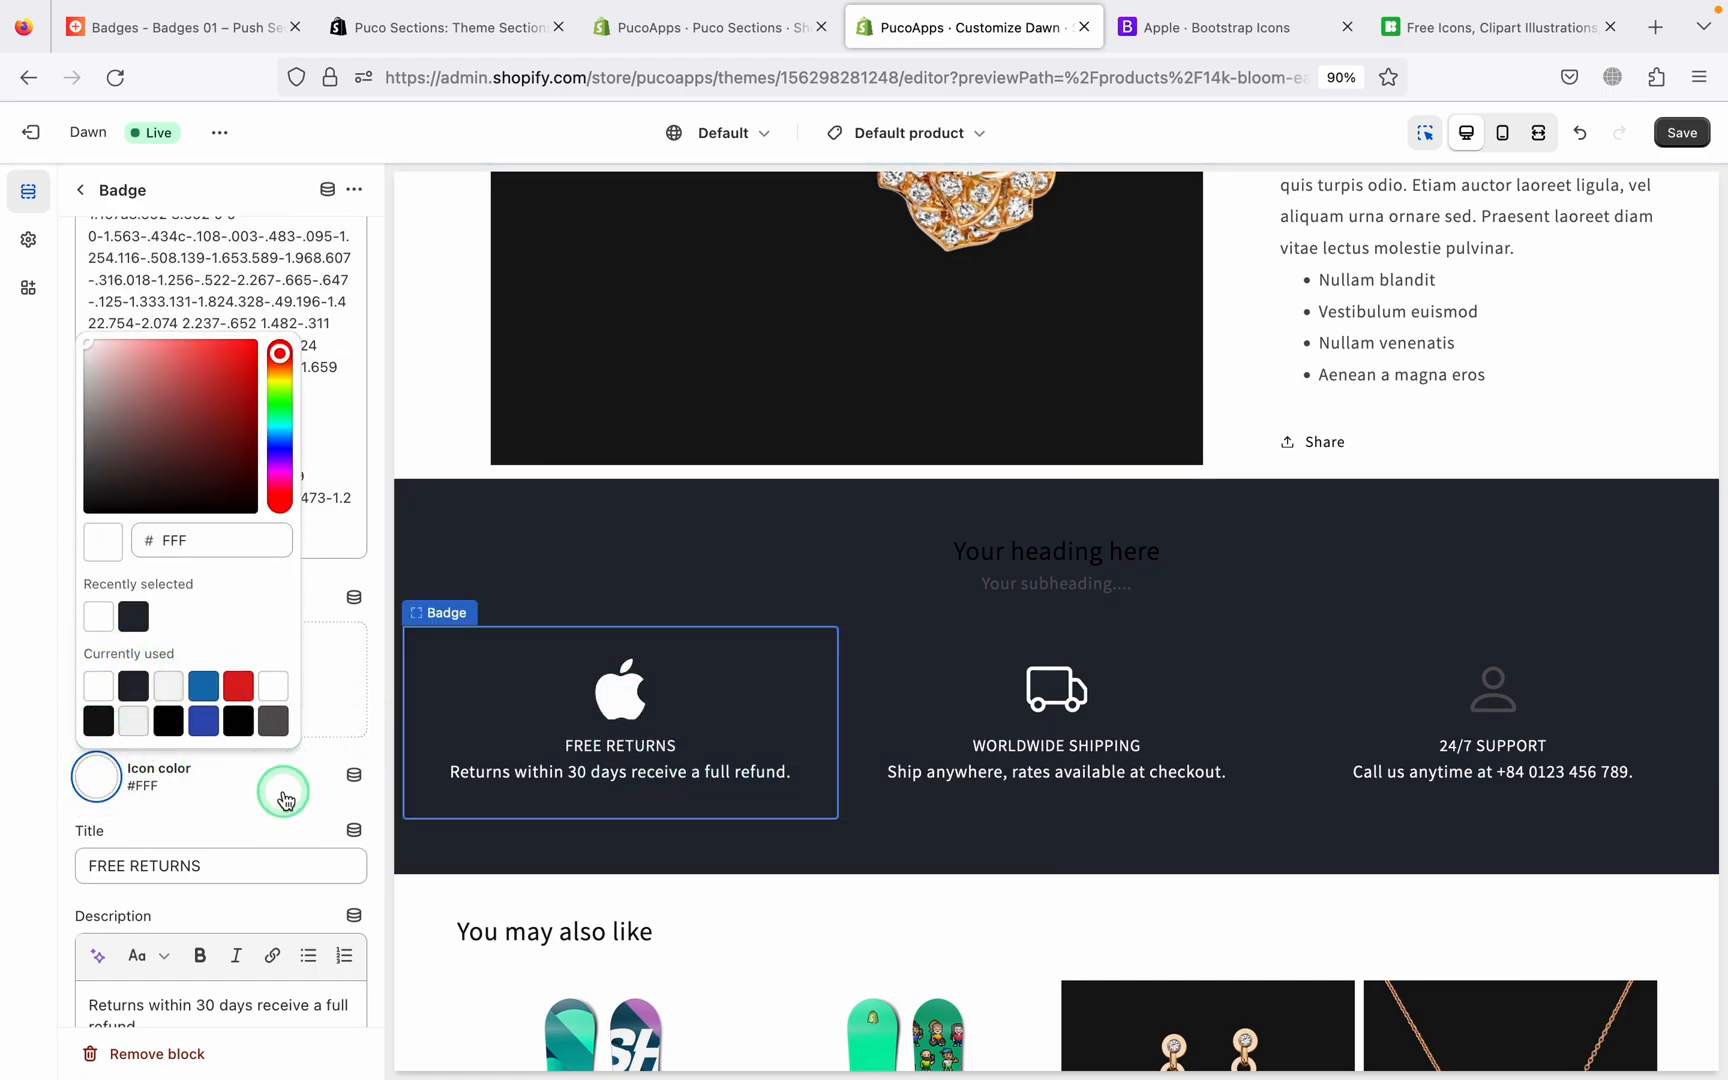
left_click(284, 797)
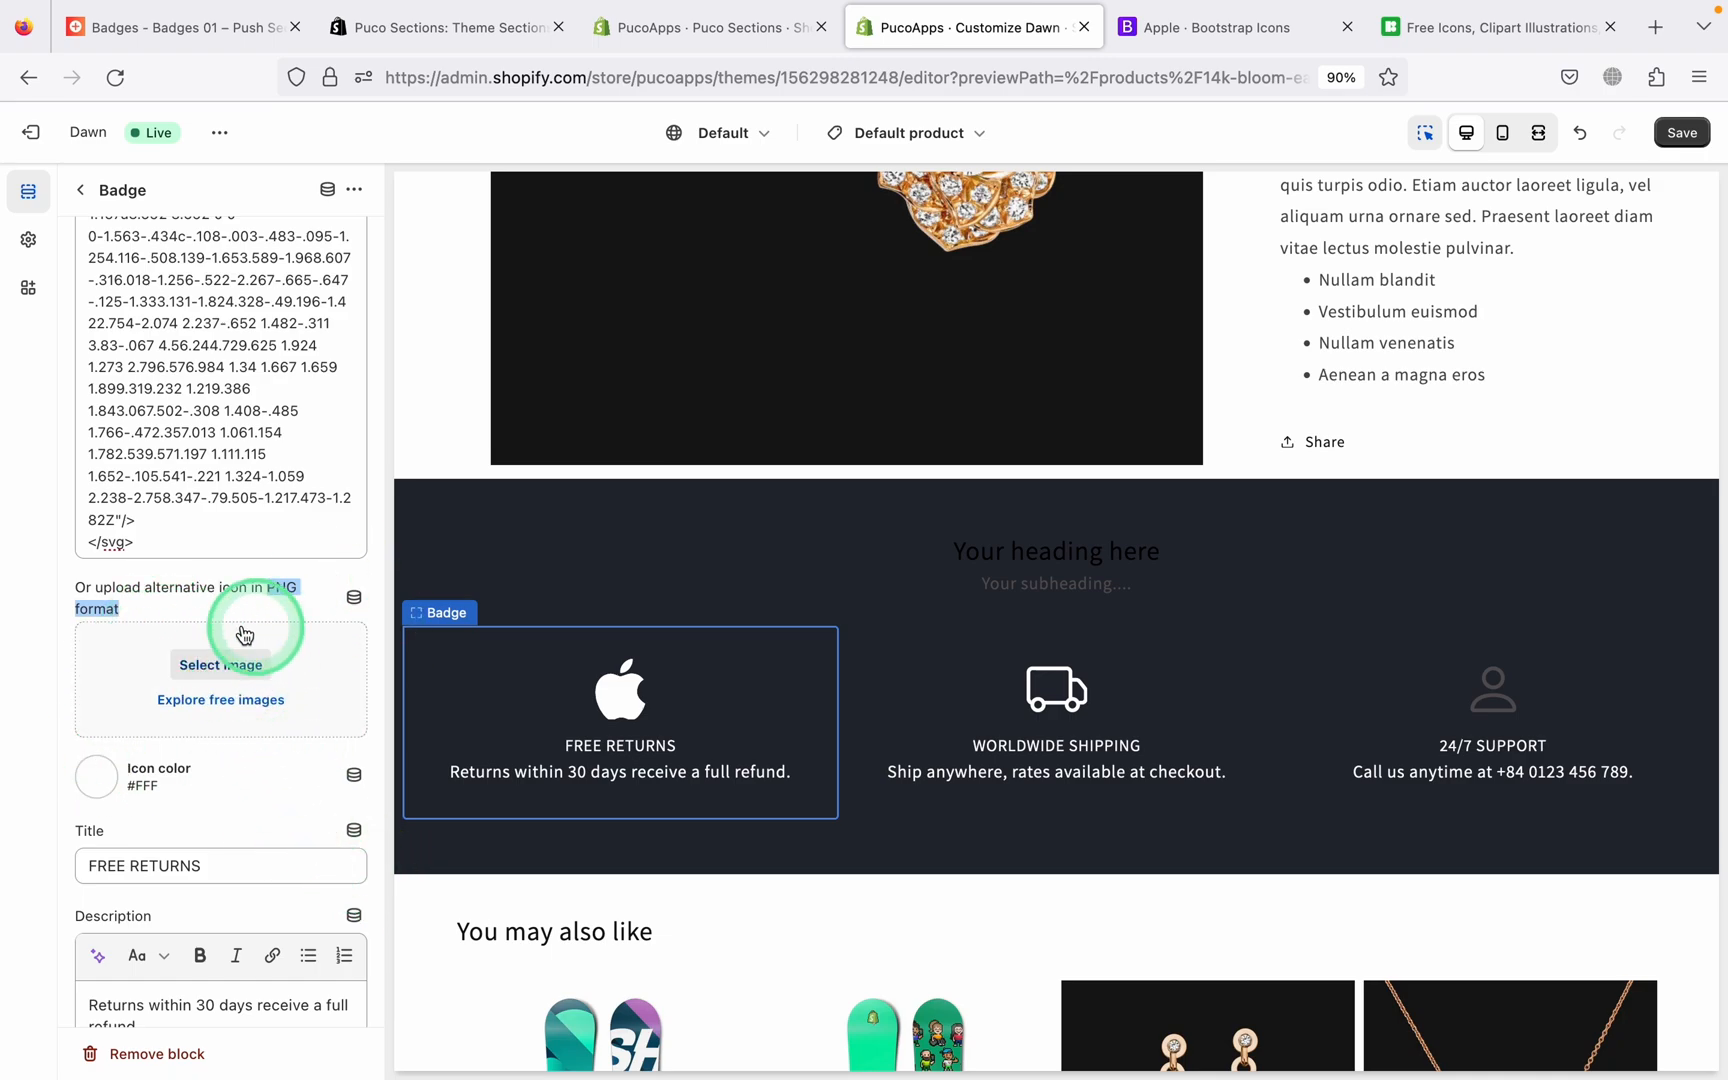
left_click(1493, 26)
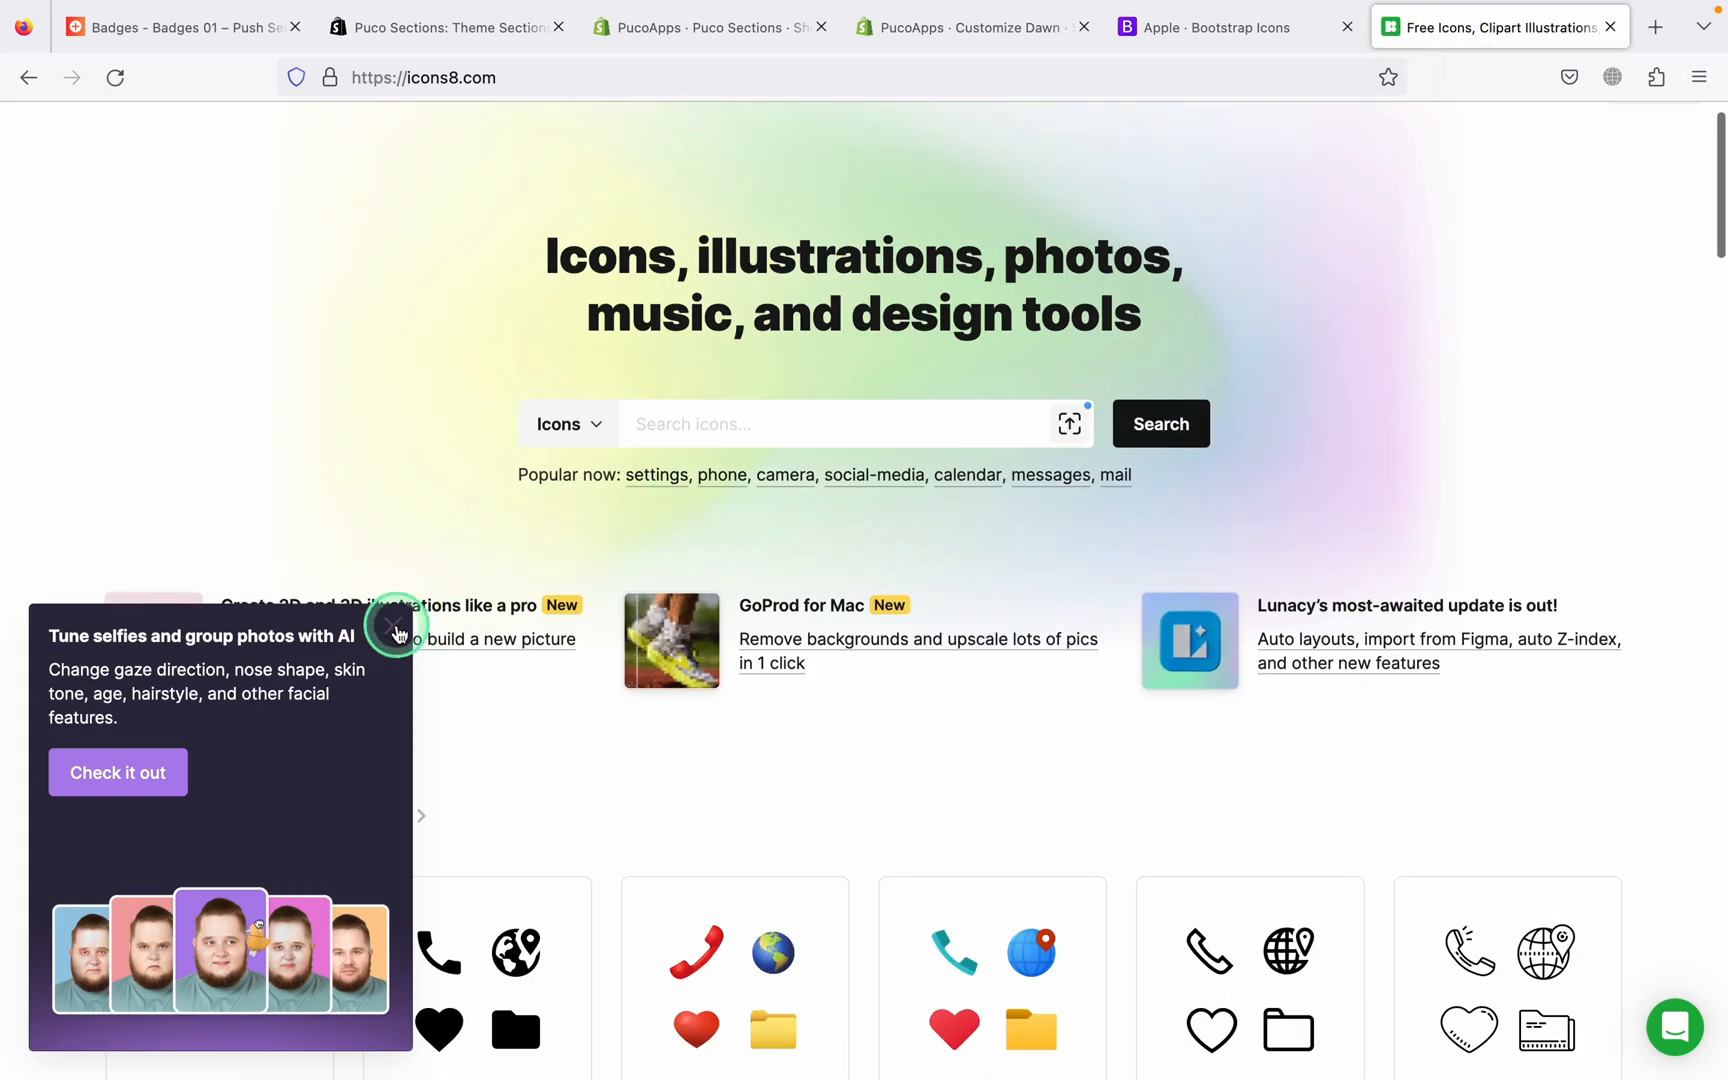
Search Icons8 for 'call' and download the person-with-phone Call sticker as a 100×100 PNG
type("c")
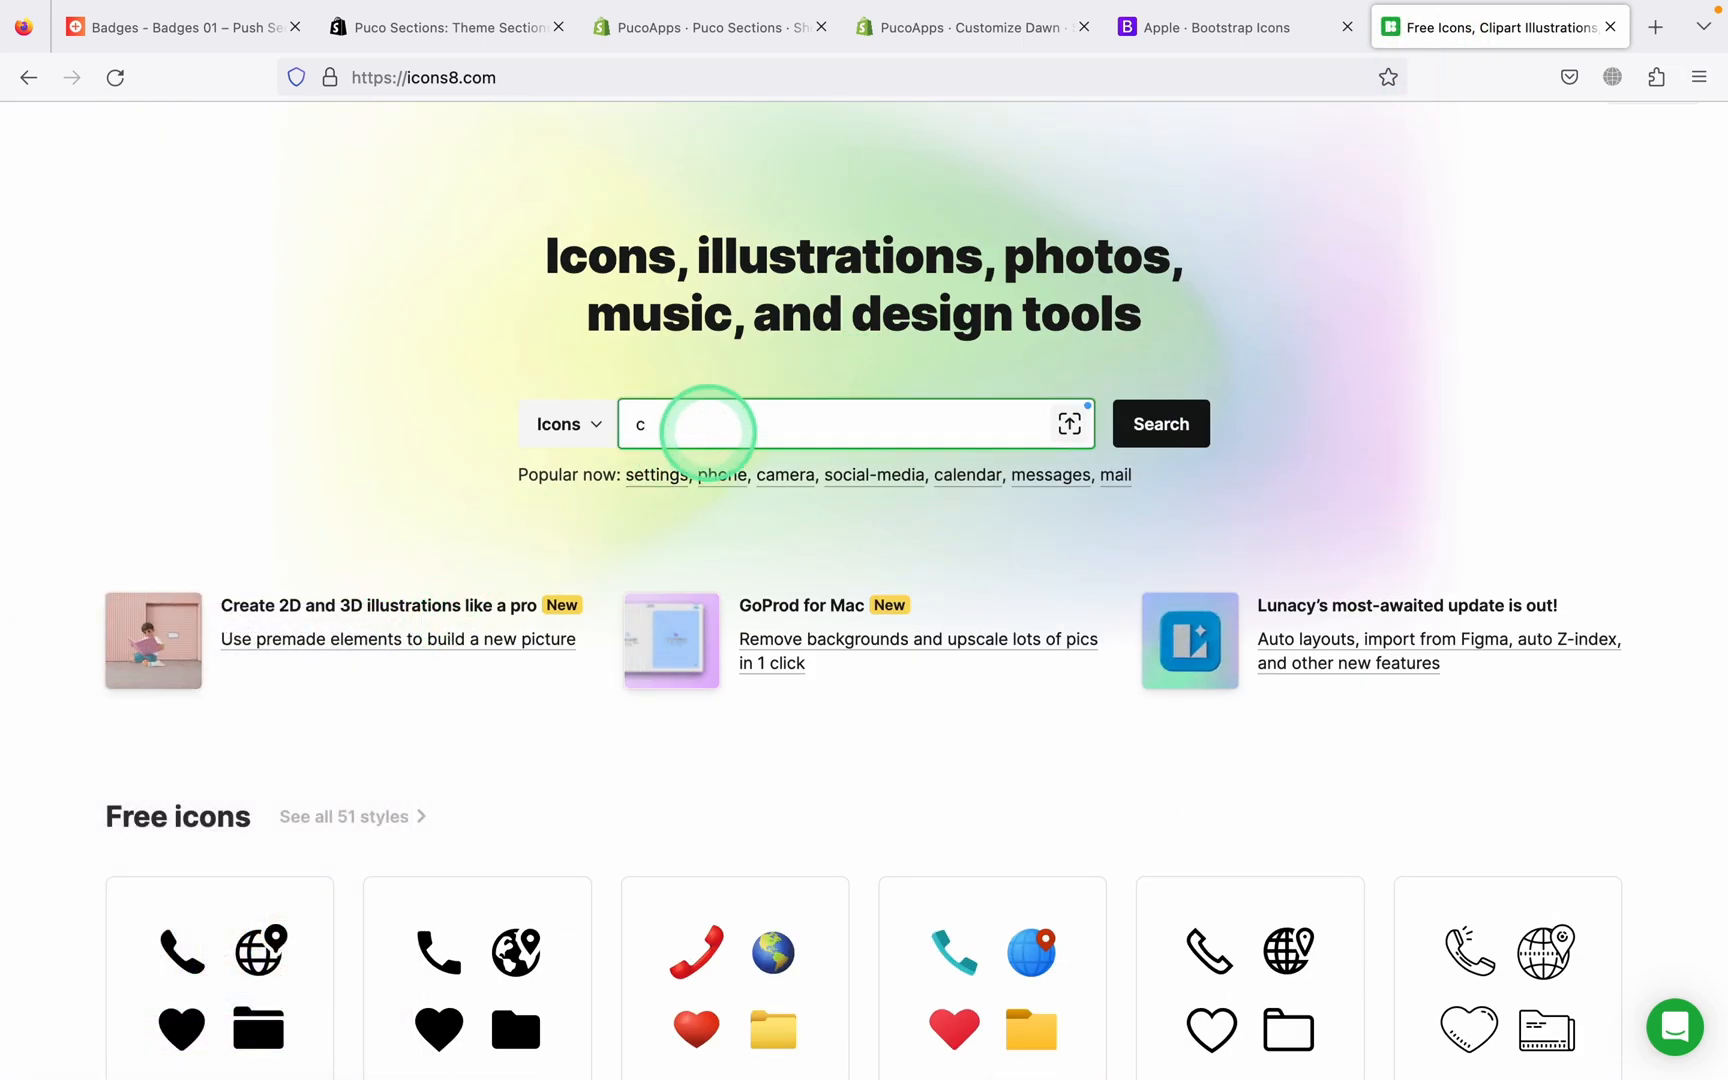
type("all")
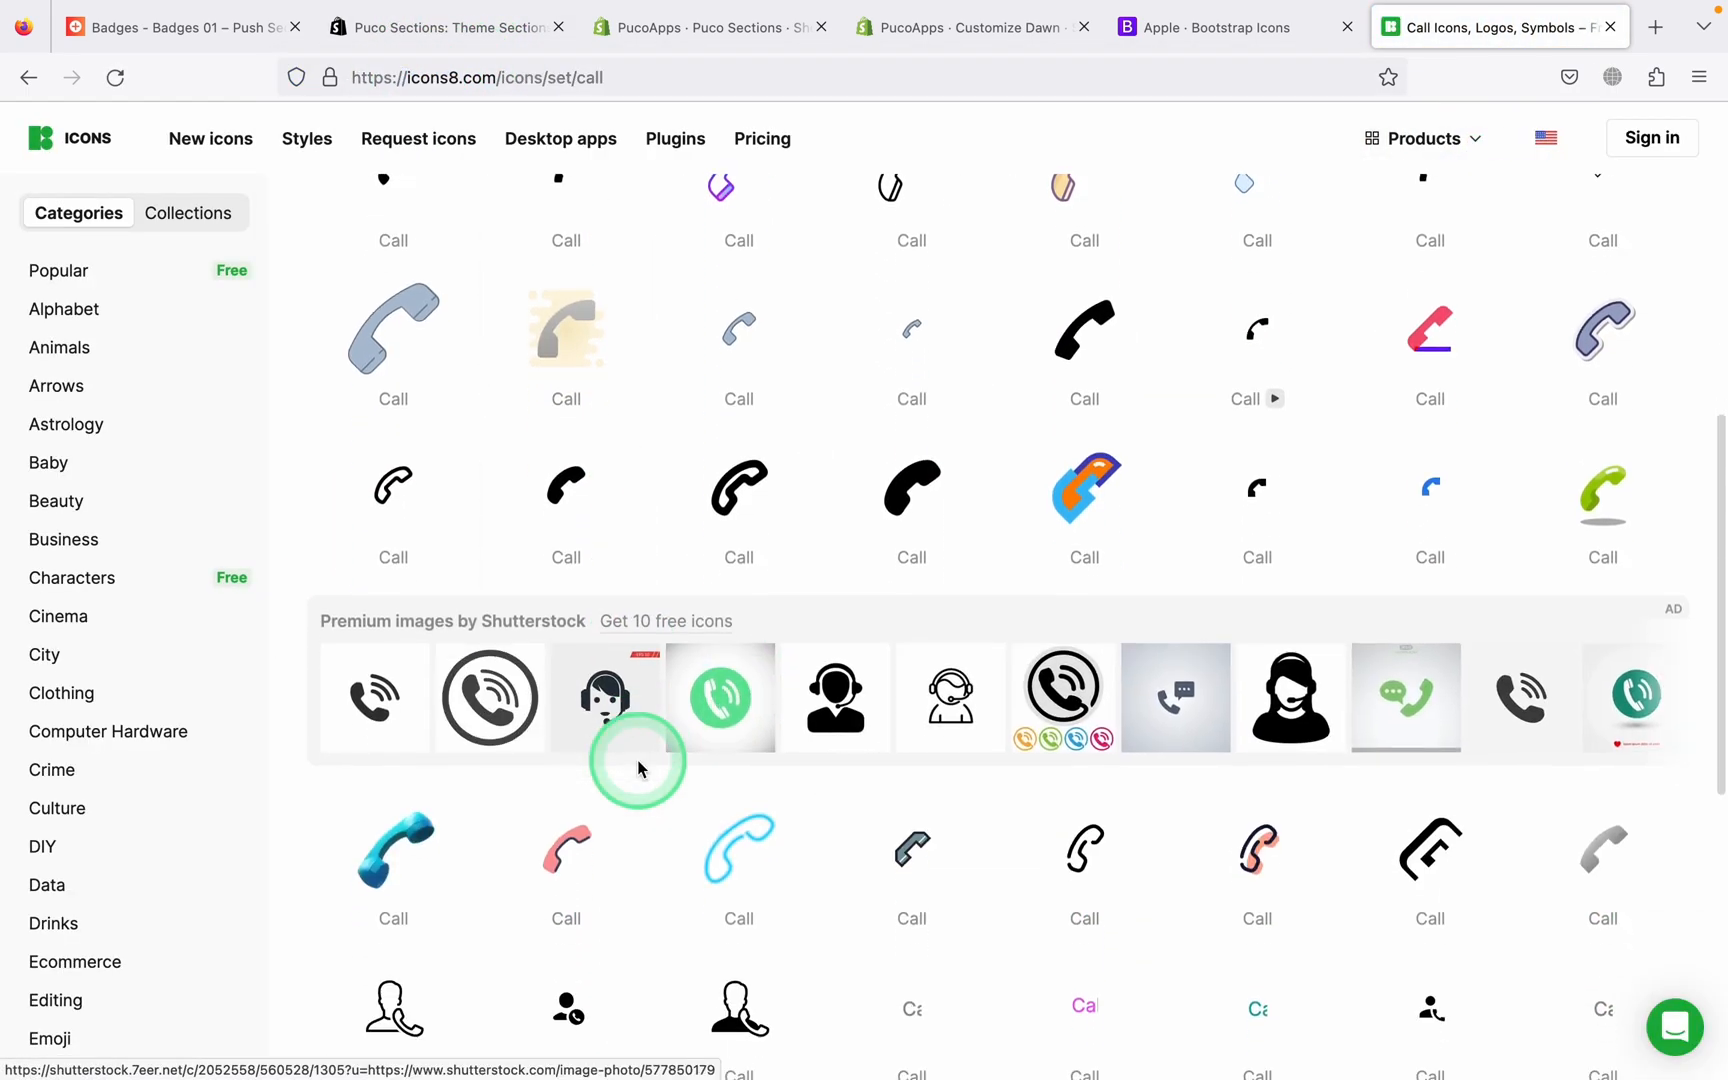
scroll("down", 3)
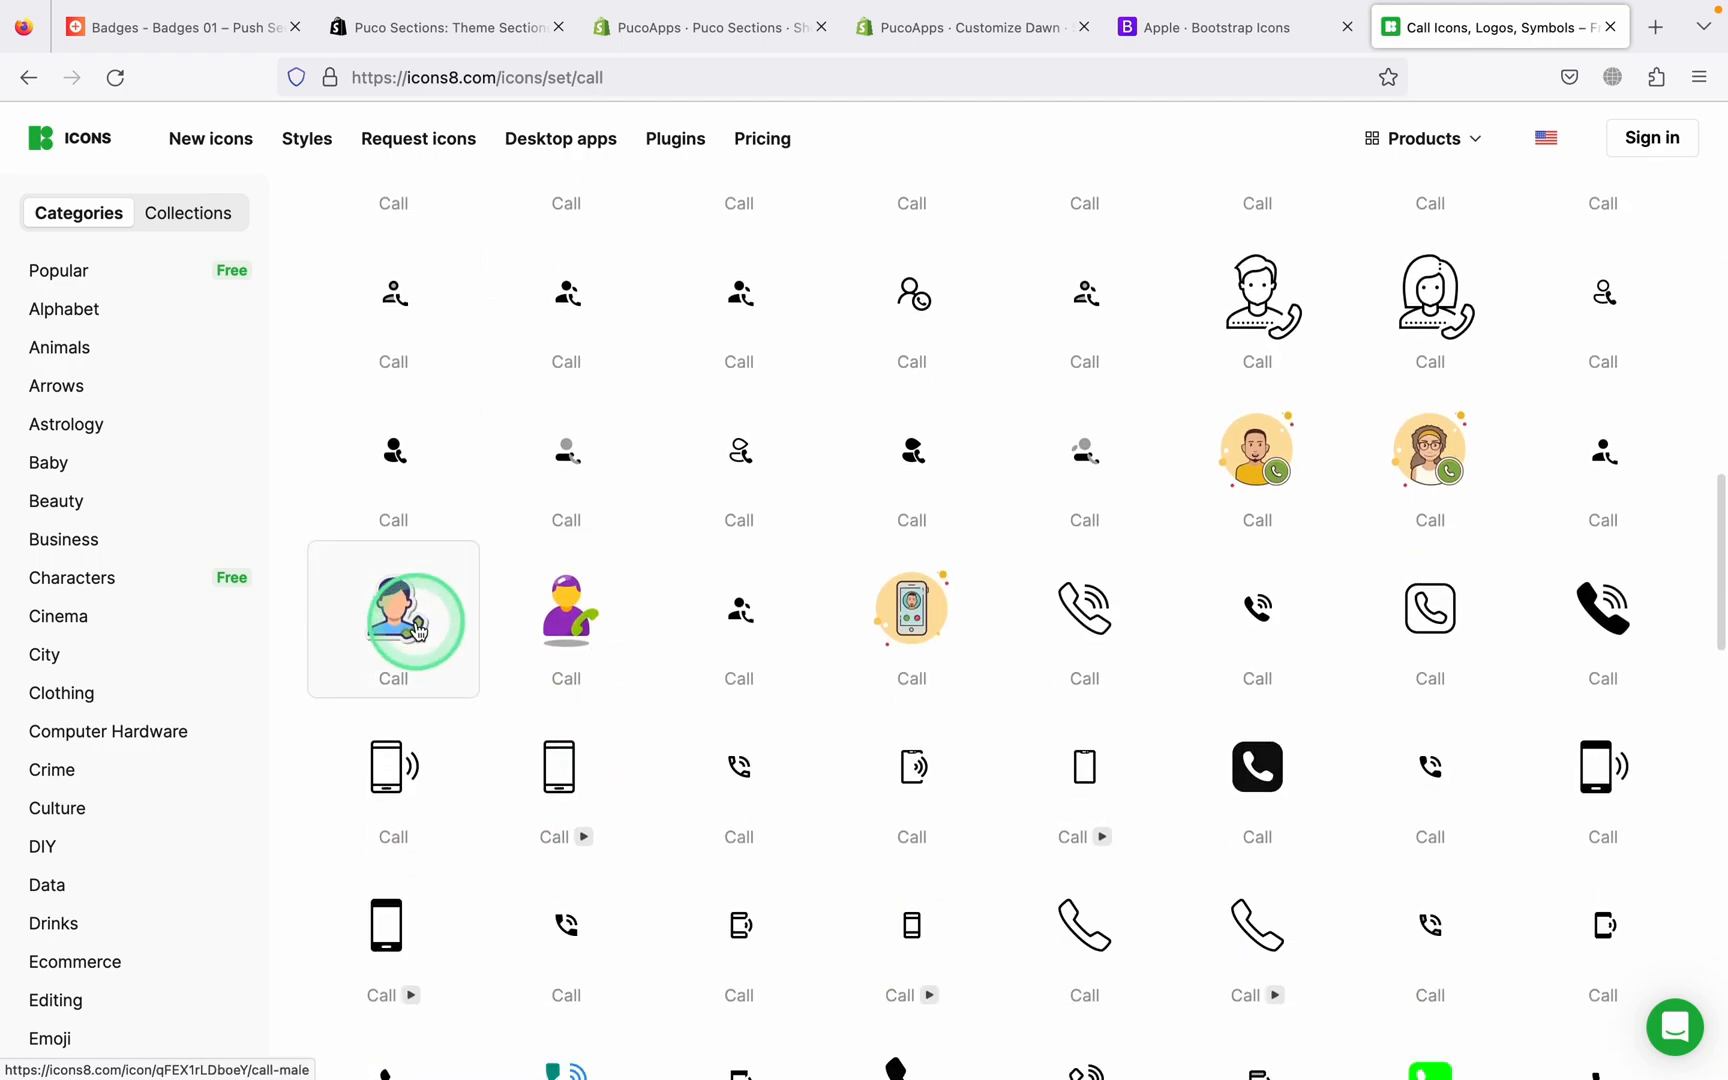
left_click(392, 618)
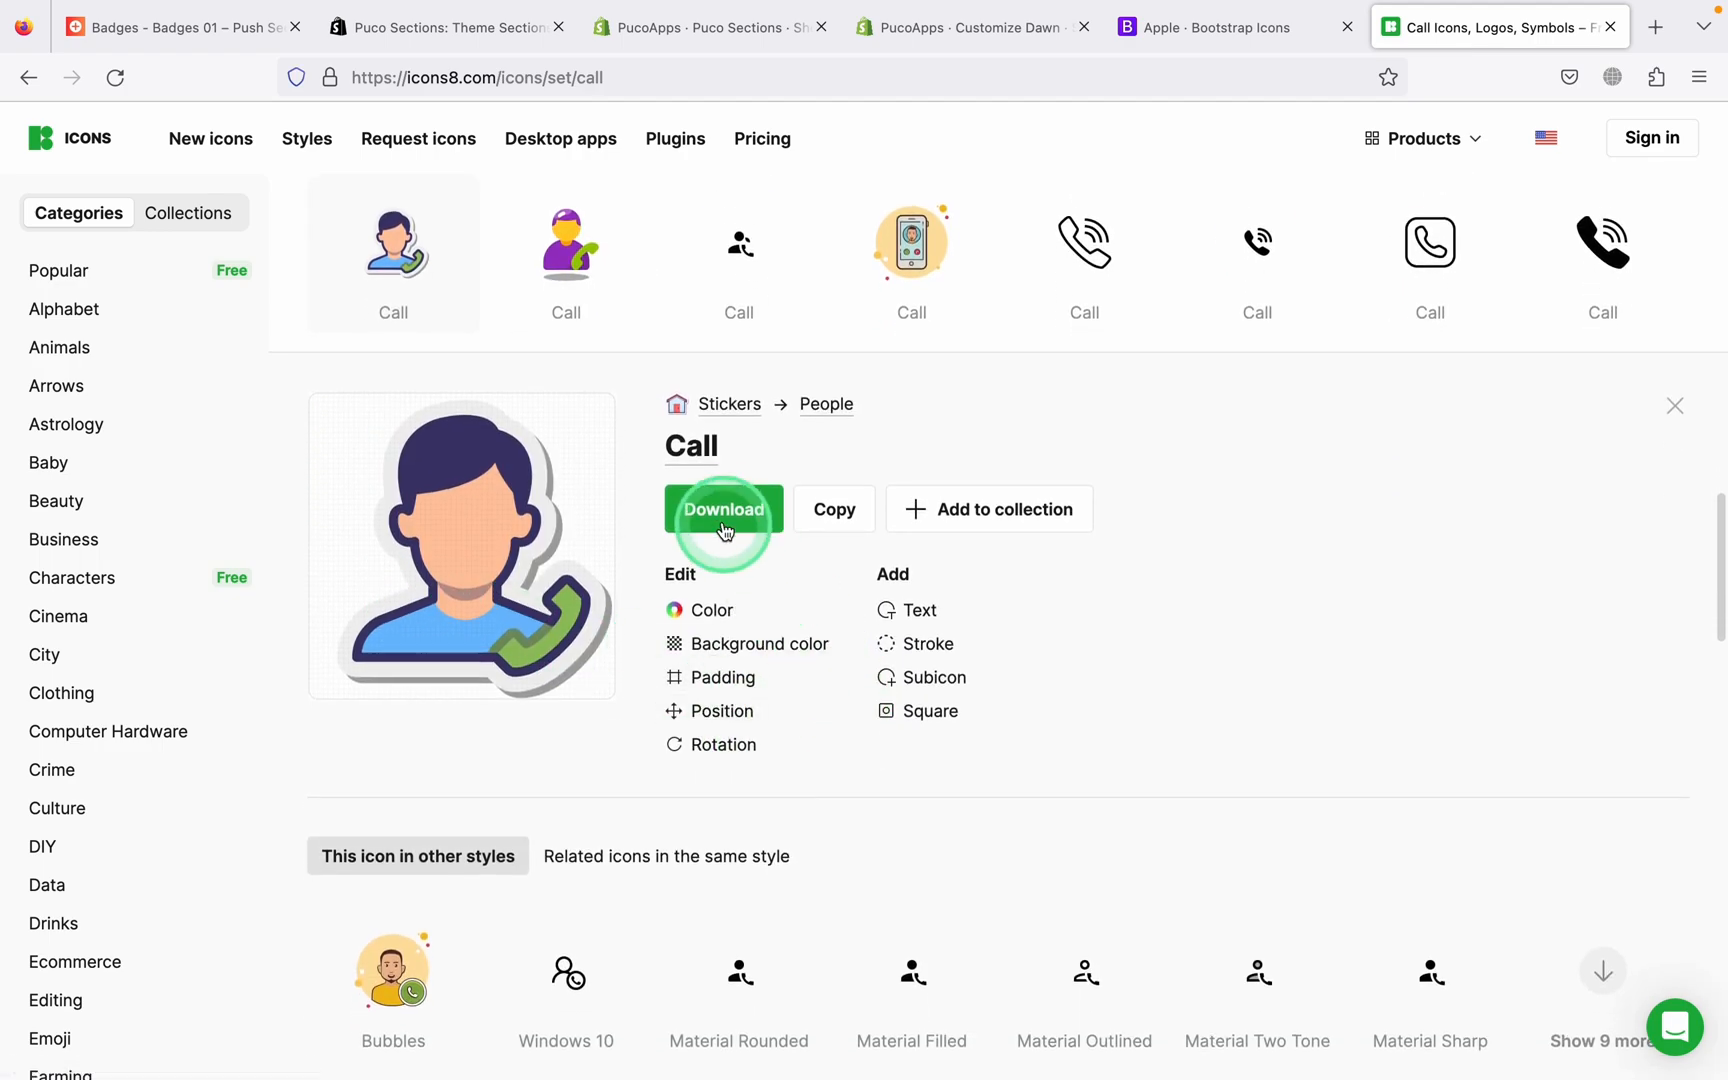
left_click(724, 509)
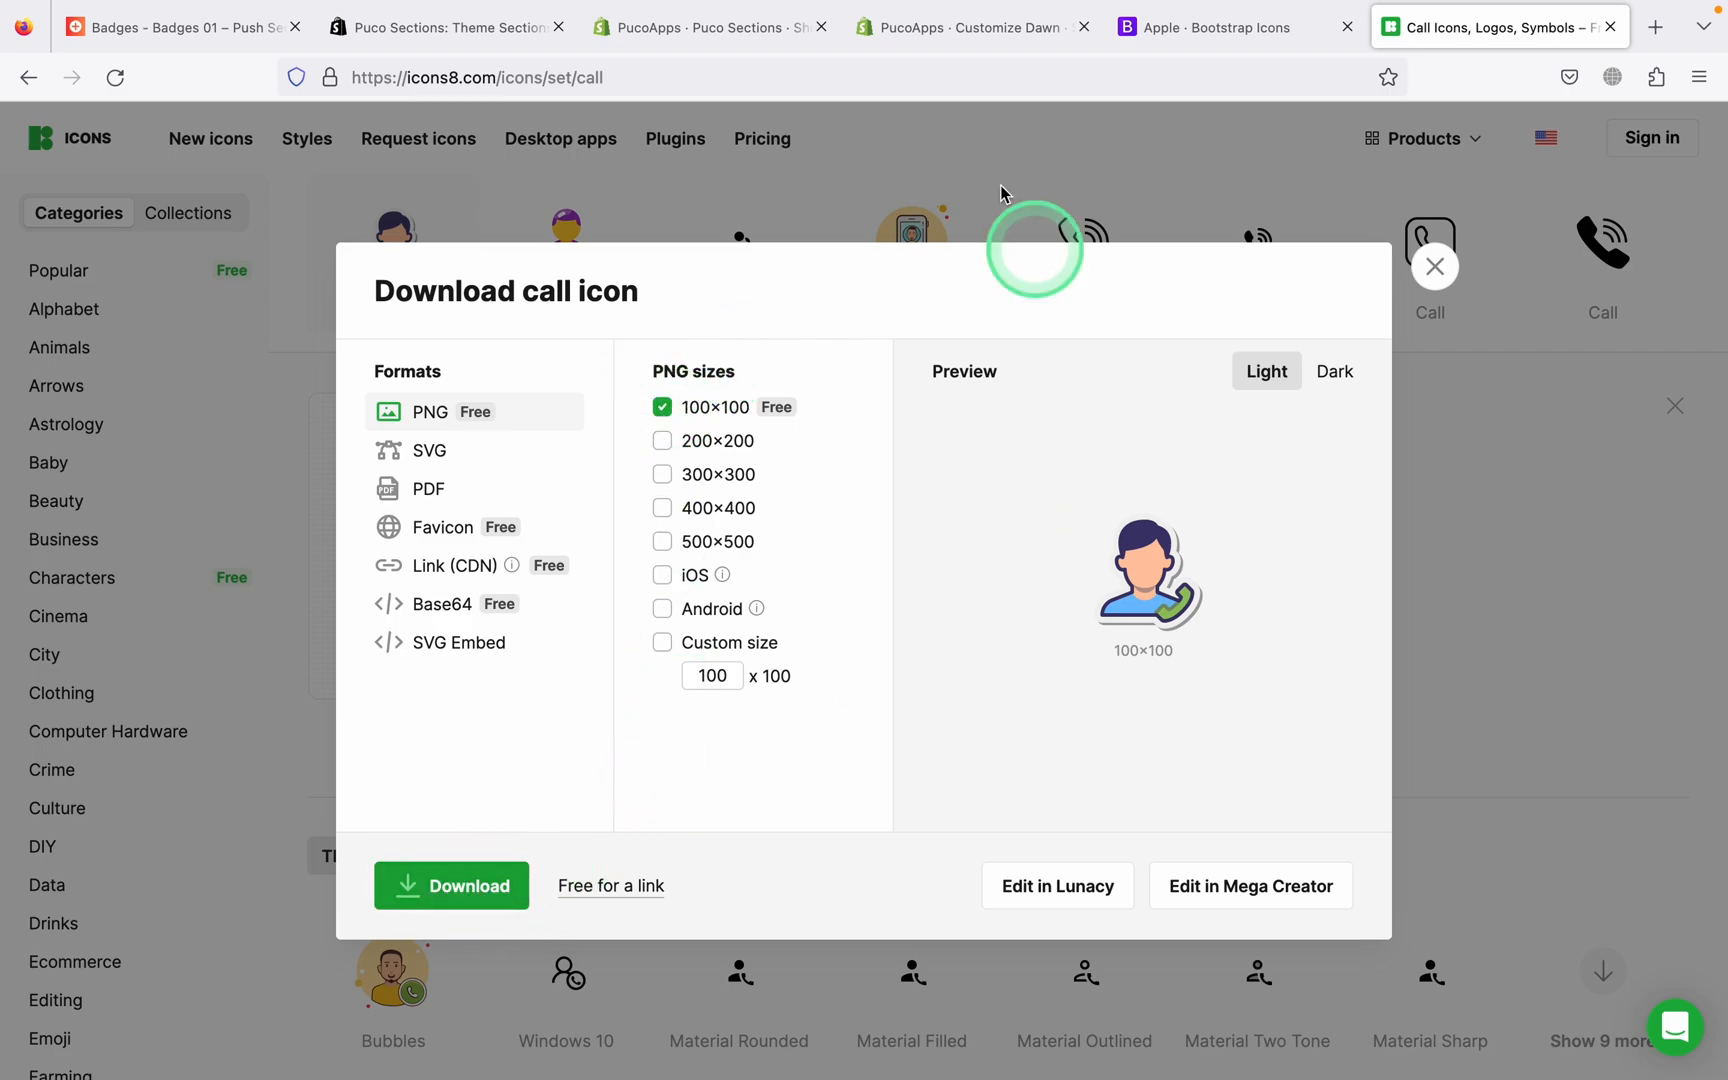
left_click(968, 26)
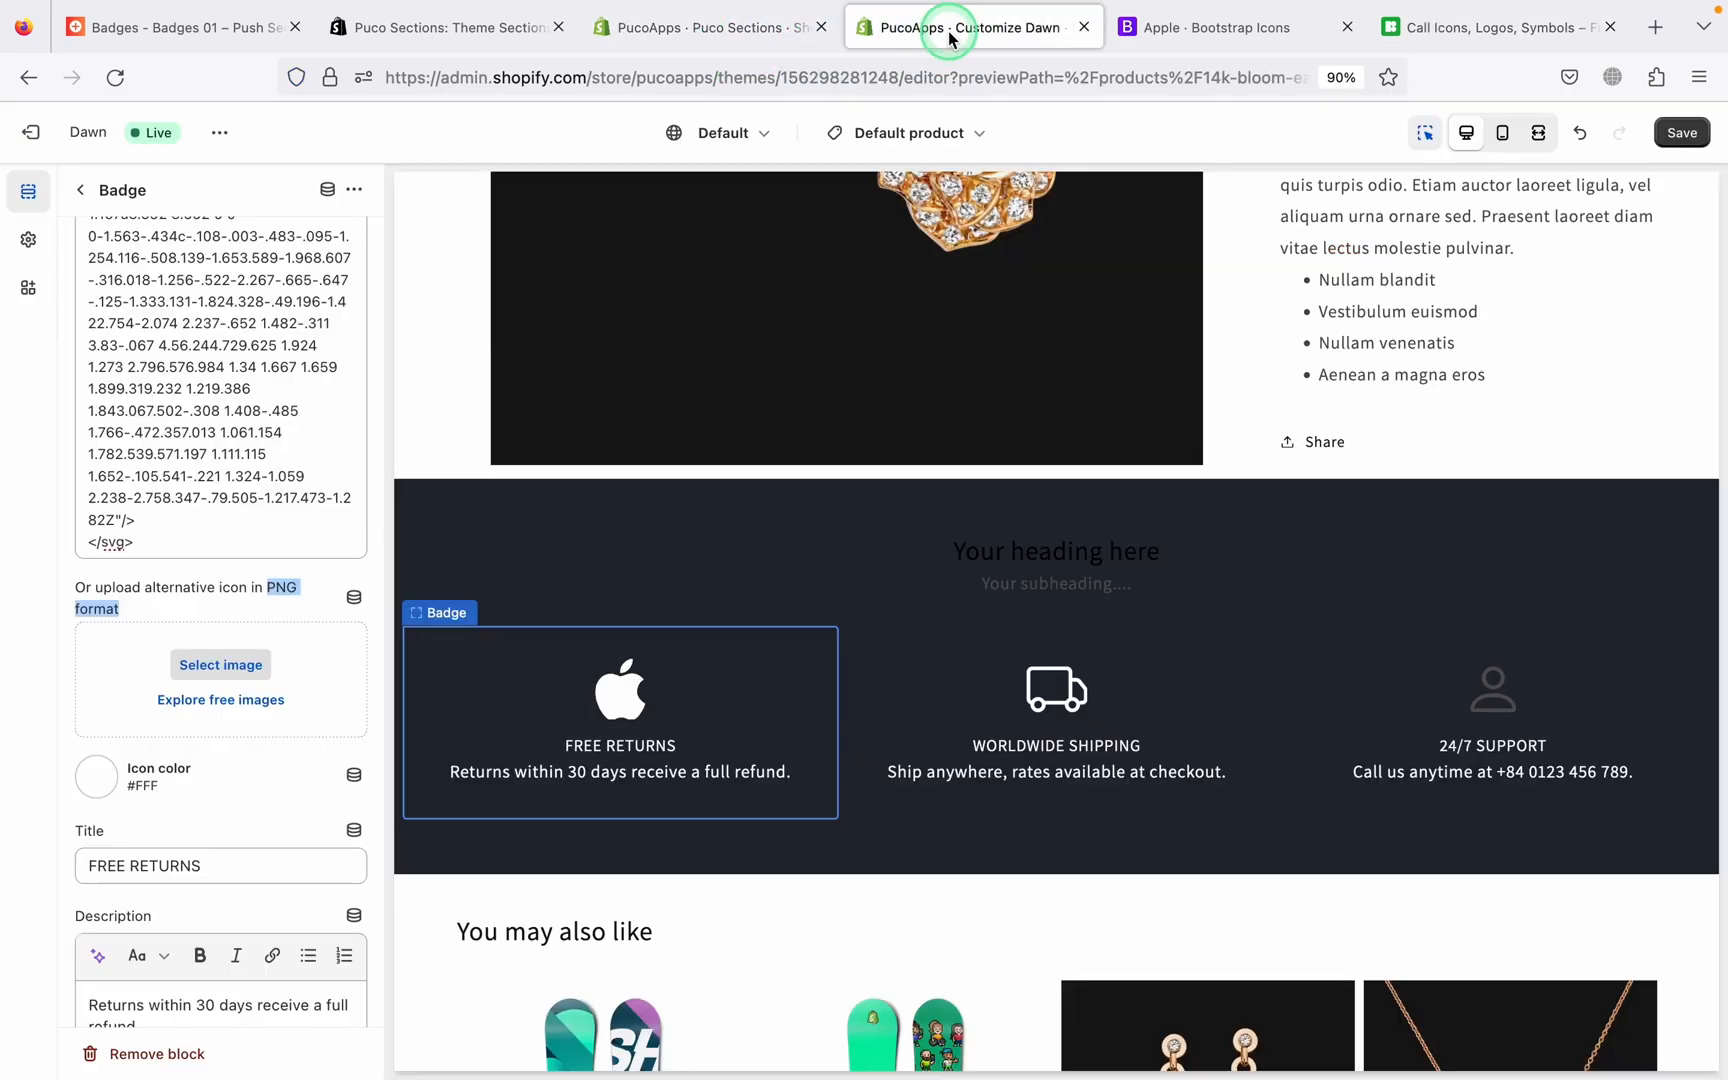
mouse_move(220, 650)
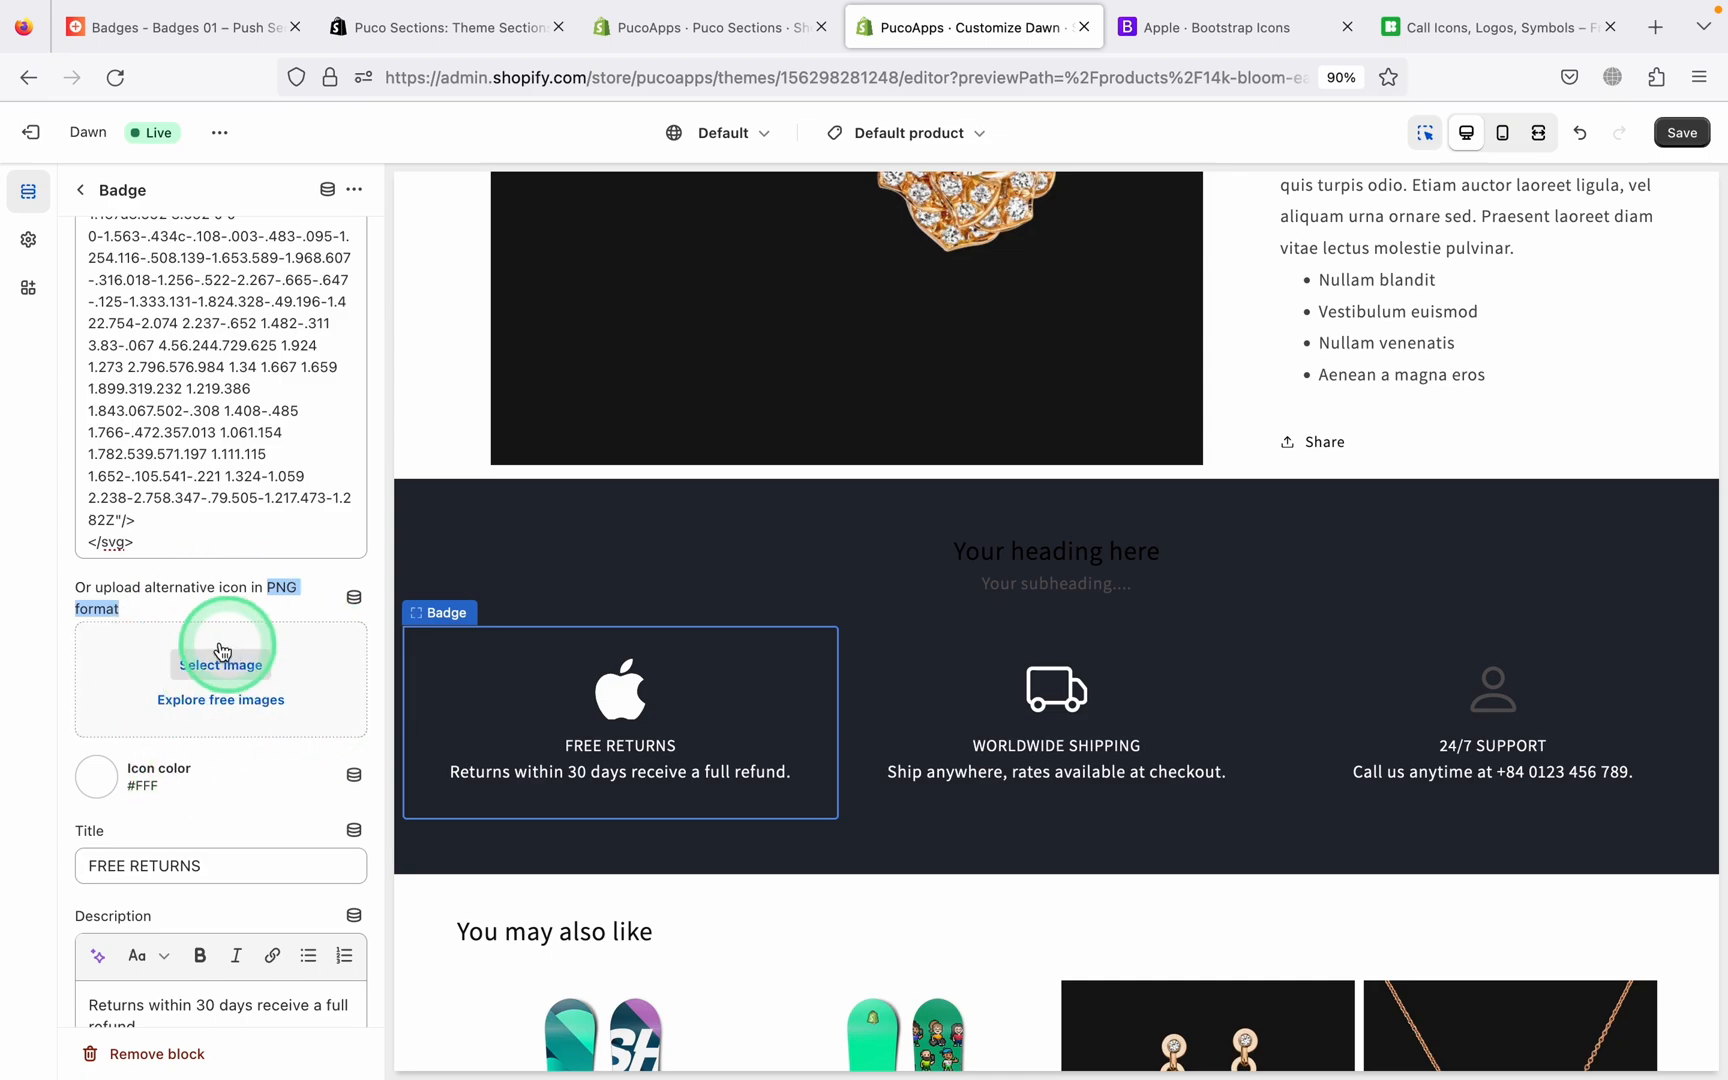
Set the FREE RETURNS badge icon to the icons8-call-100 image from the library
left_click(220, 665)
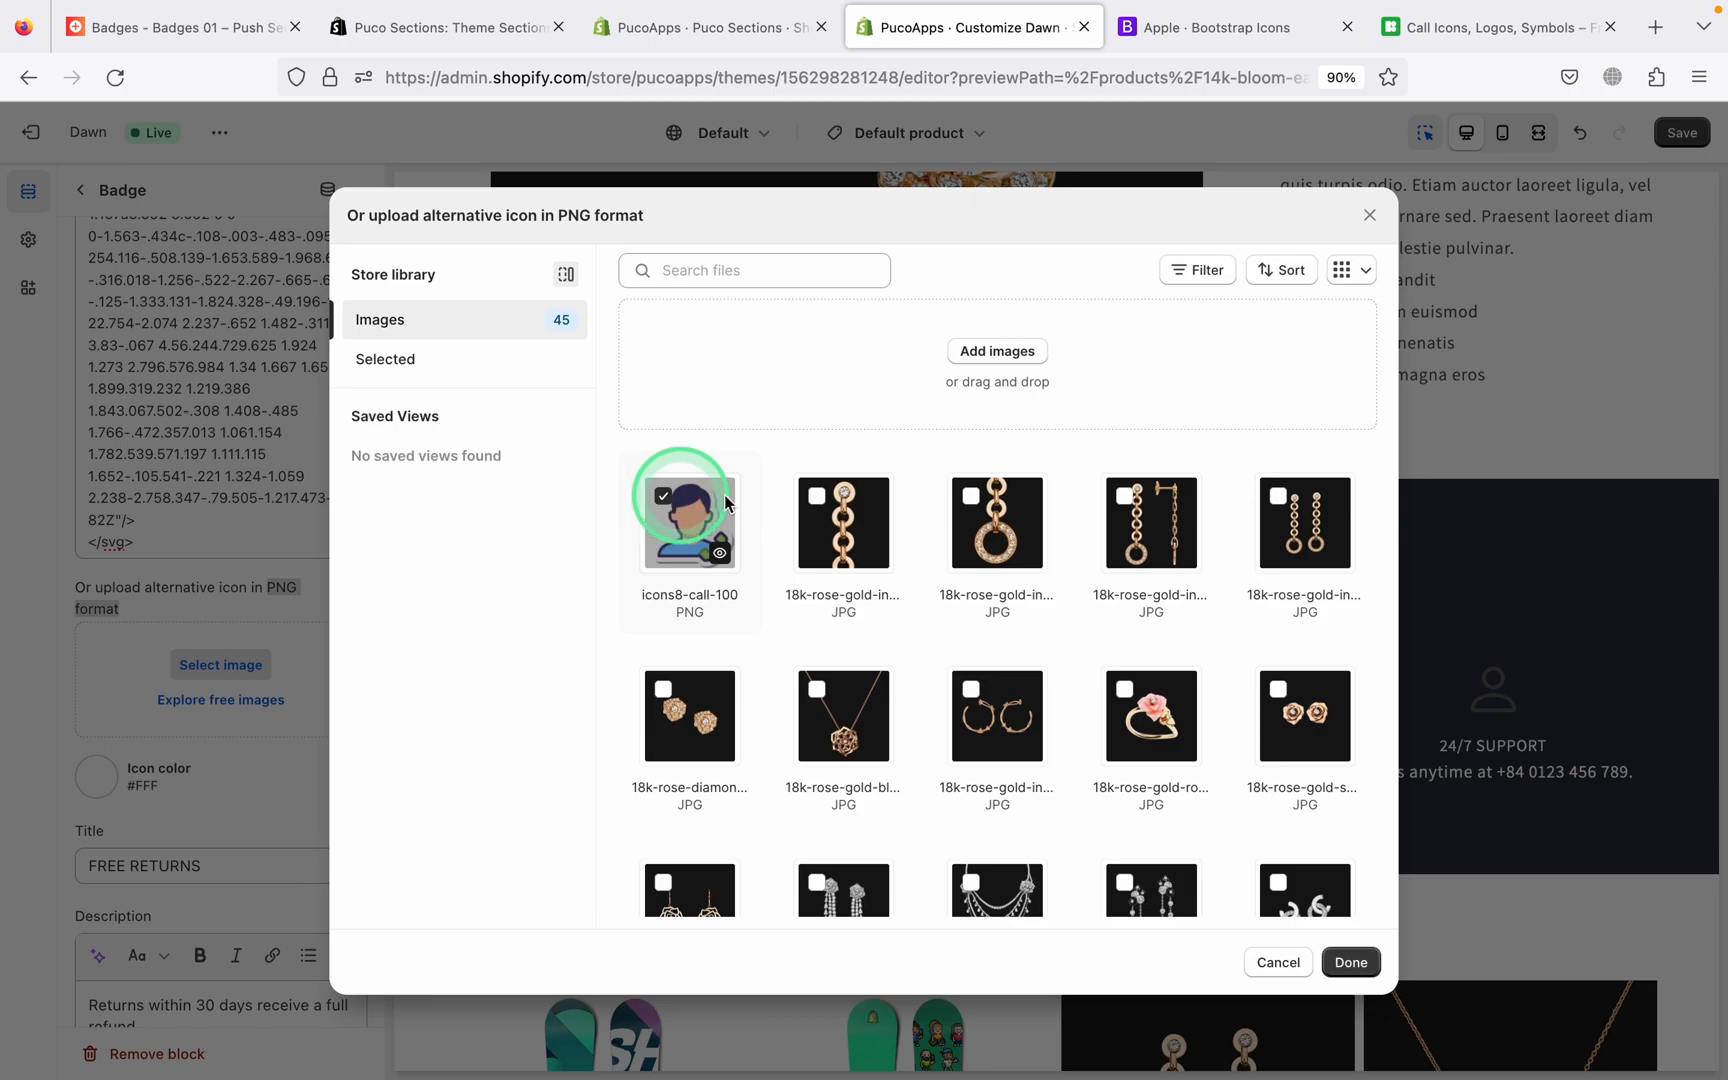
left_click(1350, 961)
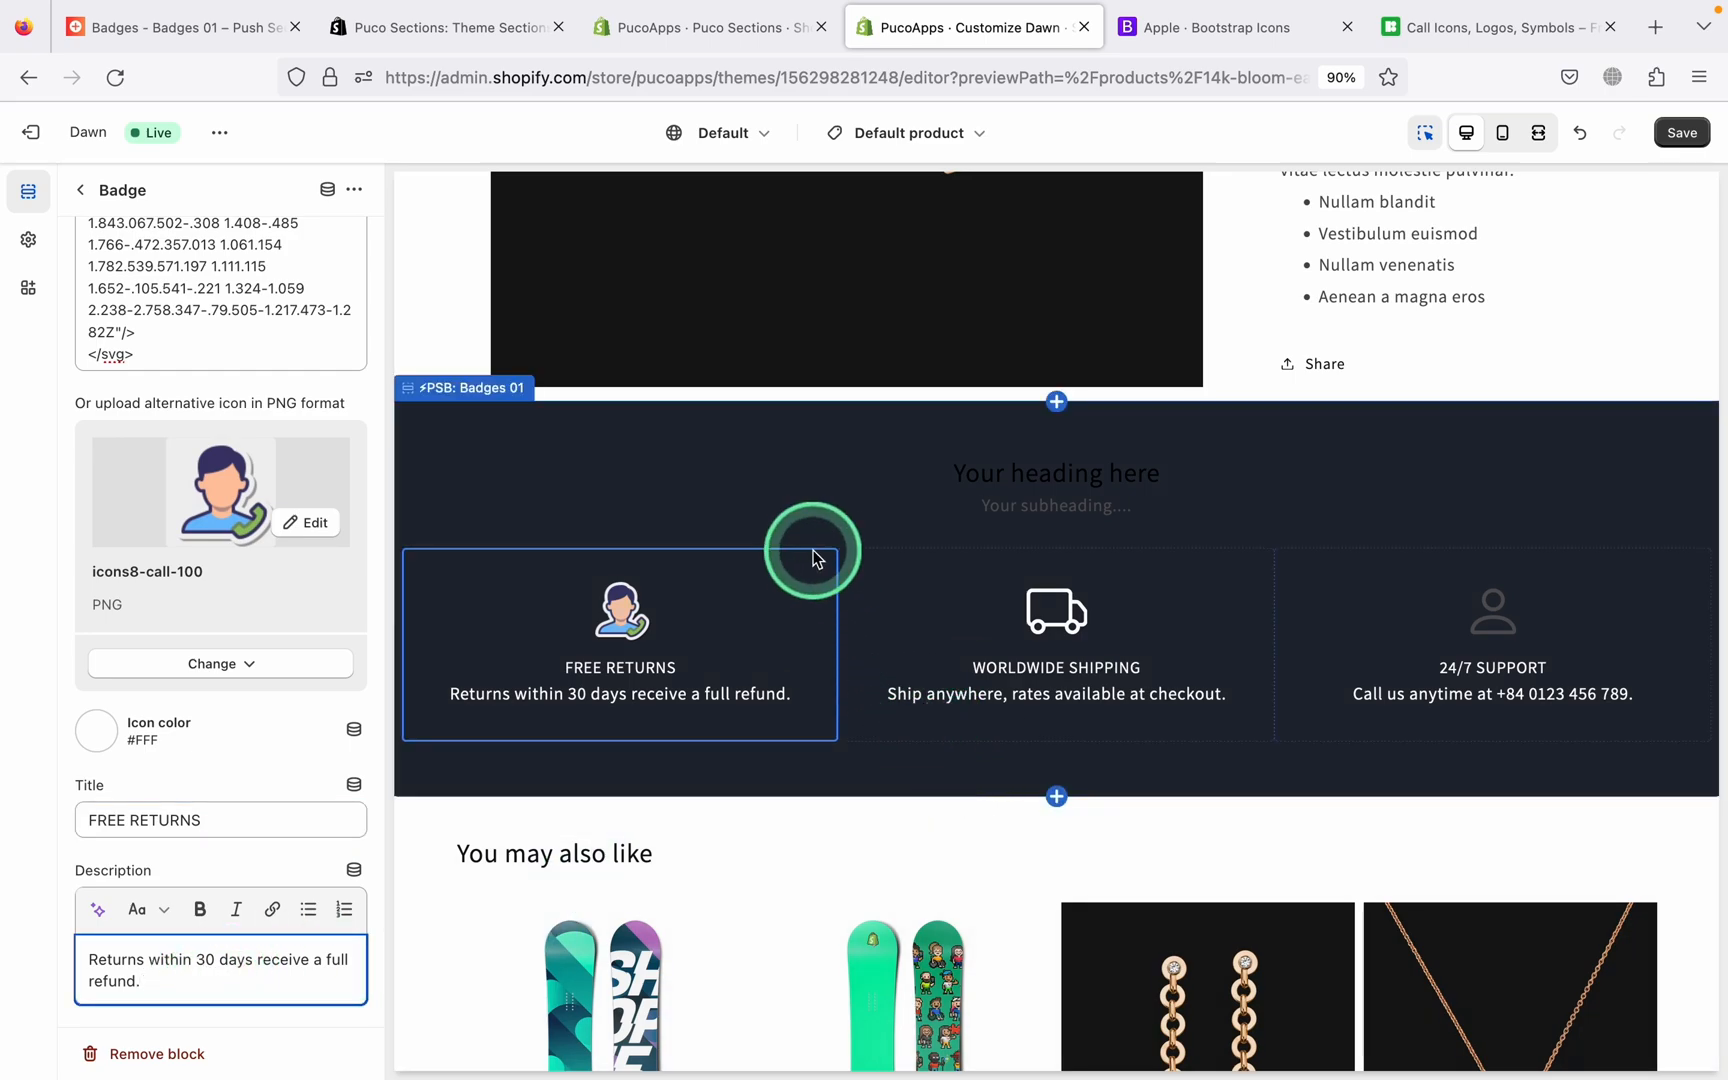
left_click(619, 645)
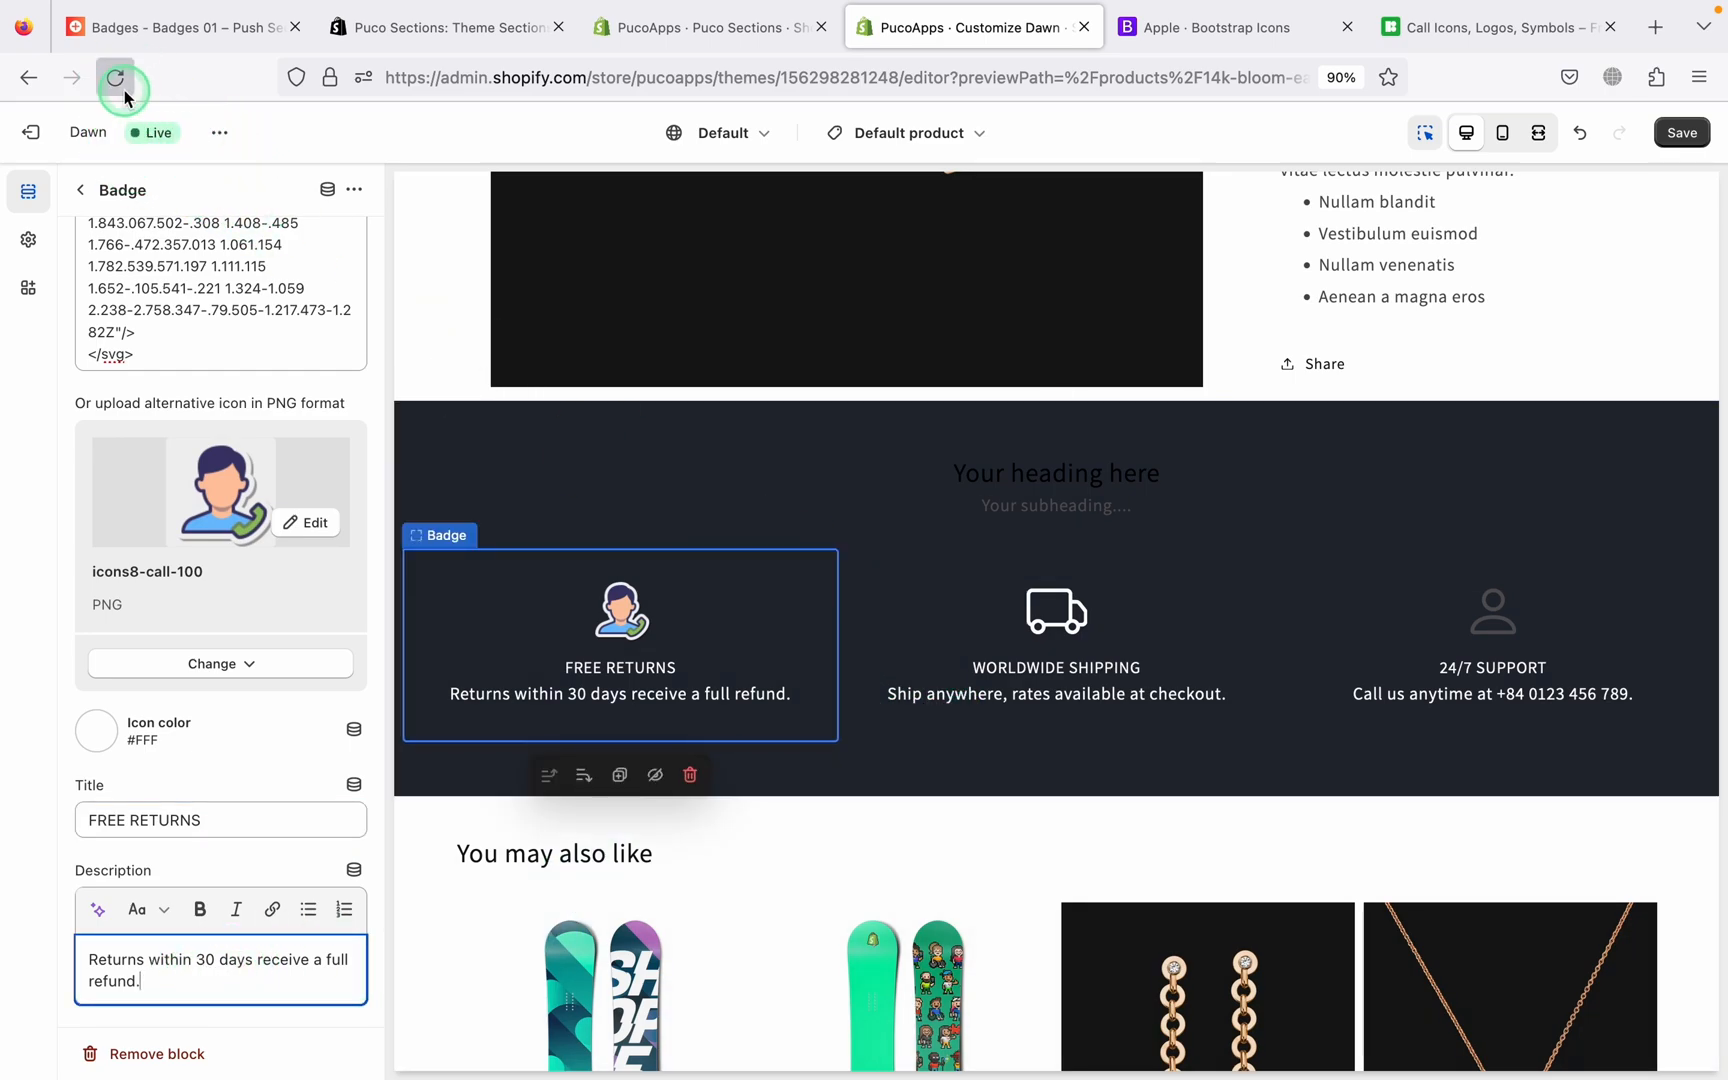
Reload the editor without saving, then open the 14k Bloom Earrings storefront page
left_click(115, 77)
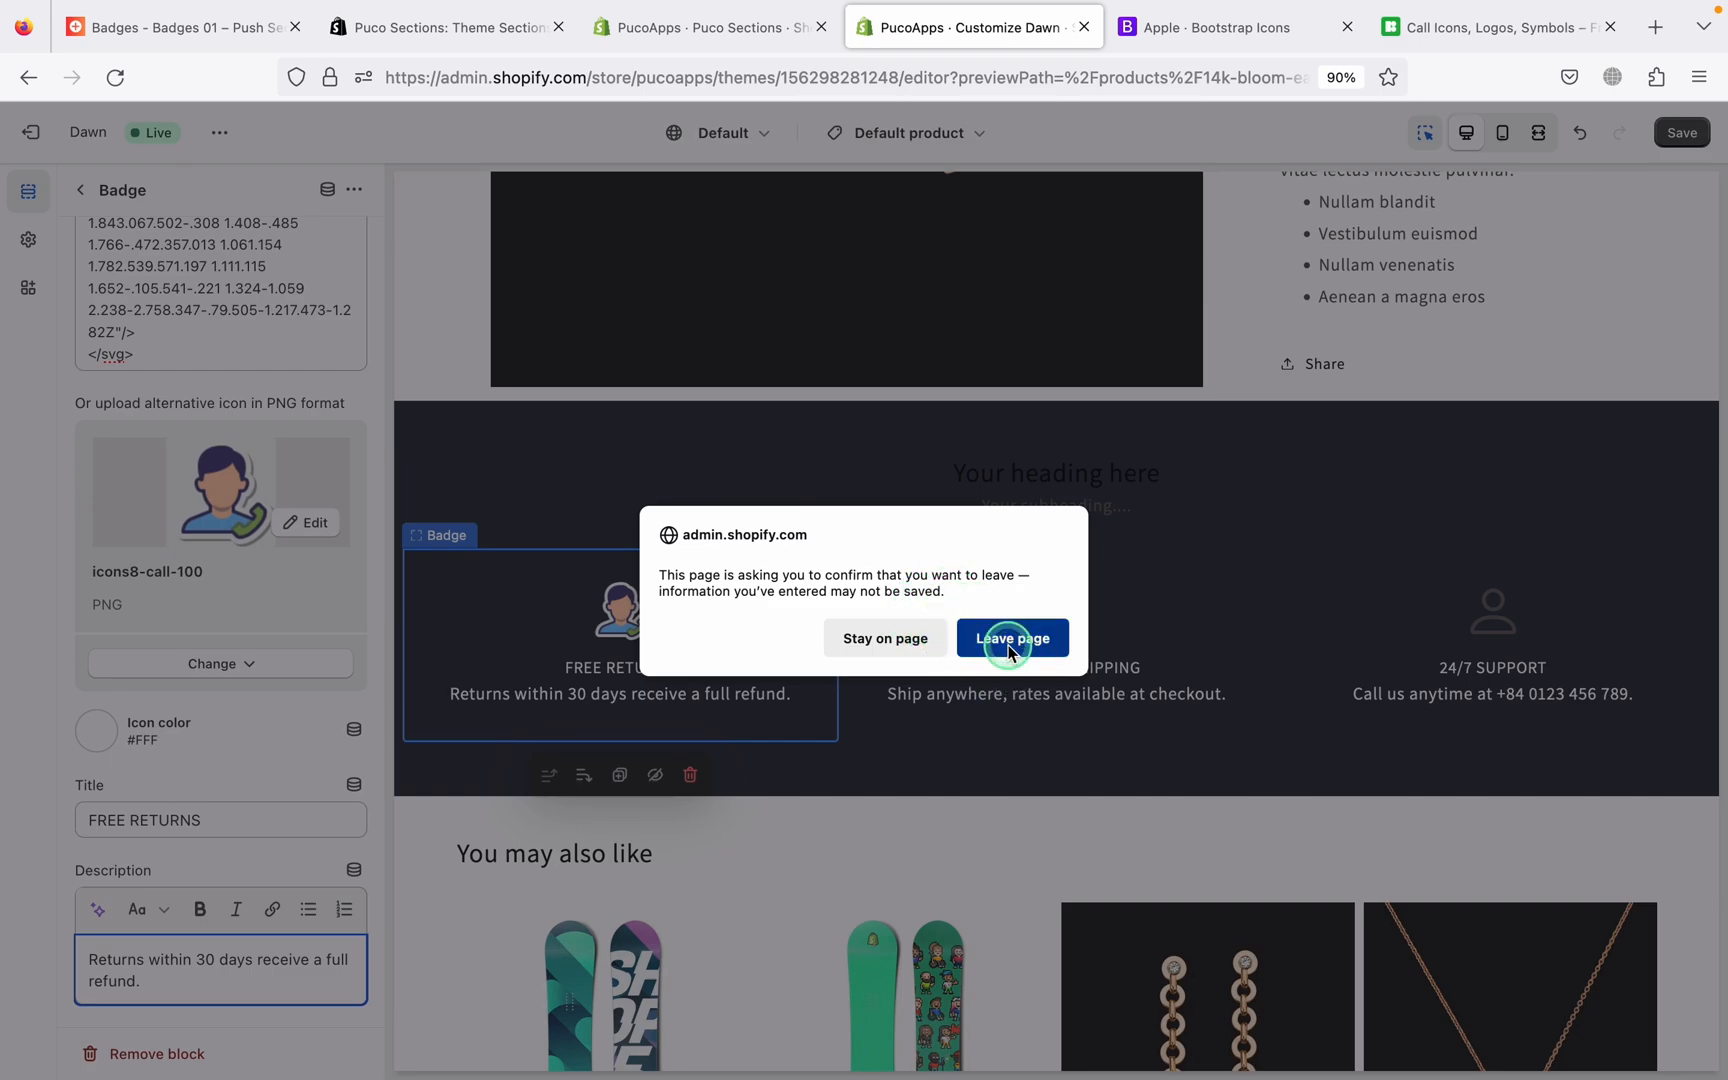
left_click(1011, 638)
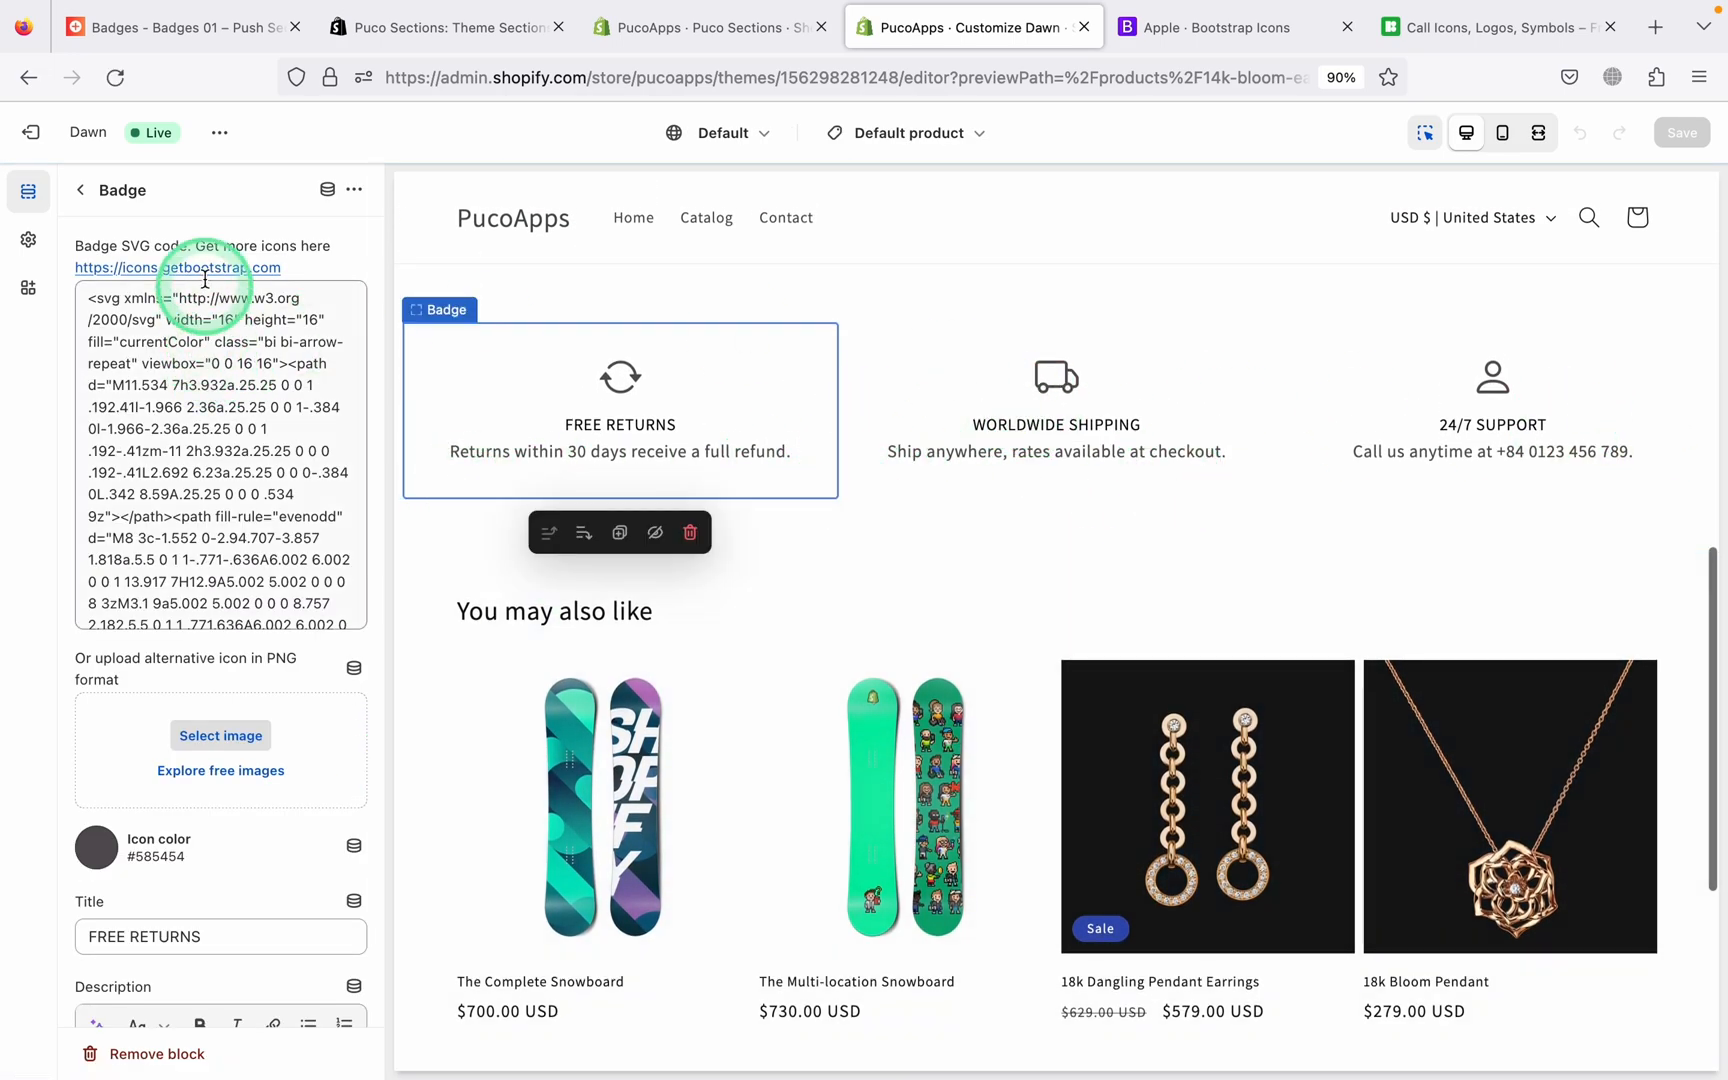
left_click(354, 190)
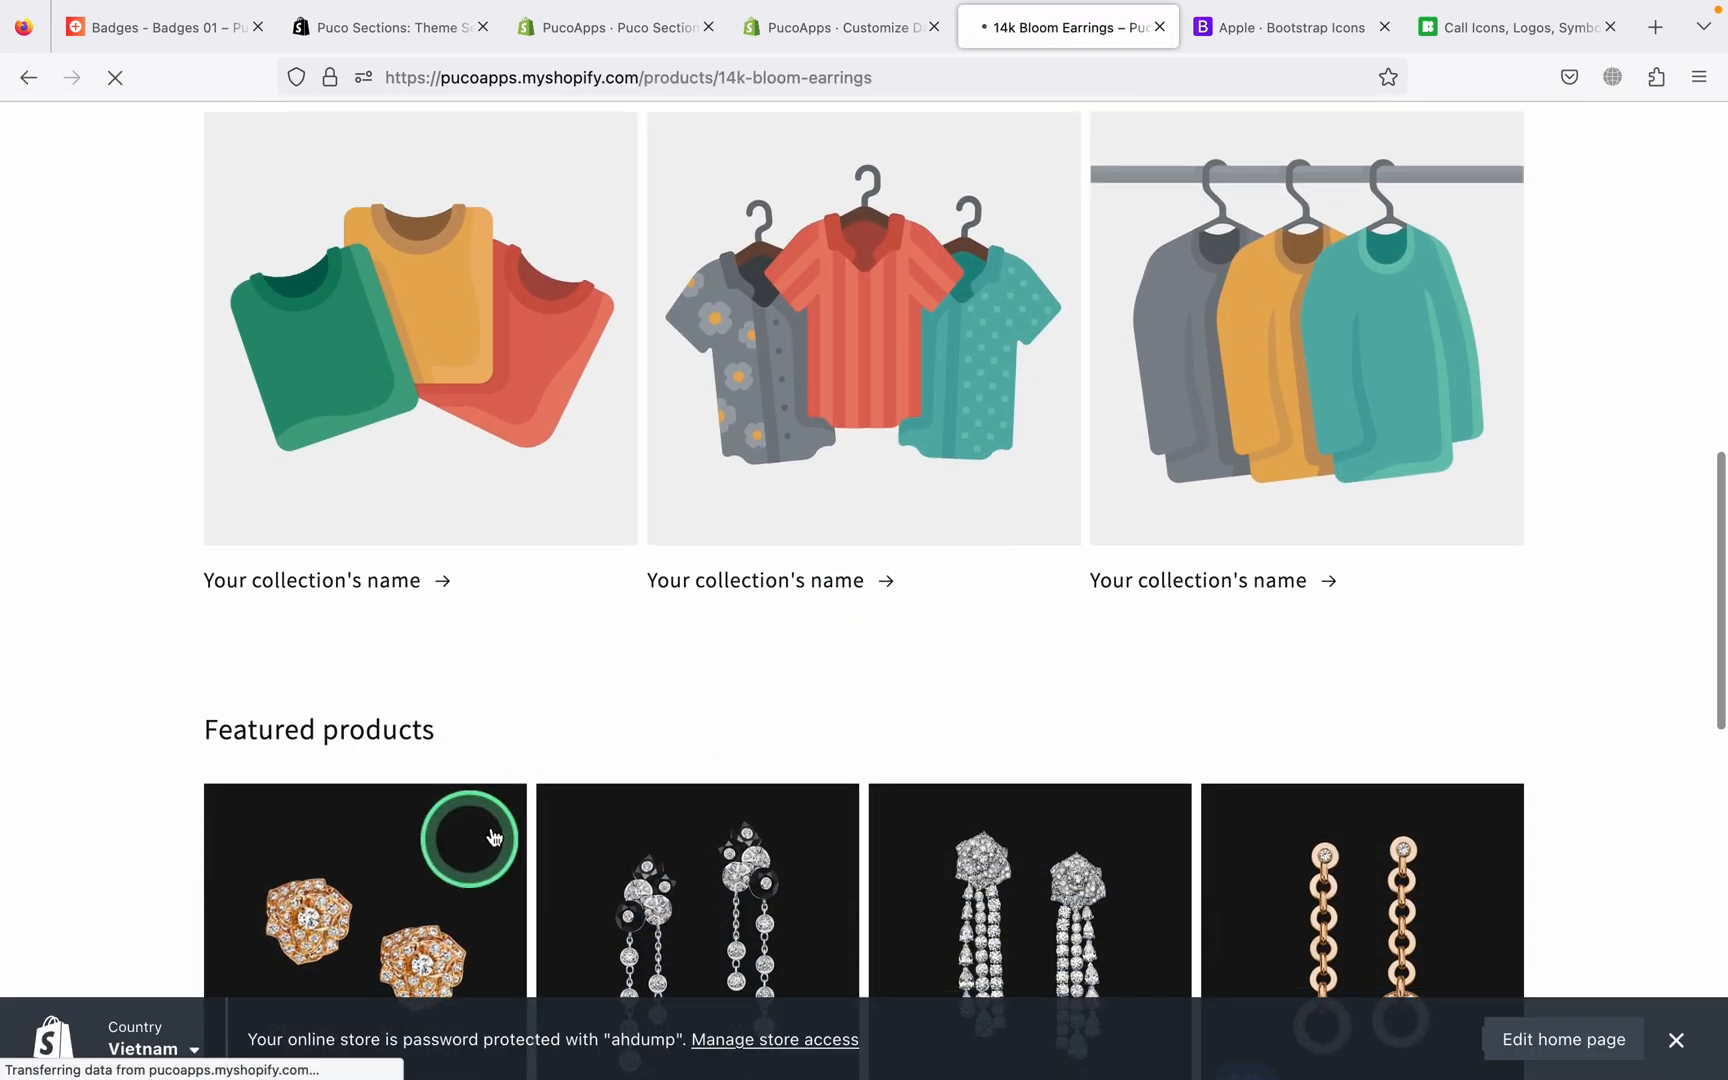
Scroll the 14k Bloom Earrings page down to the three trust badges
scroll("down", 3)
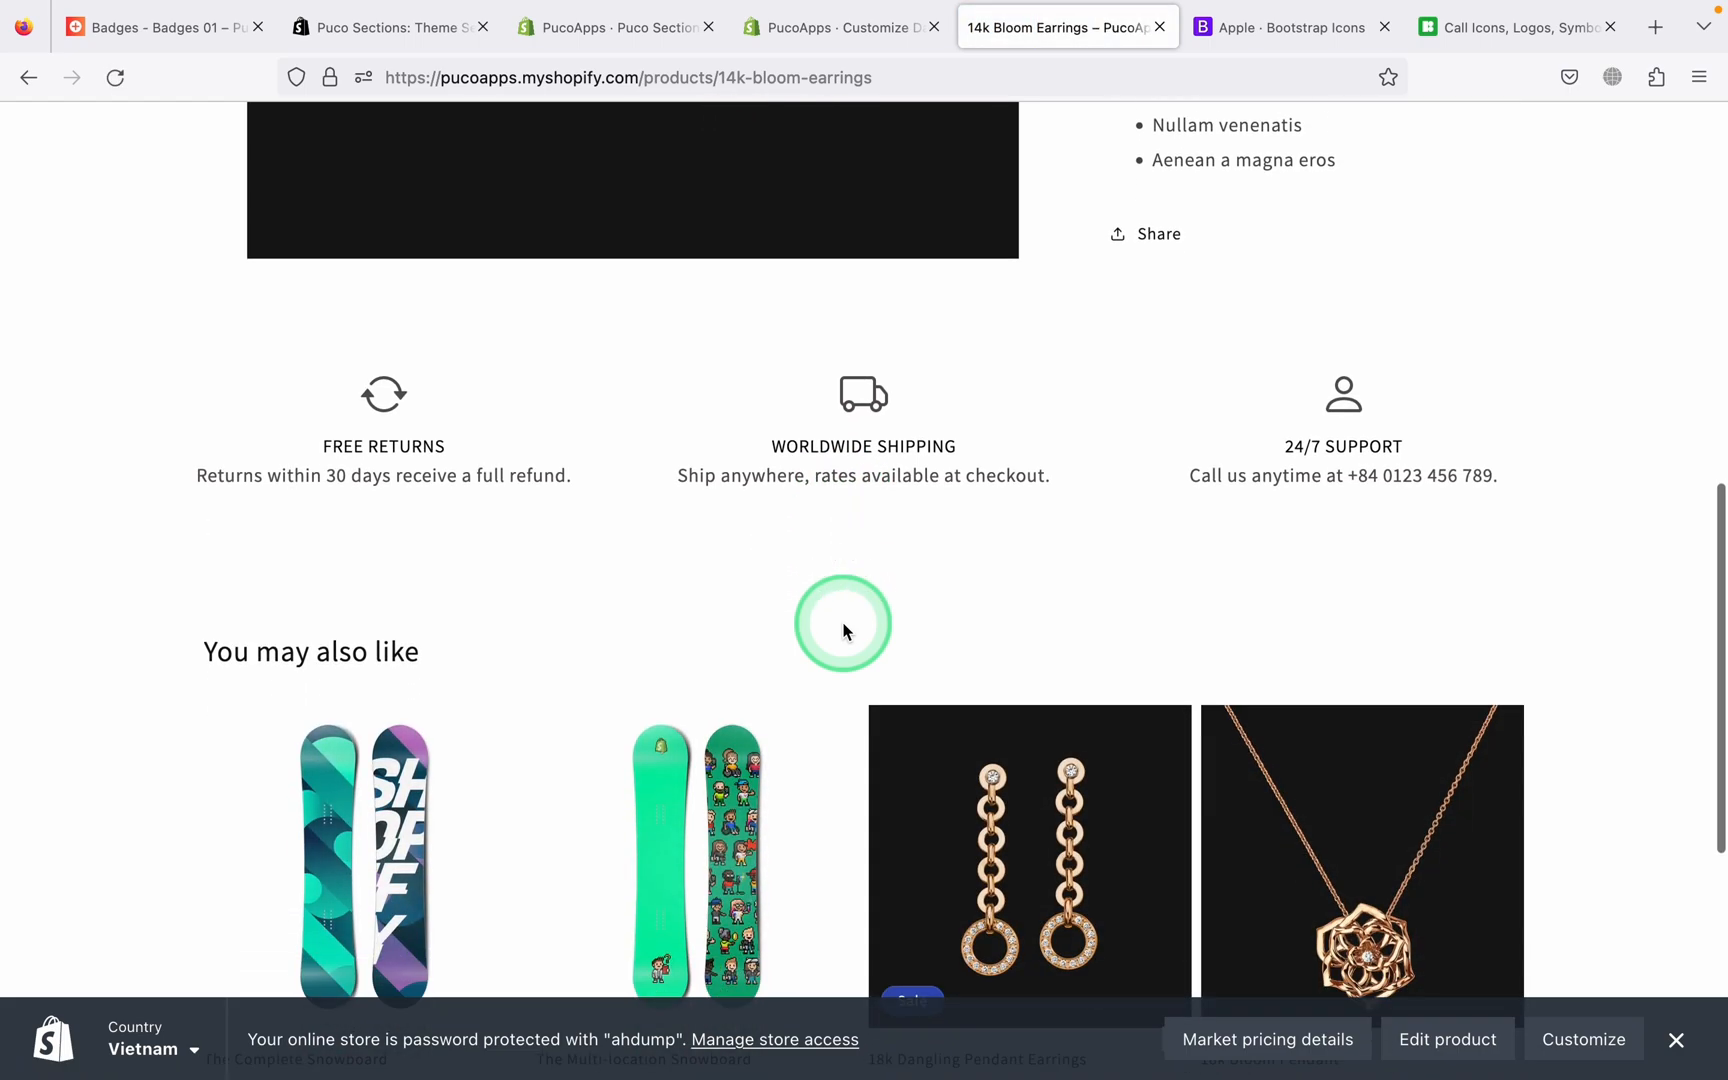
mouse_move(979, 571)
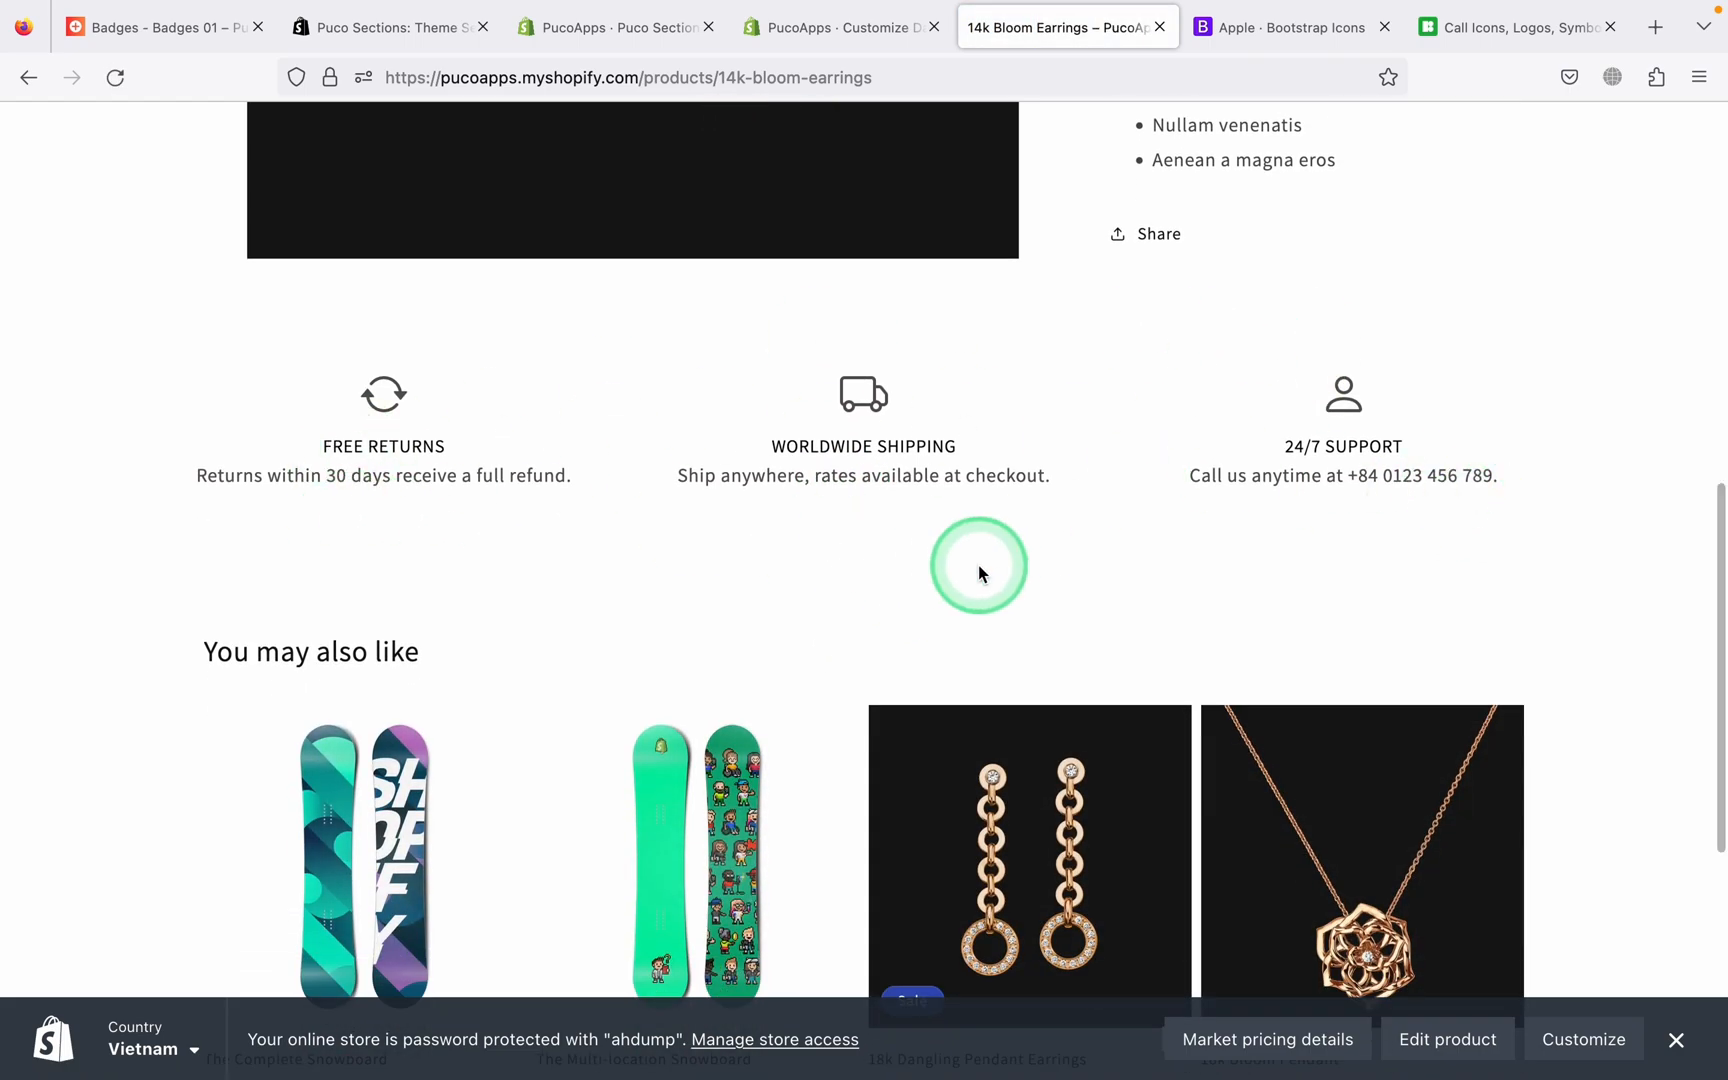